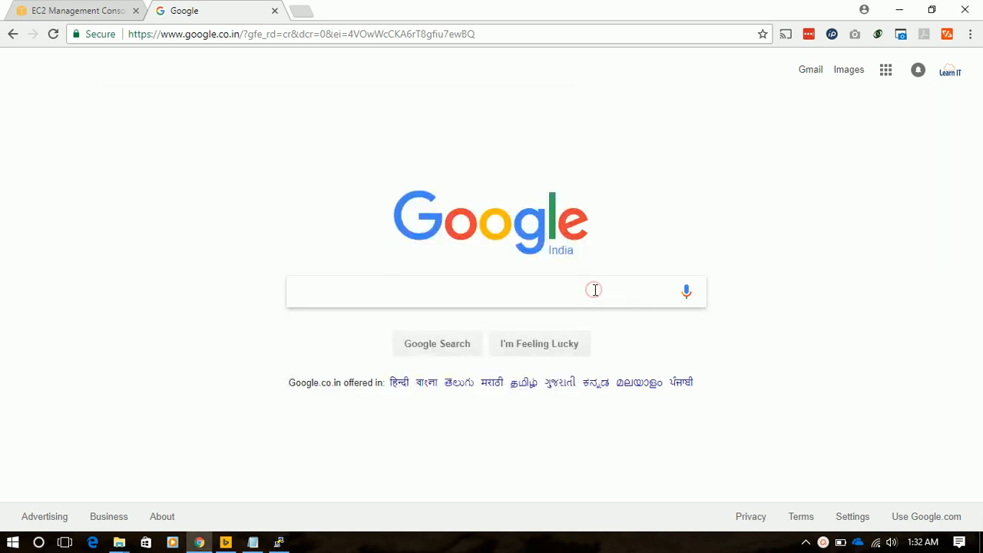
Search Google for virtualmin, reach virtualmin.com's Download page and copy the wget install command
click(492, 292)
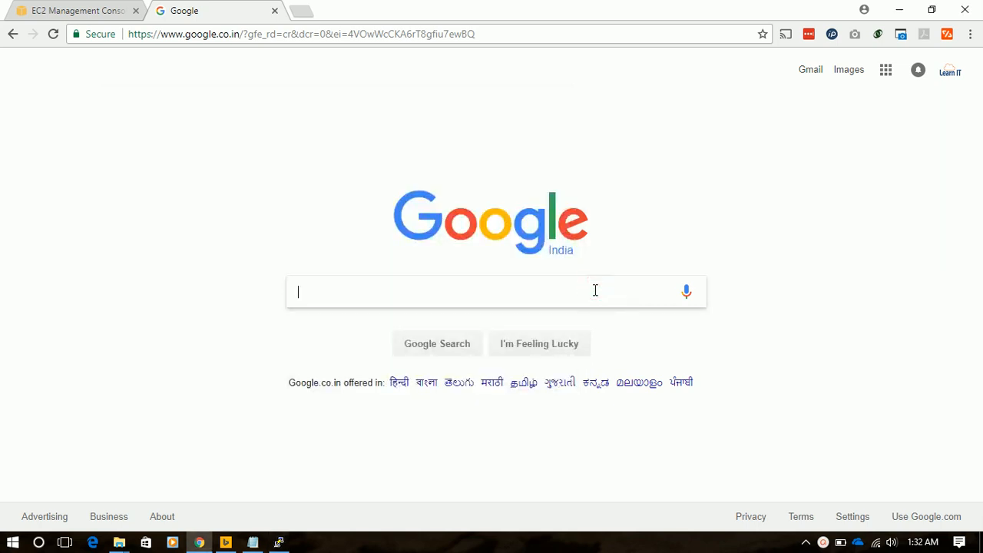
text(virtu)
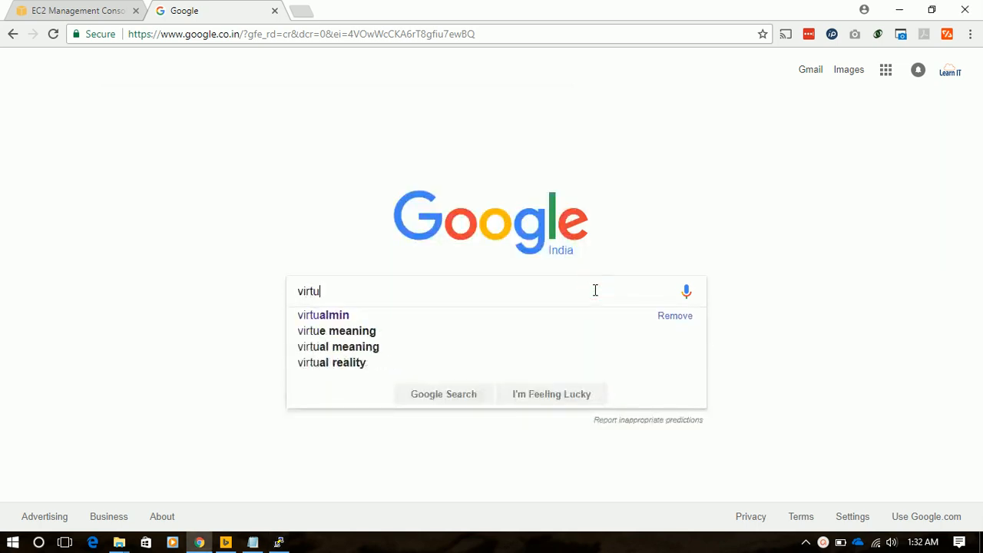
click(323, 315)
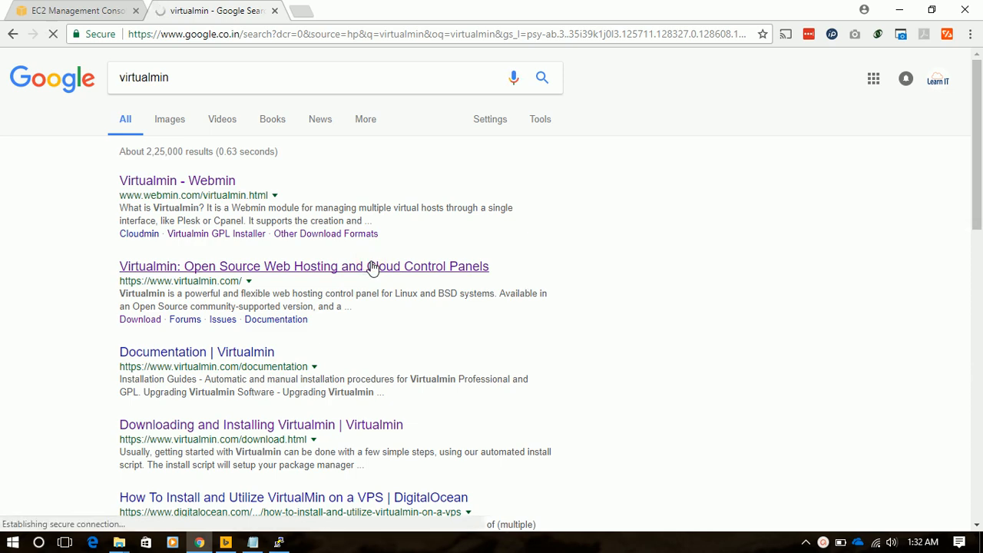
click(305, 266)
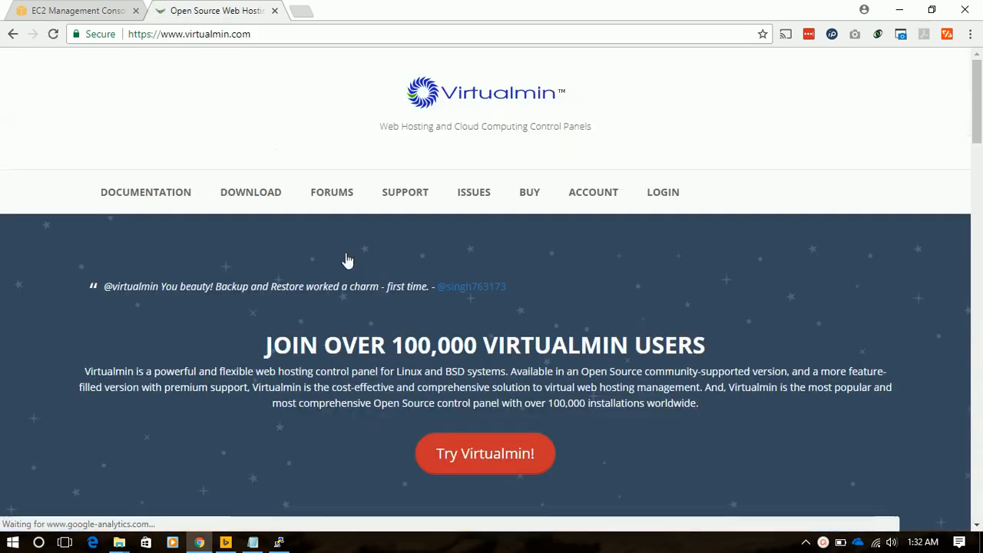
click(251, 193)
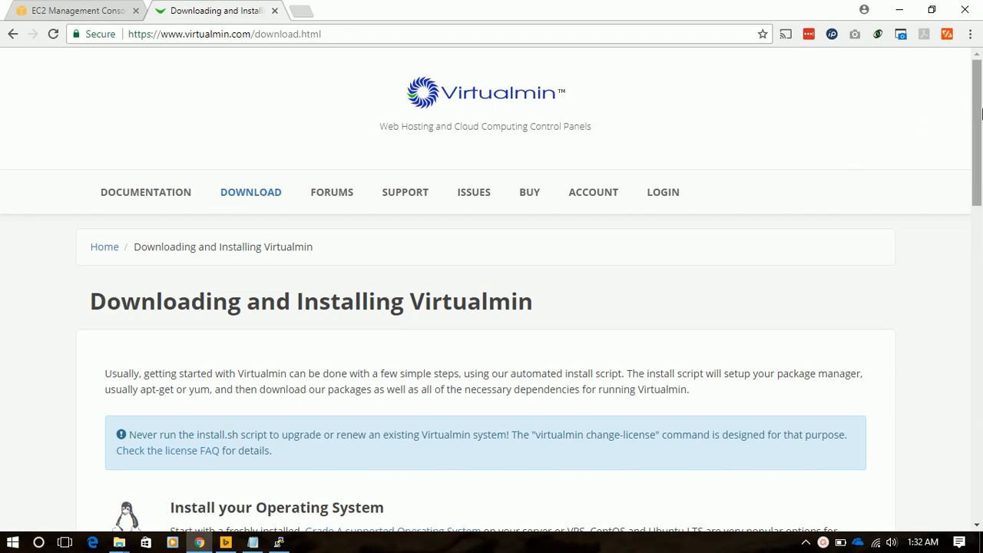
scroll(down, 3)
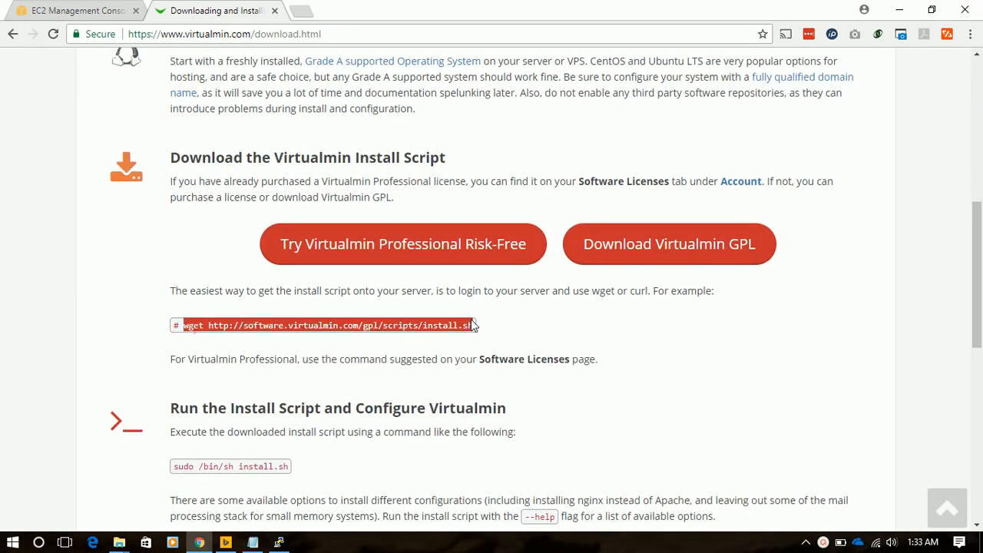
right_click(458, 326)
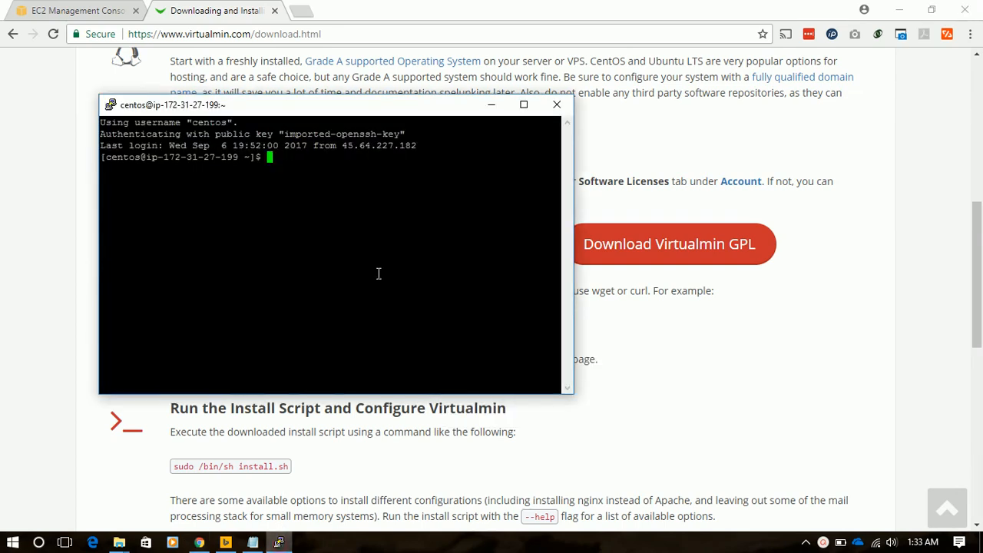
text(cd)
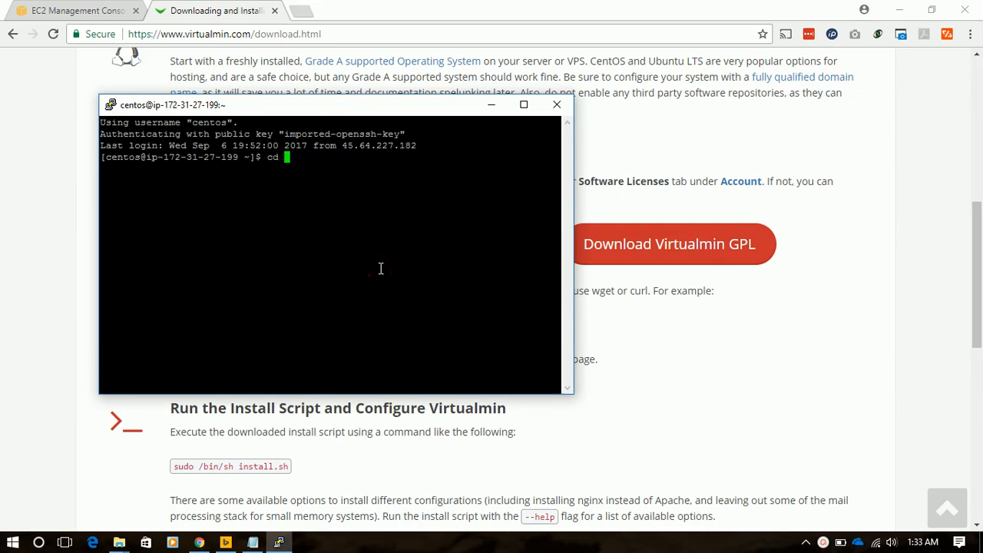
text(/)
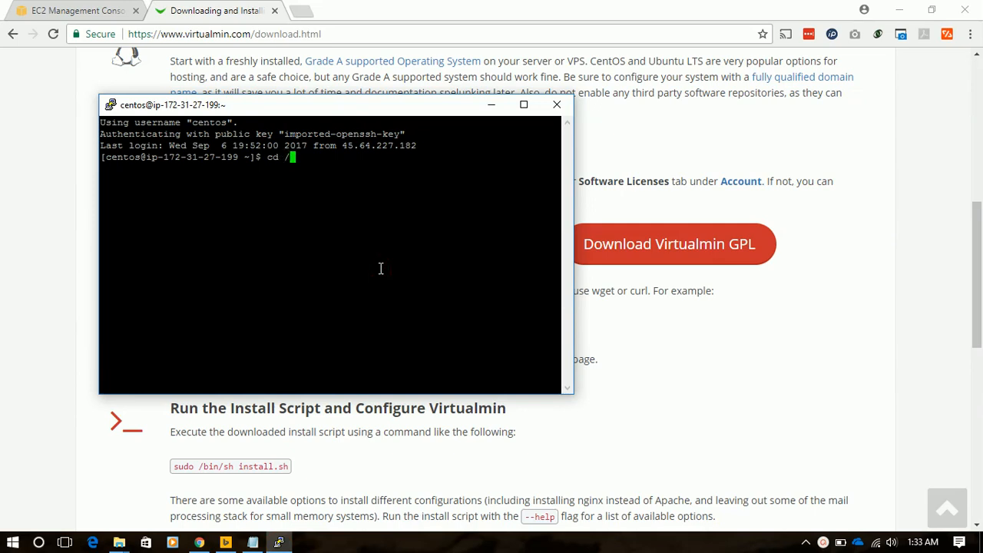
text(script)
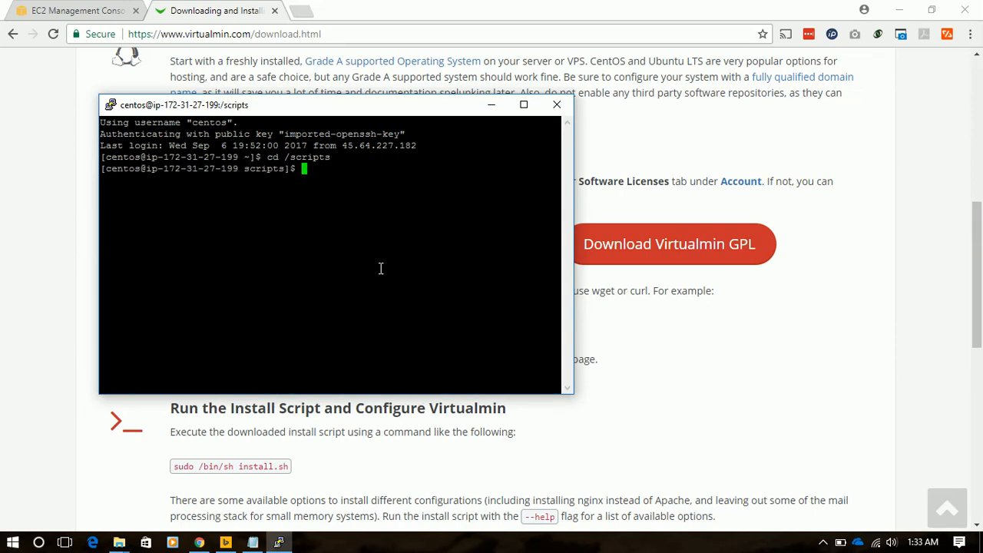
text(sudo)
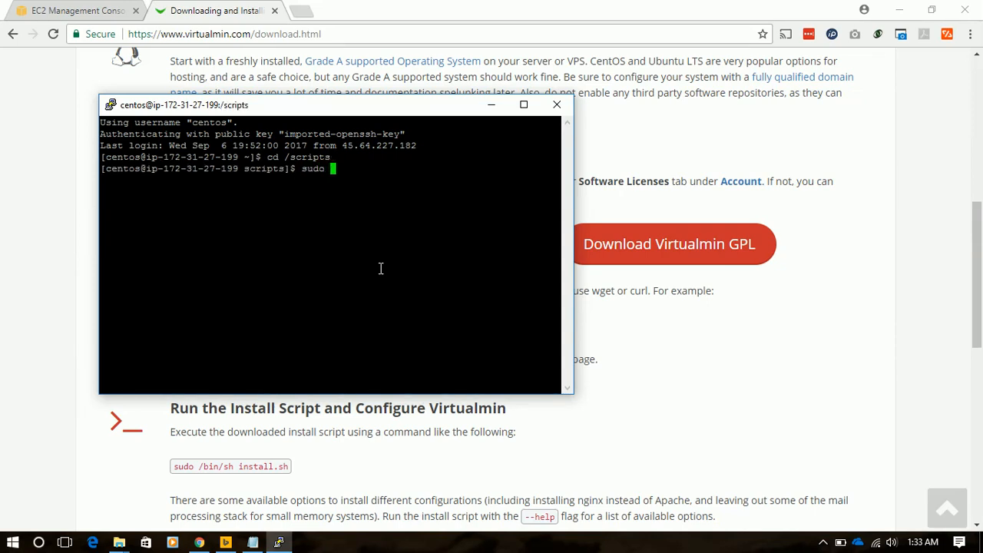
text(wget http://software.virtualmin.com/gpl/scripts/install.sh)
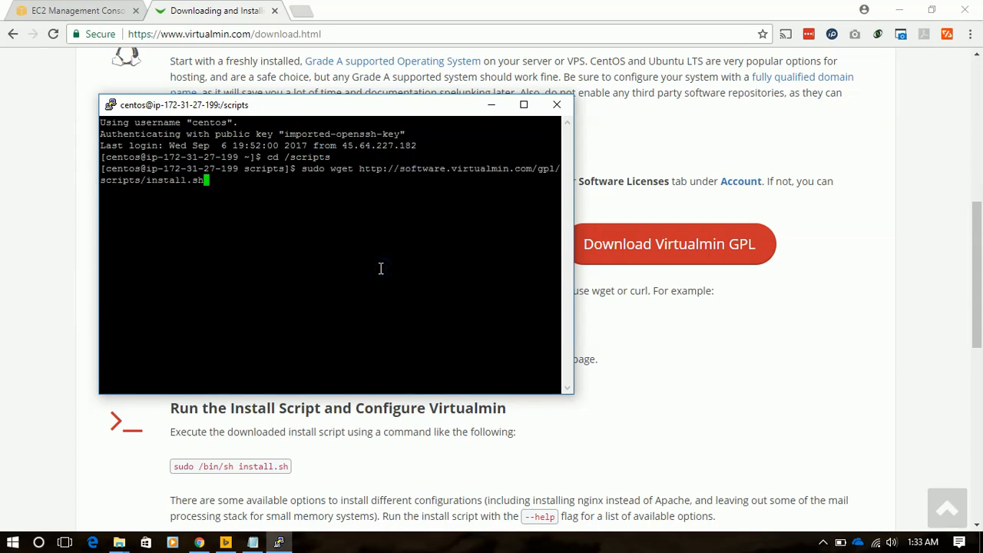
key(Return)
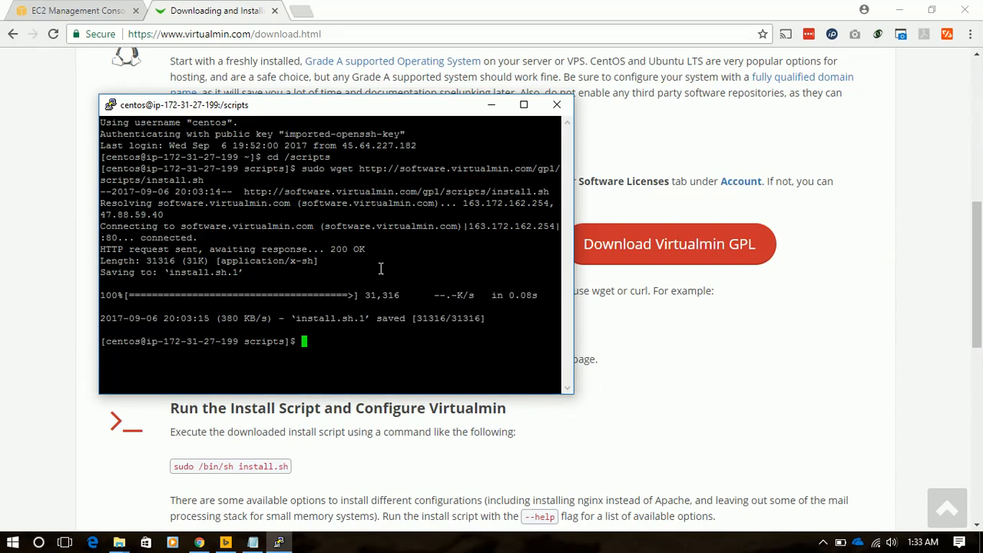
Become root with sudo -i and change into the /scripts folder
text(sudo)
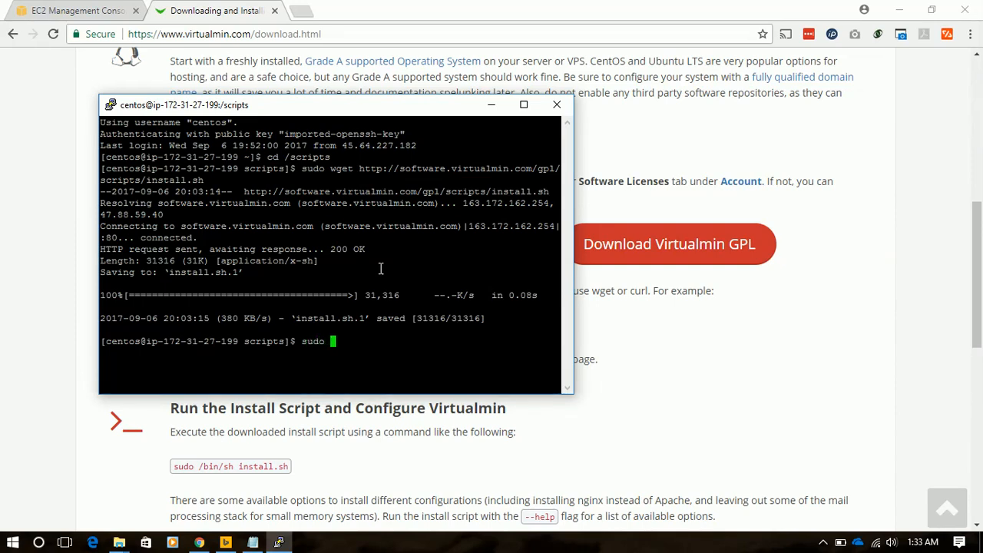
text(sudo -i)
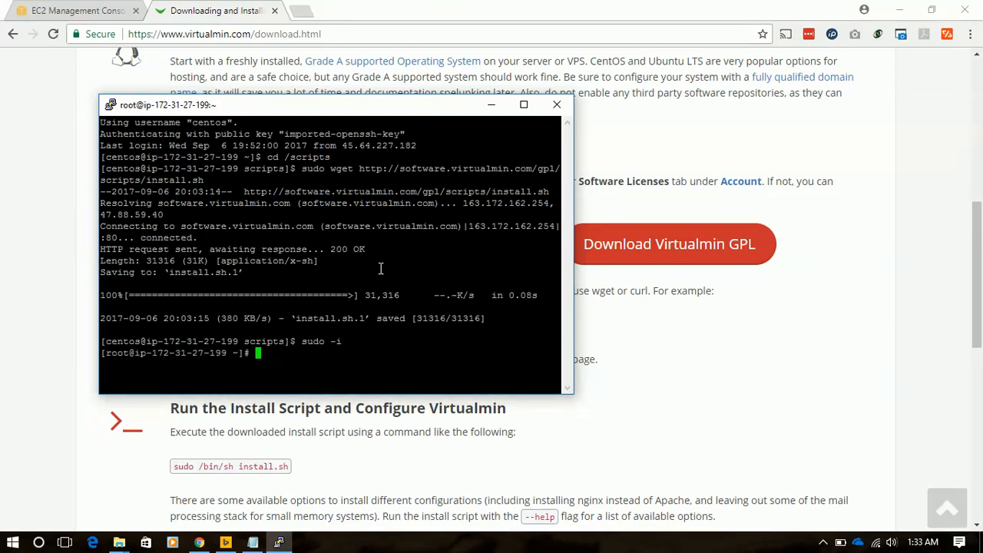
text(chmod)
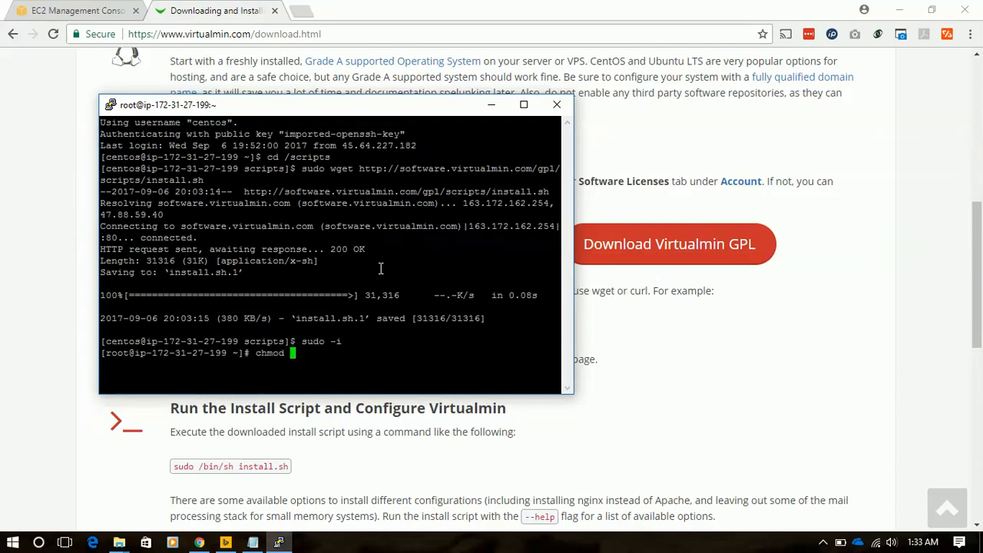
text(+x in)
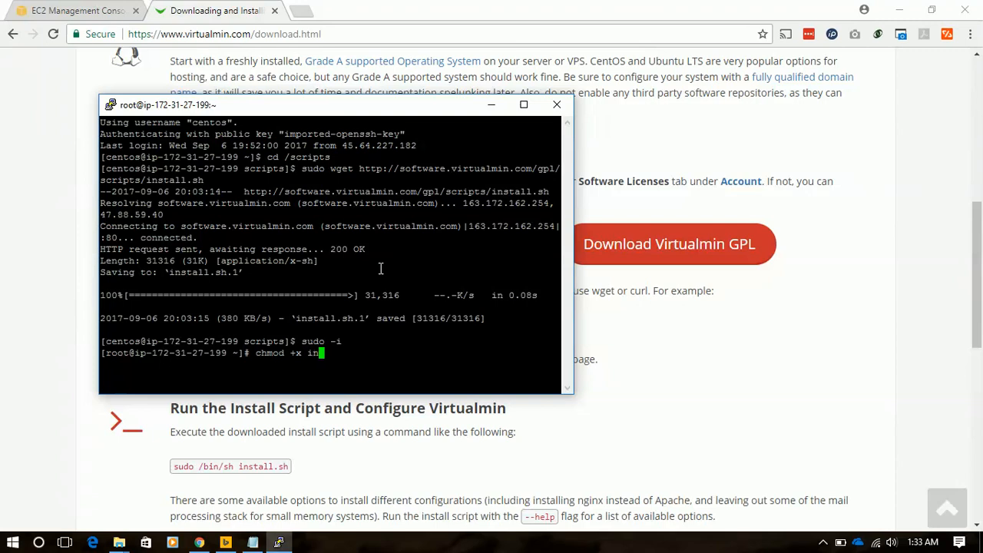
text(s)
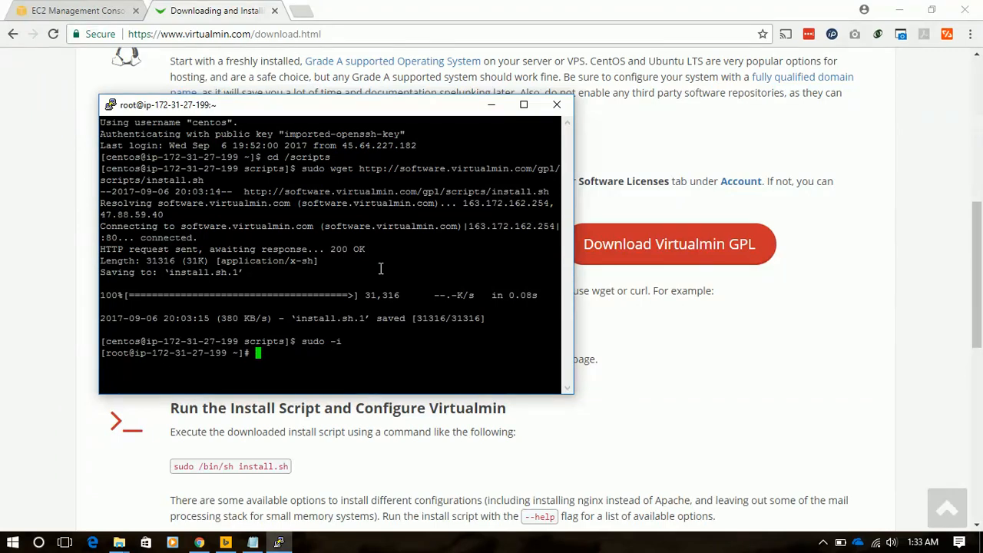
text(cd)
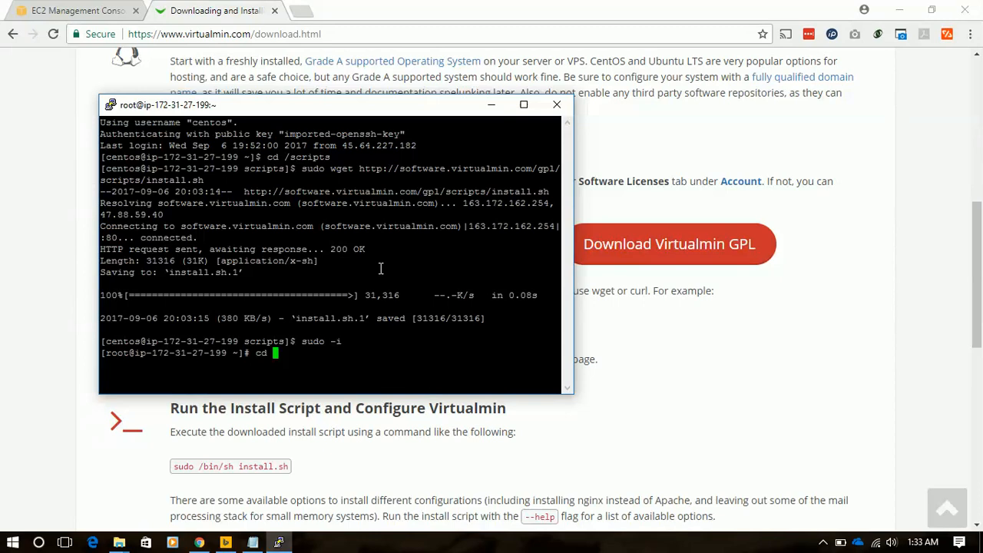
text(/)
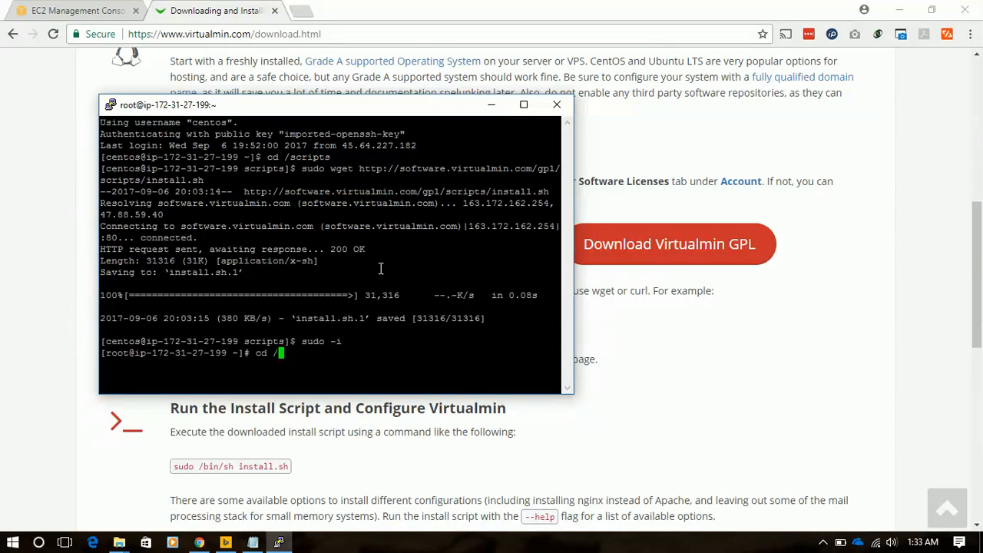
text(scri)
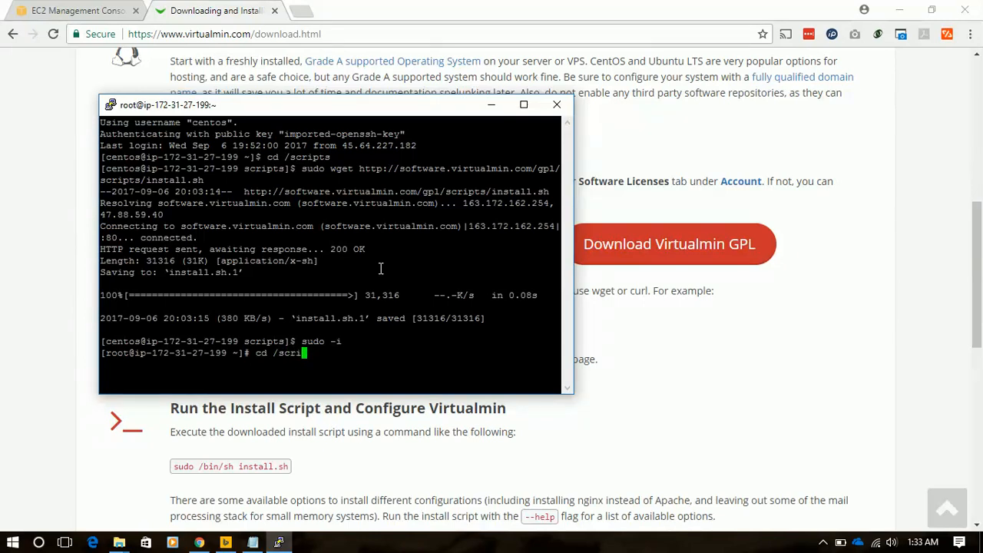
key(Return)
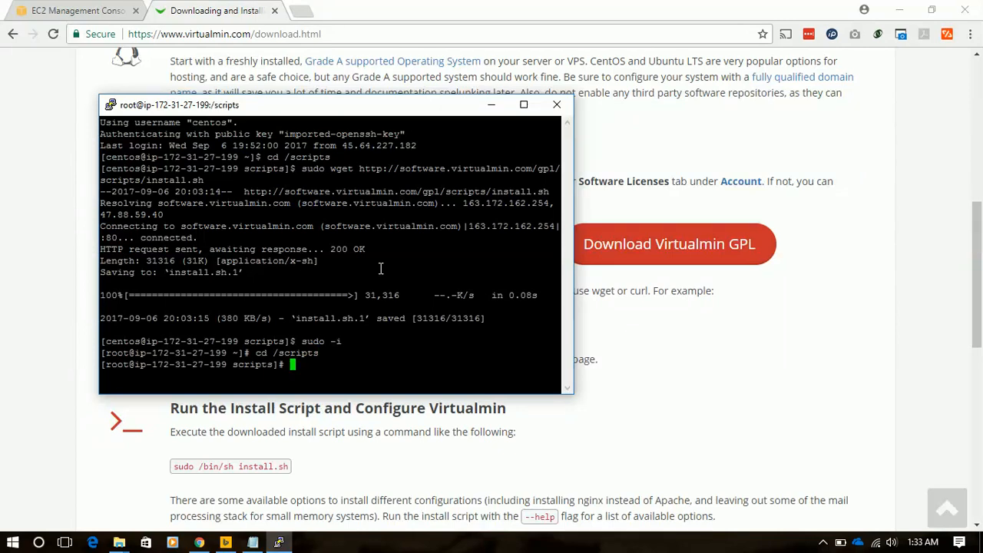
Make install.sh executable with chmod +x and verify with ls -la
text(chmod +x)
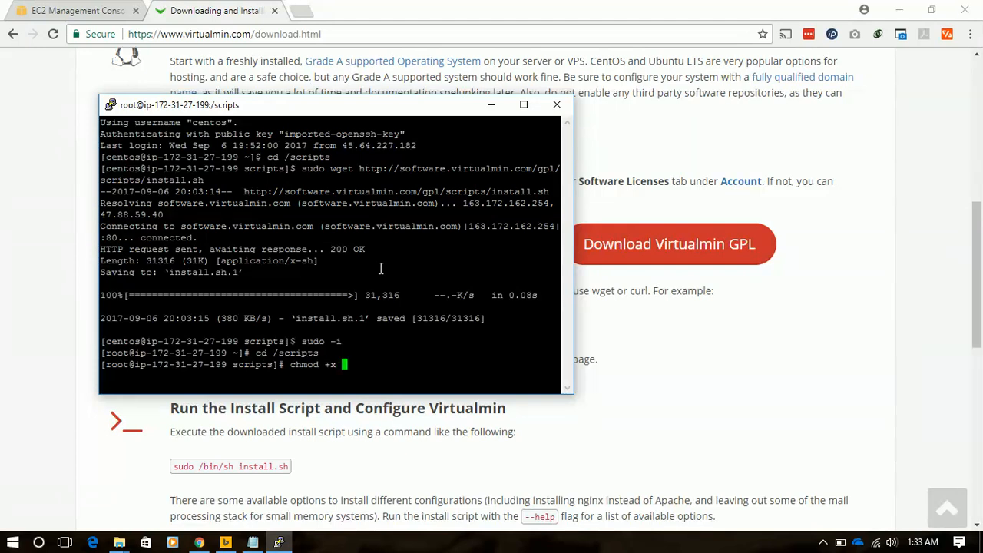
text(in)
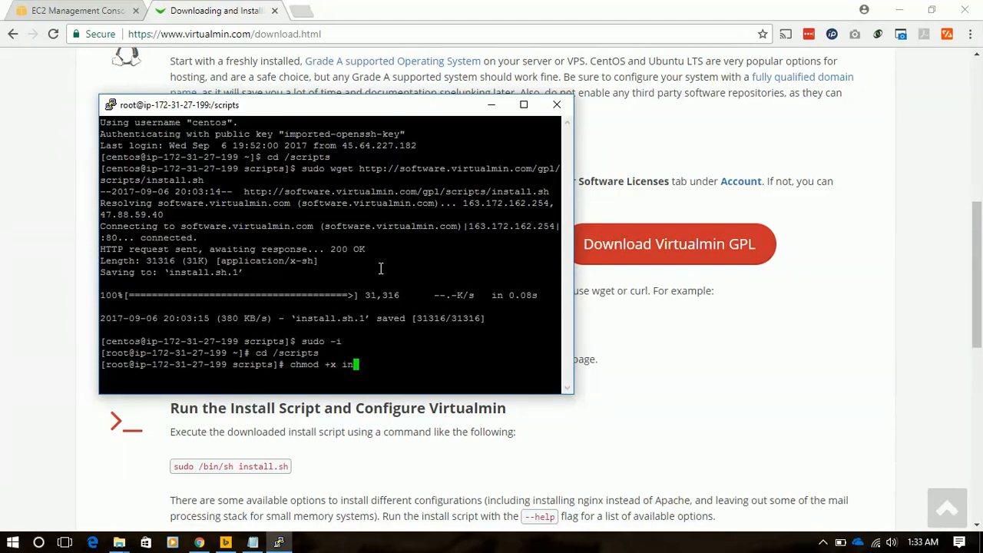
key(Return)
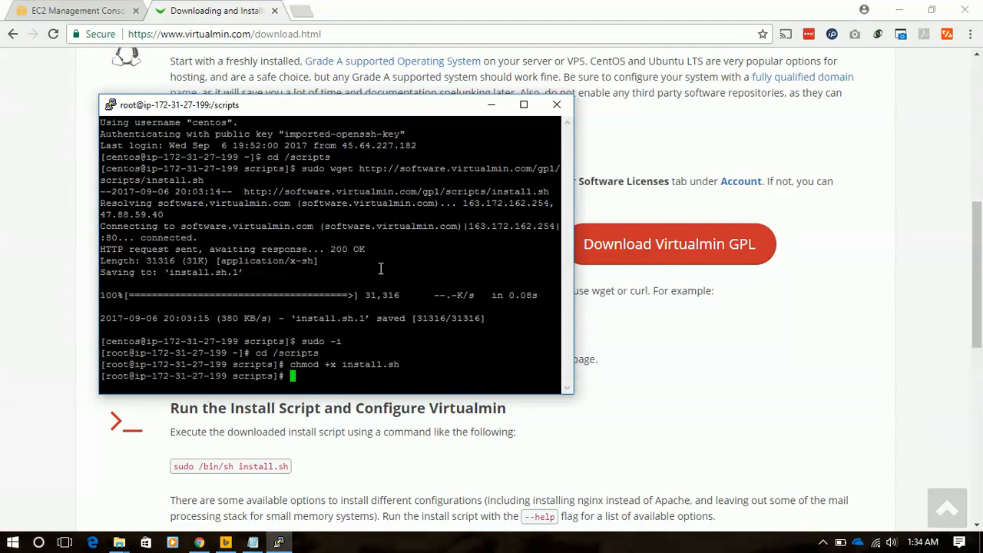
text(ls)
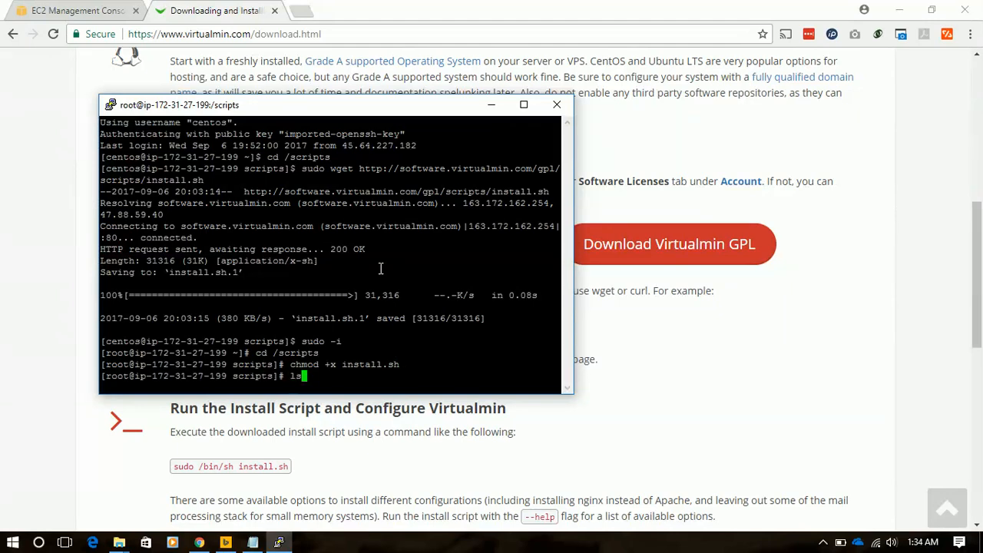
key(Return)
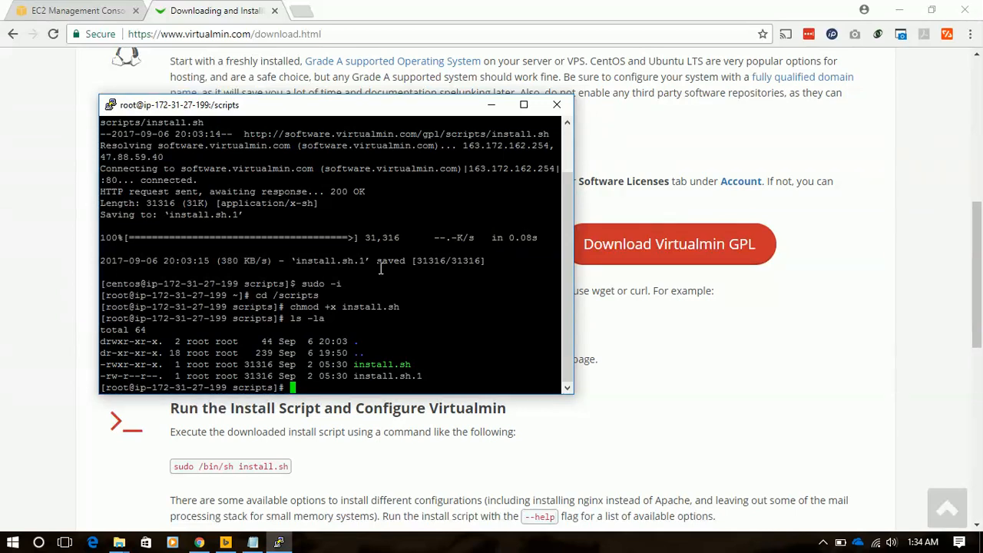
text(./)
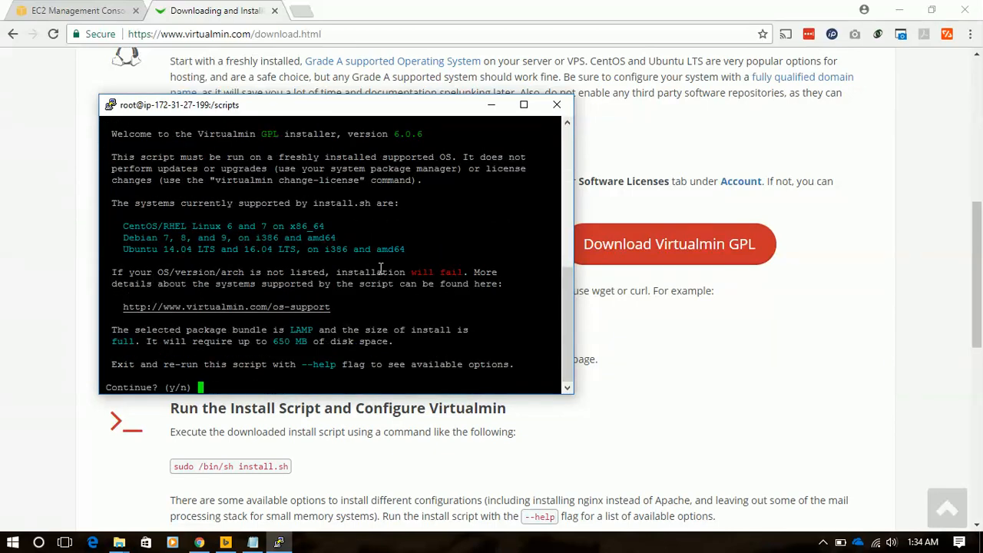
Answer y to continue the installer and y to the swap-file prompt
text(y)
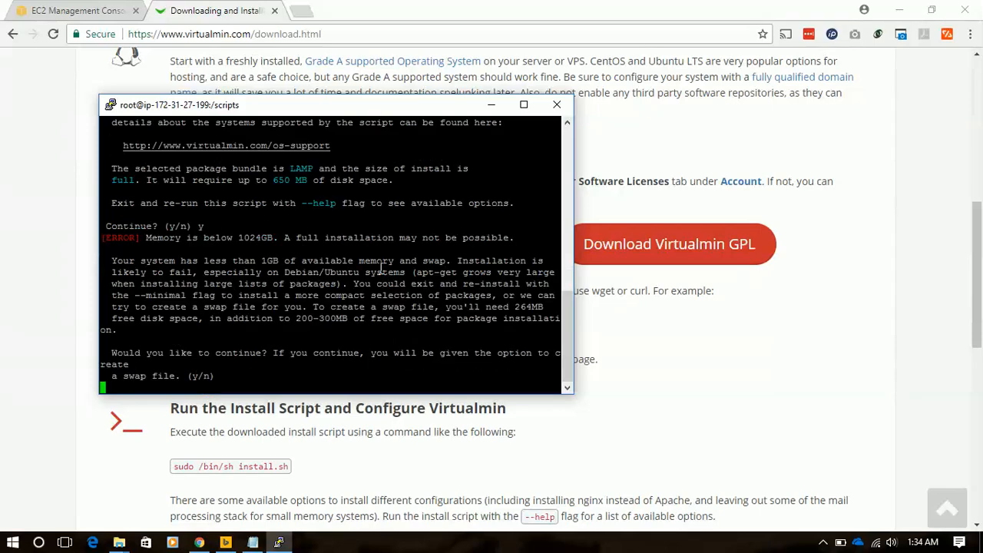
text(y)
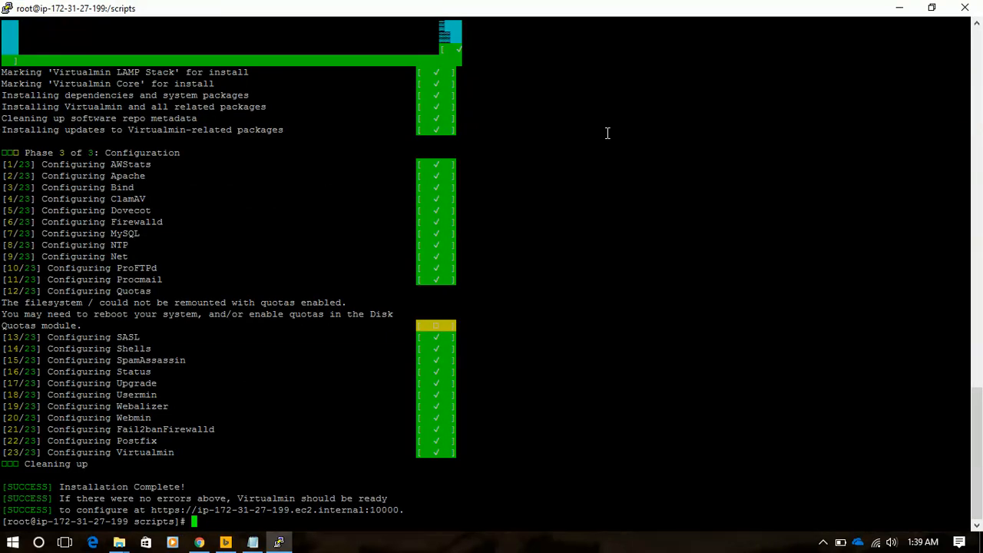
mouse_move(283, 384)
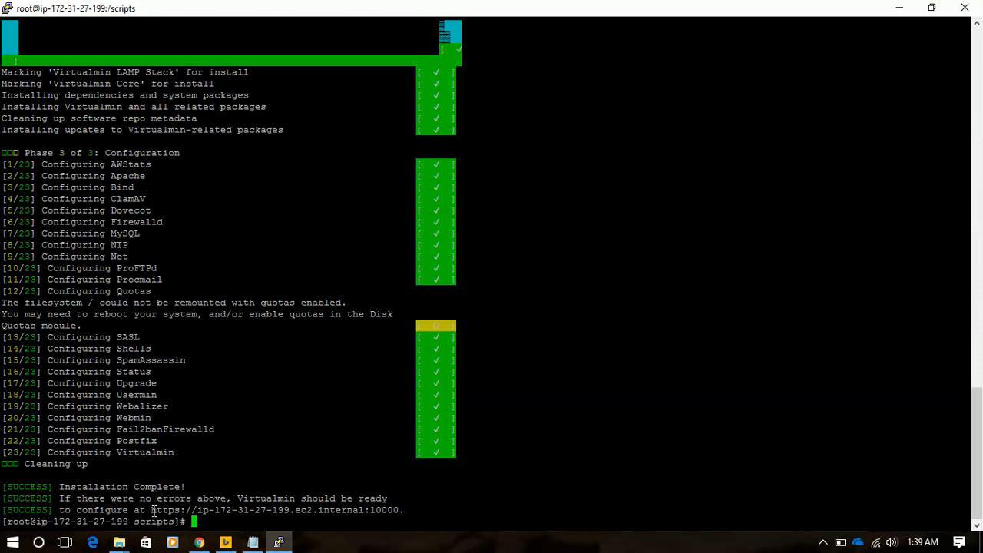
double_click(261, 511)
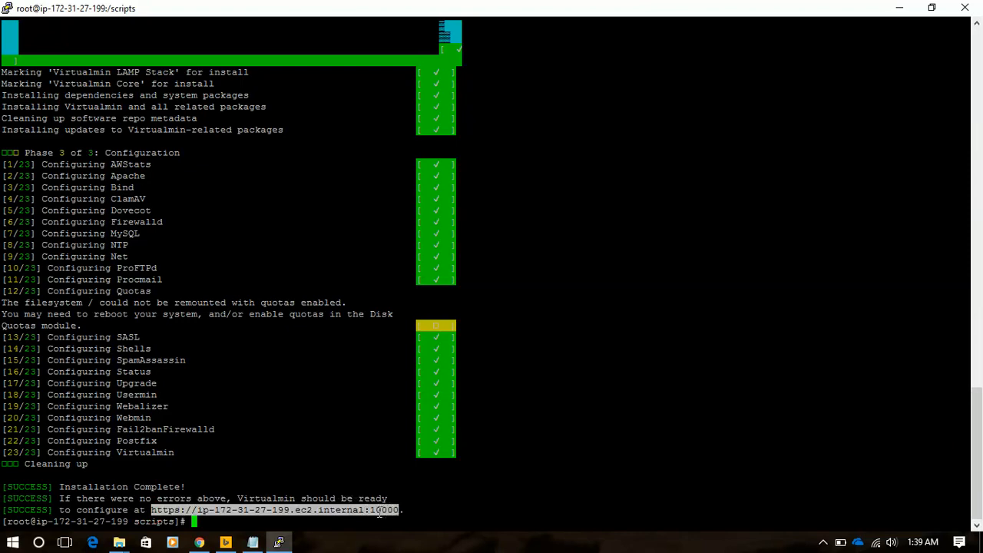
text(https://ip-172-31-27-199.ec2.internal:10000)
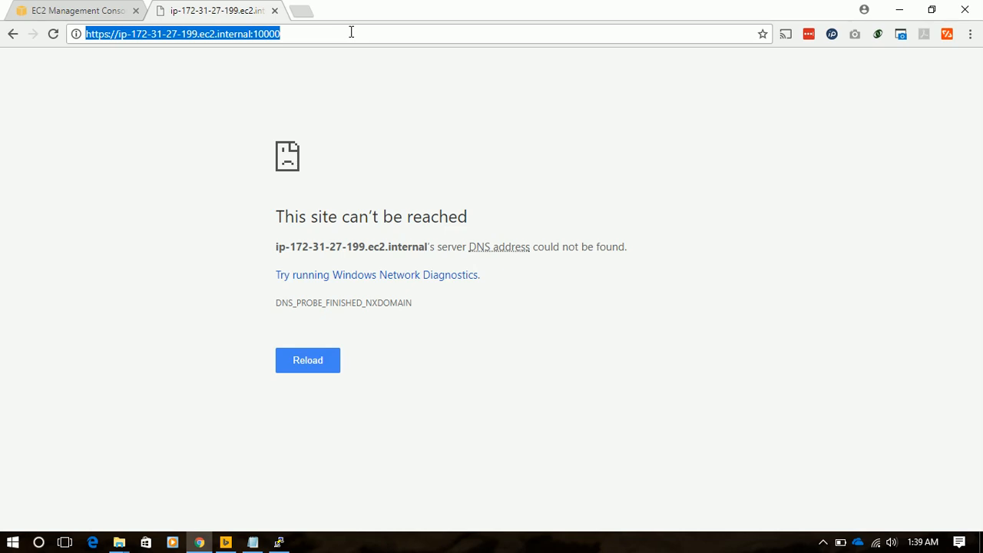
text(s)
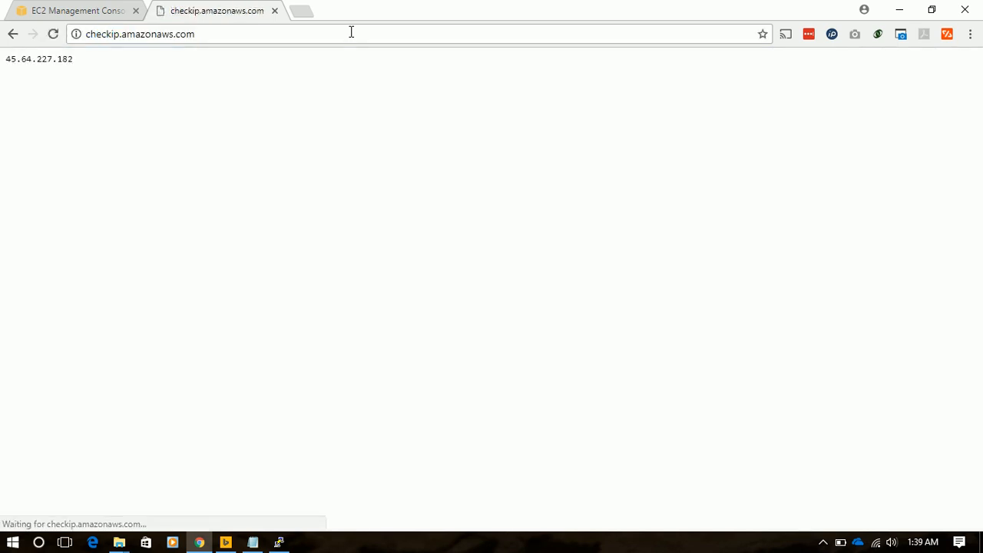
double_click(43, 58)
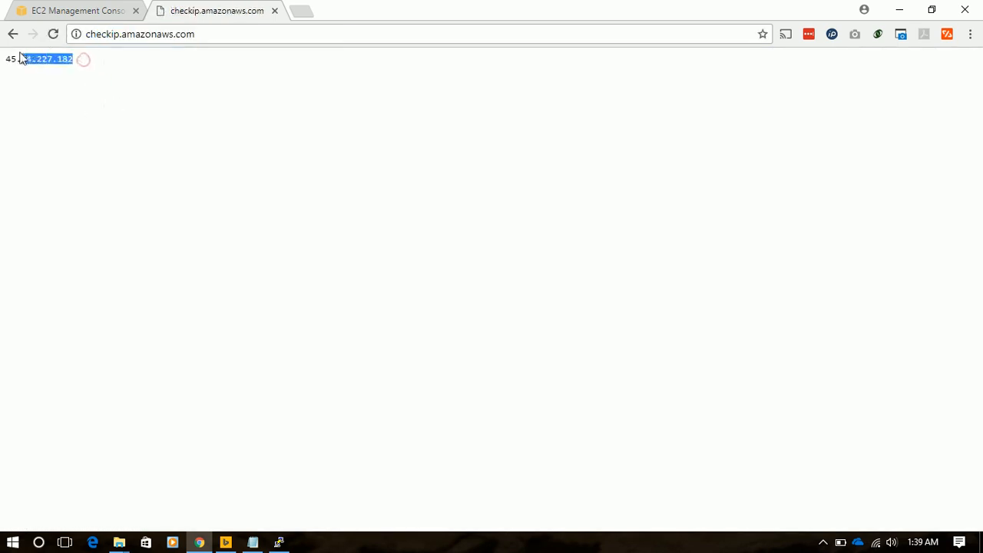
double_click(38, 58)
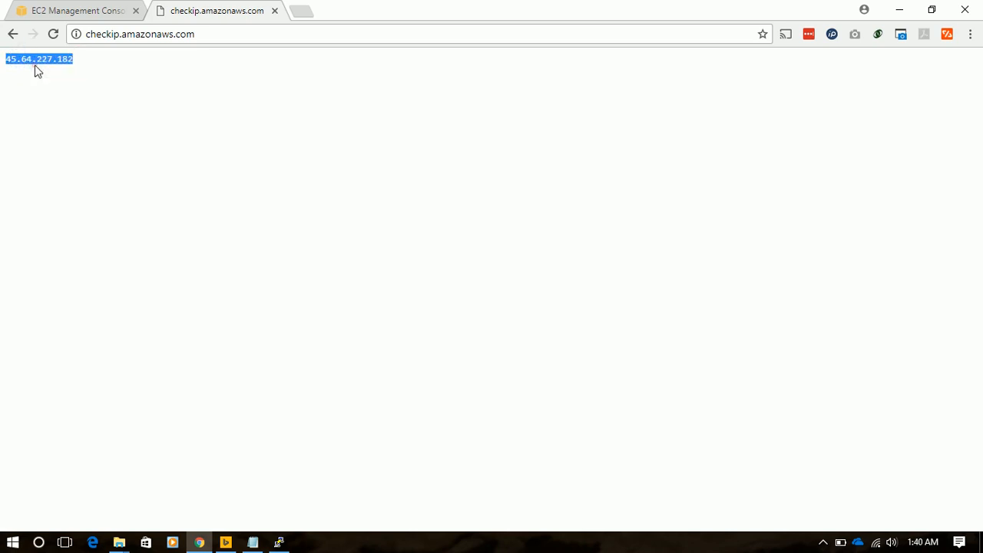
click(77, 9)
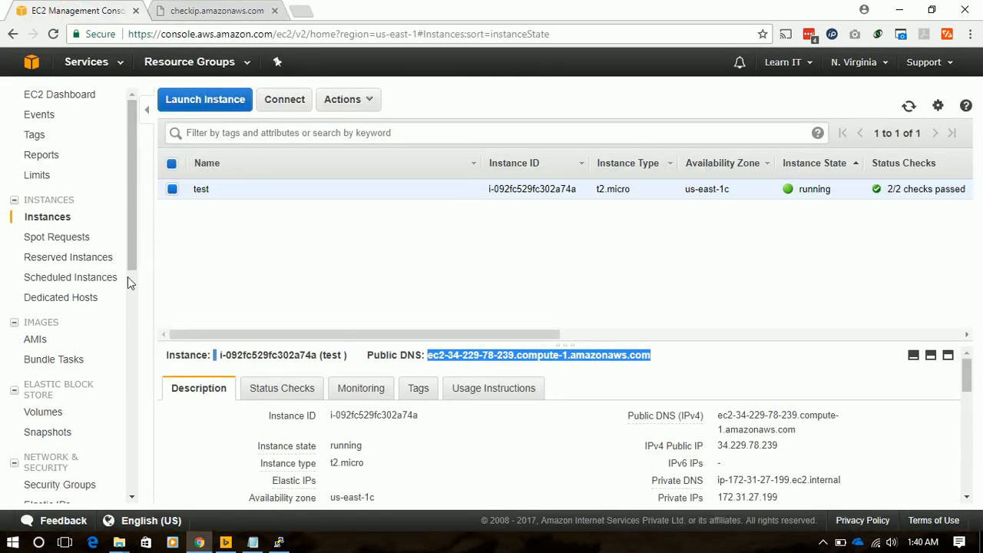
Show the Security Groups list in the EC2 console
click(65, 484)
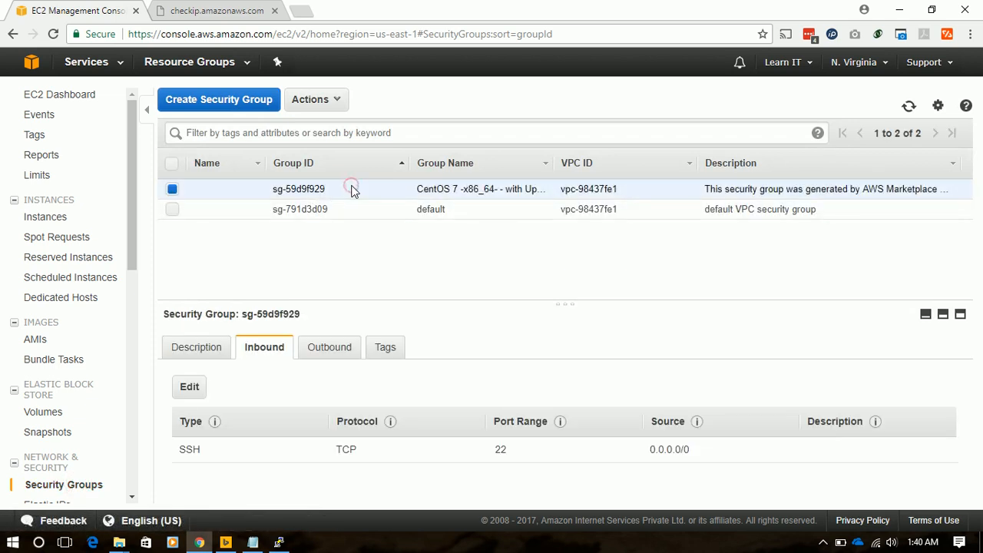
mouse_move(218, 384)
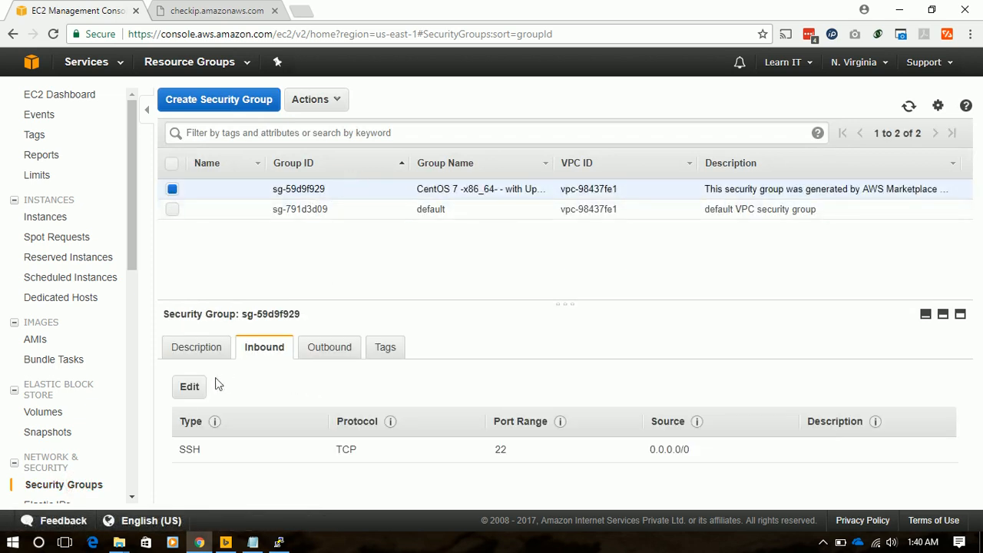
click(189, 387)
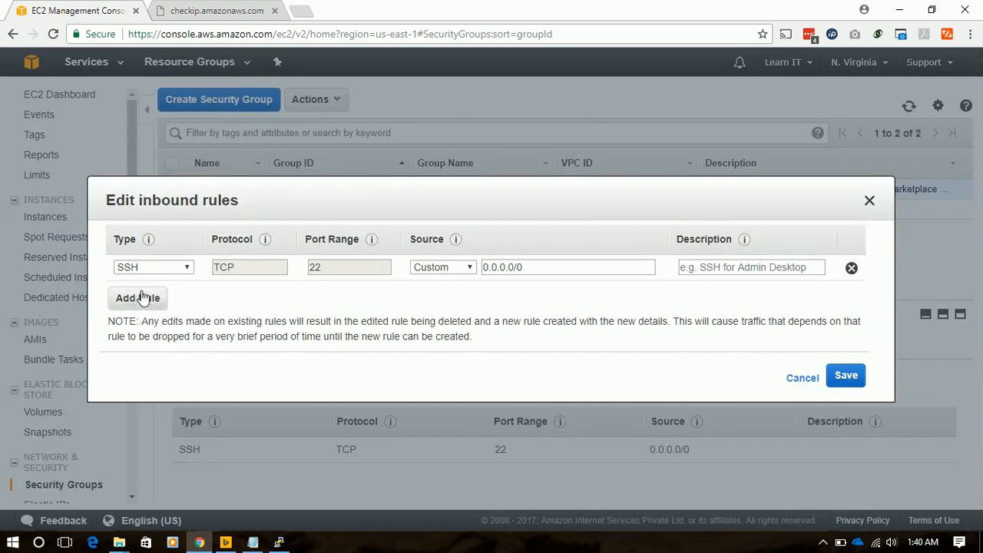
click(138, 298)
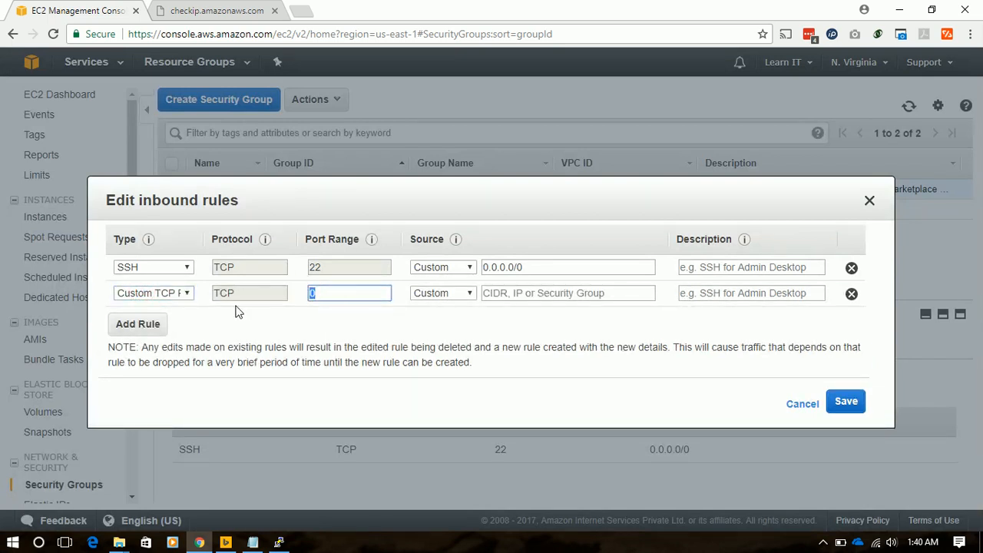
text(10000)
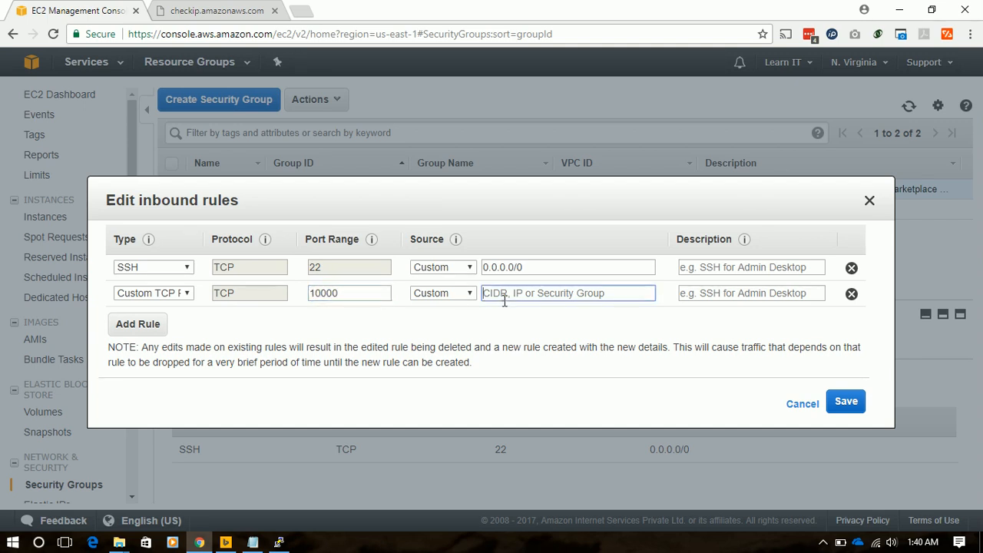
text(45.64.227.182)
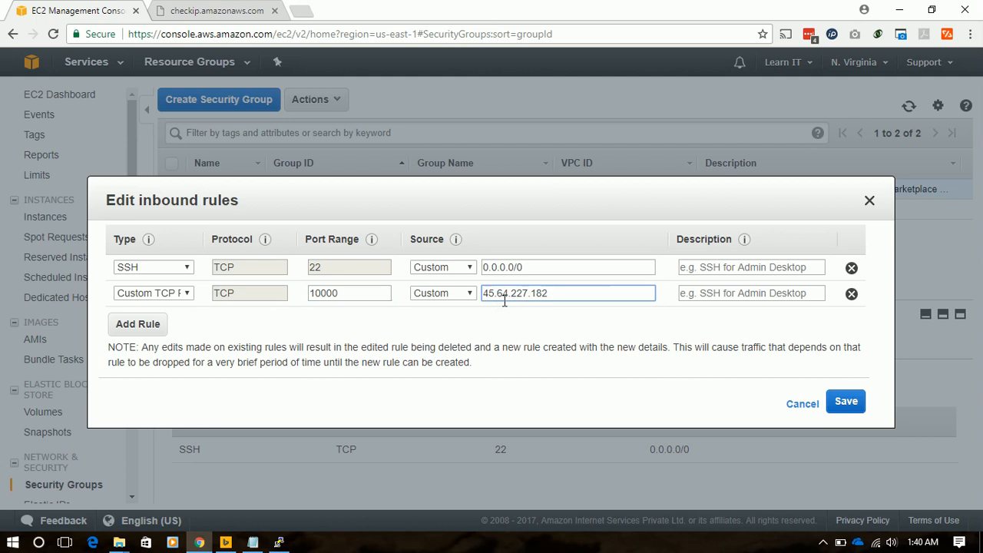
text(/32)
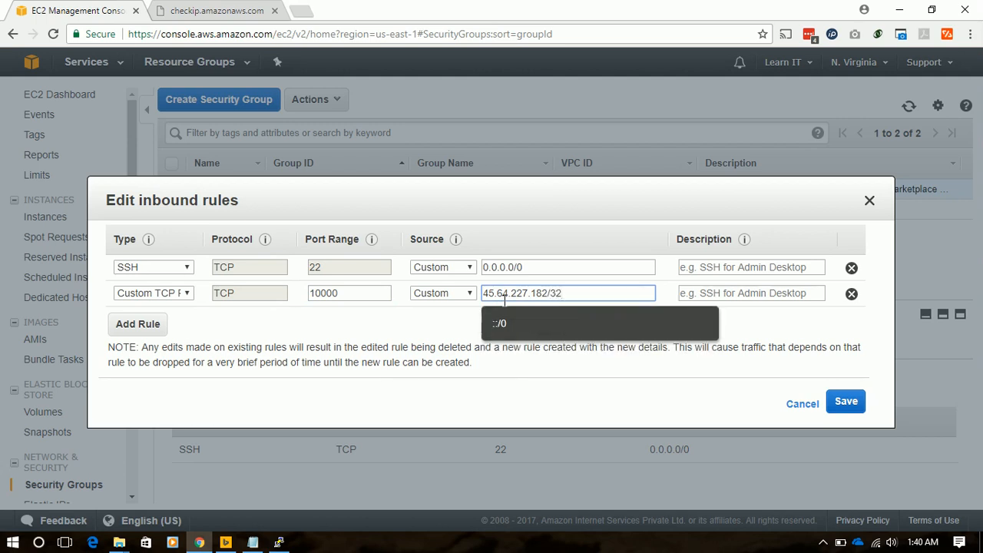
click(740, 292)
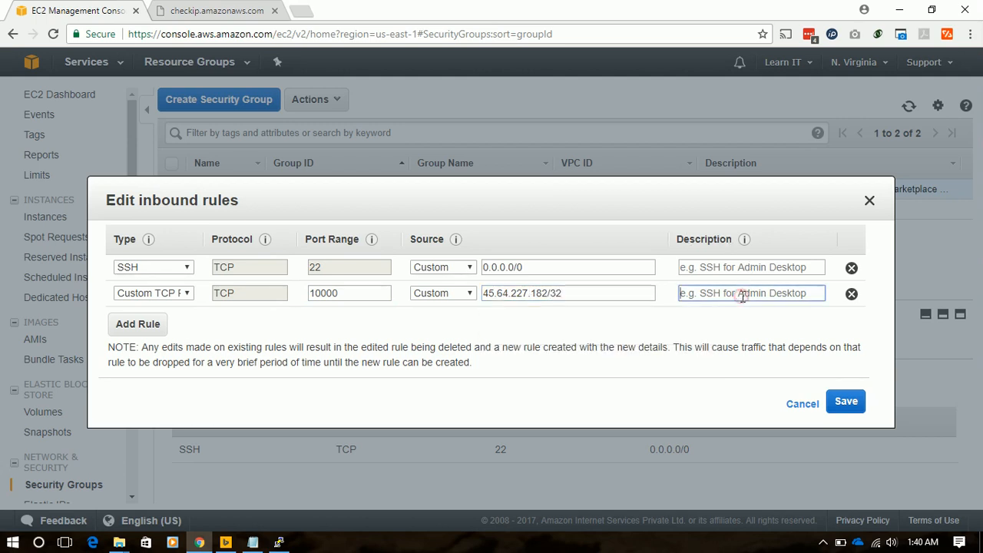
text(MY)
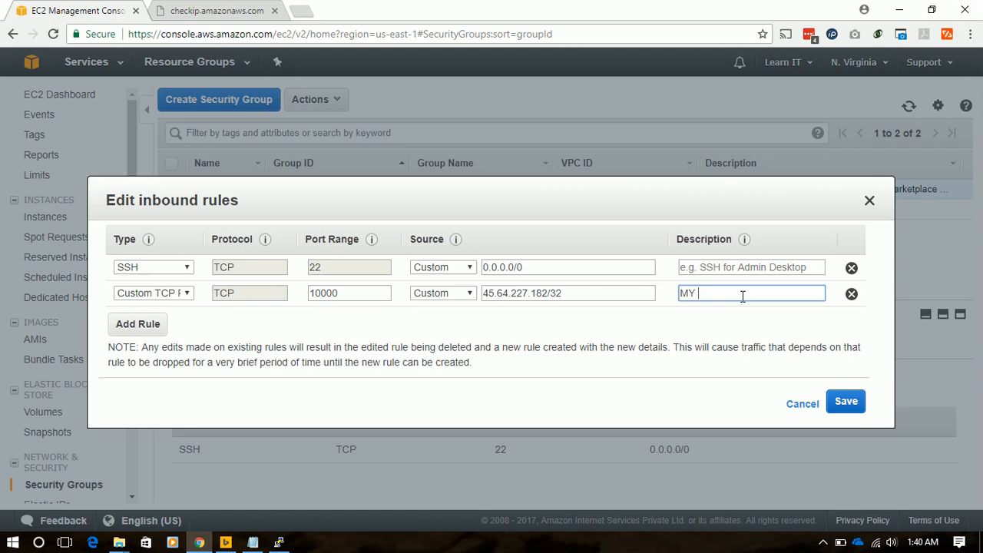
text(IP)
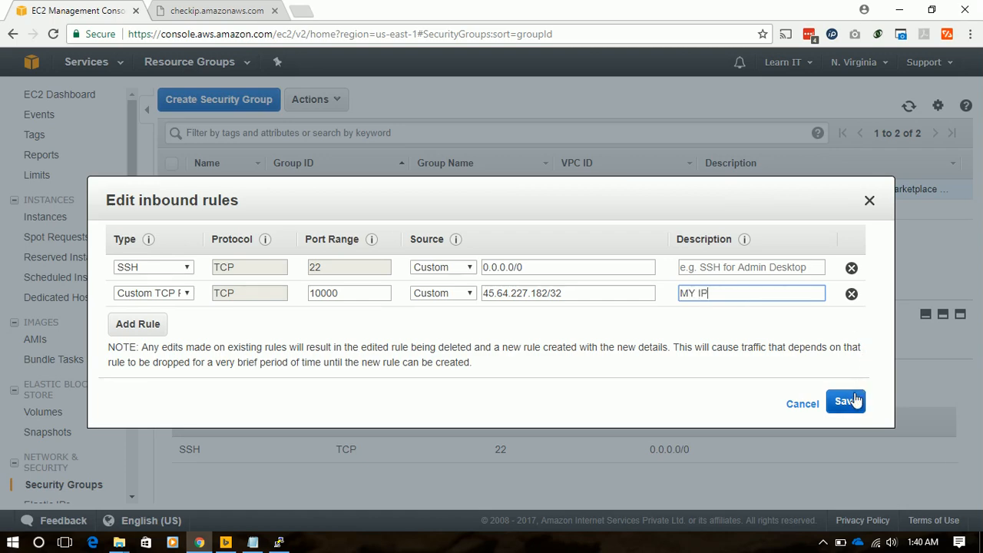
click(845, 403)
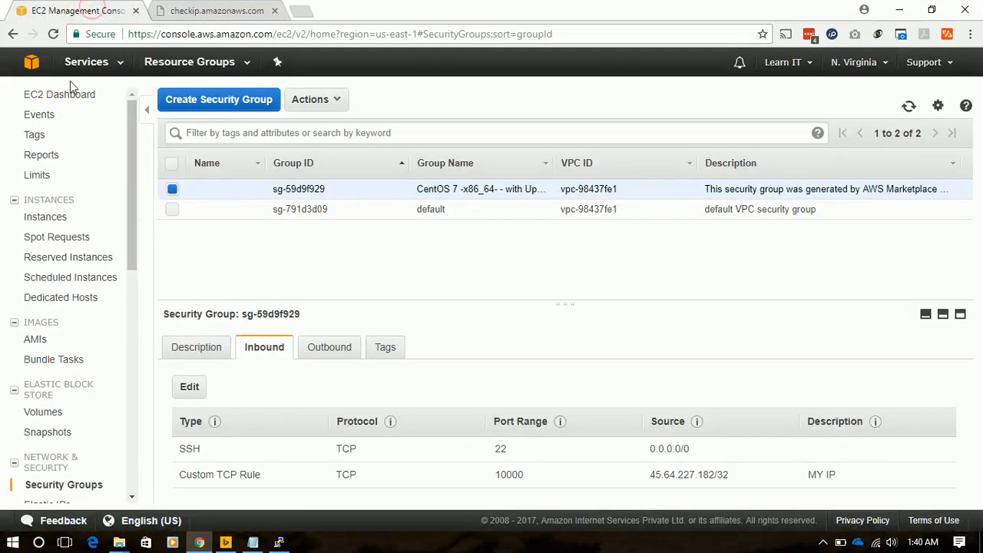
From Instances, copy the public DNS ec2-34-229-78-239.compute-1.amazonaws.com
click(61, 94)
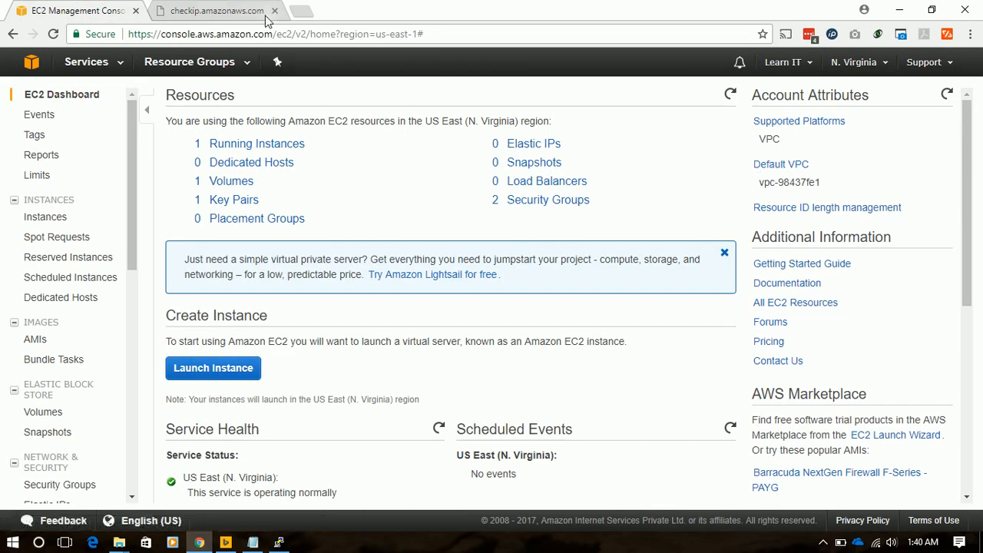
click(46, 216)
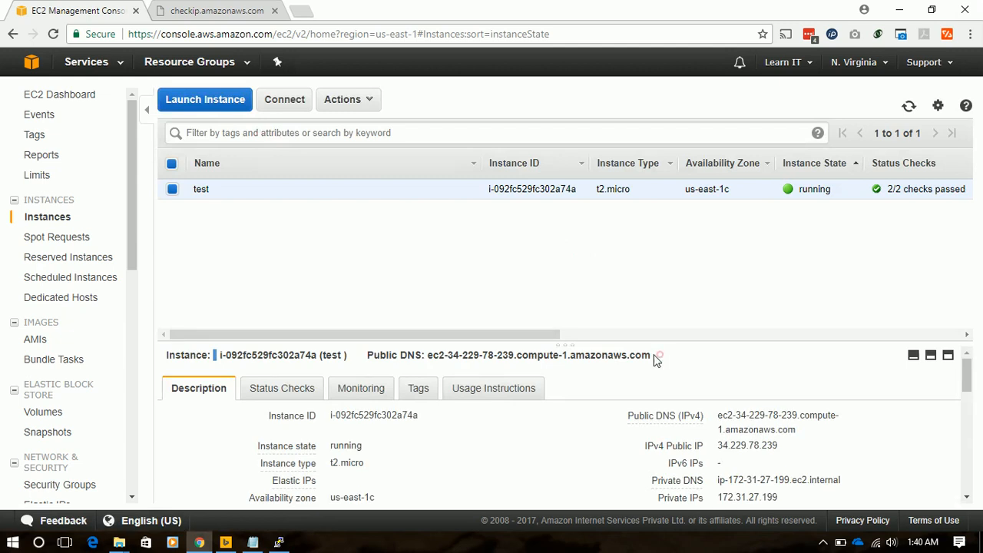
double_click(538, 355)
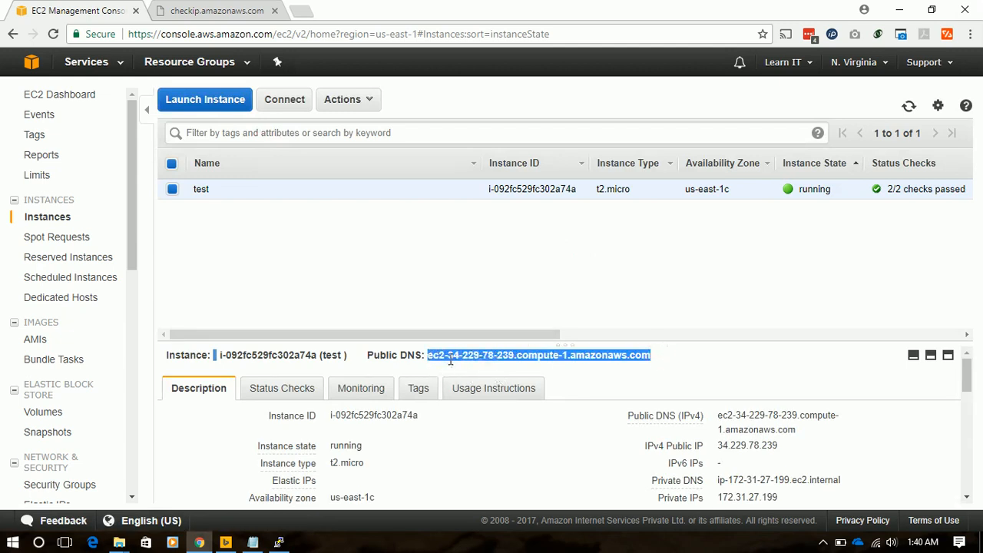
right_click(538, 355)
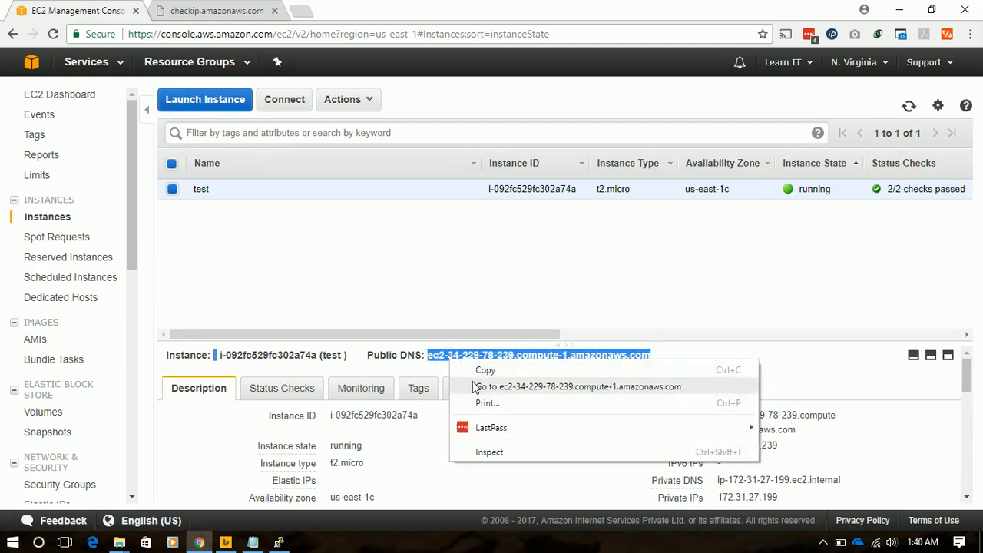
click(215, 9)
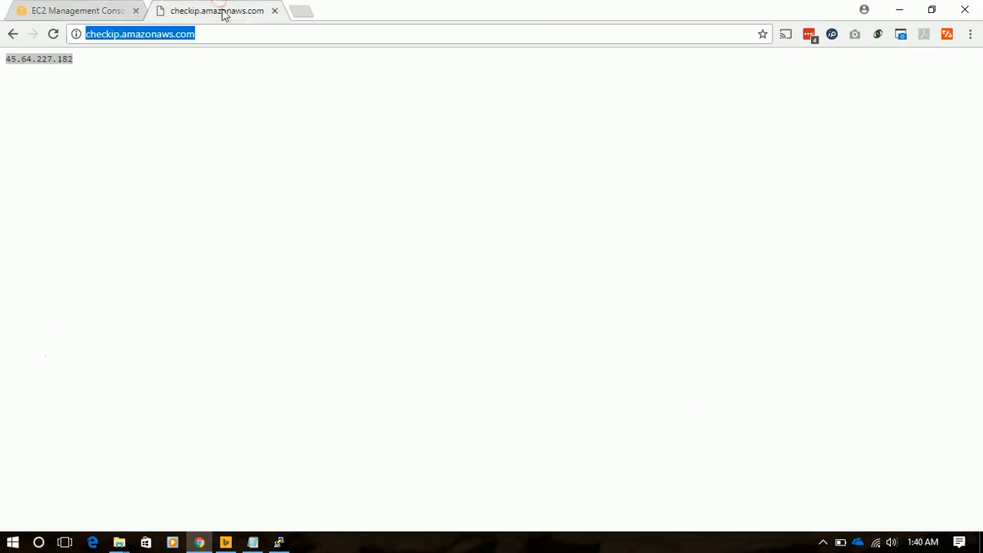
text(ec2-34-229-78-239.compute-1.amazonaws.com)
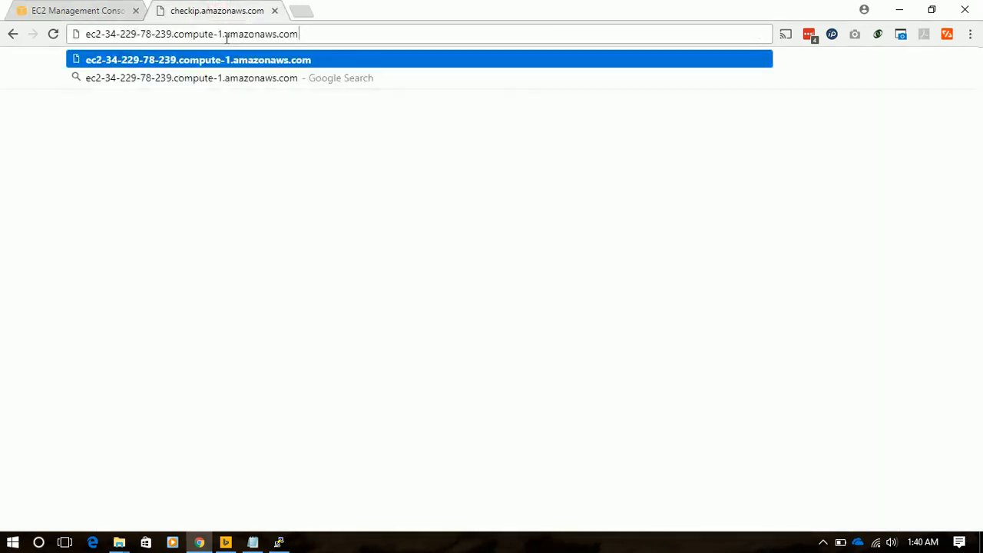
text(:10000)
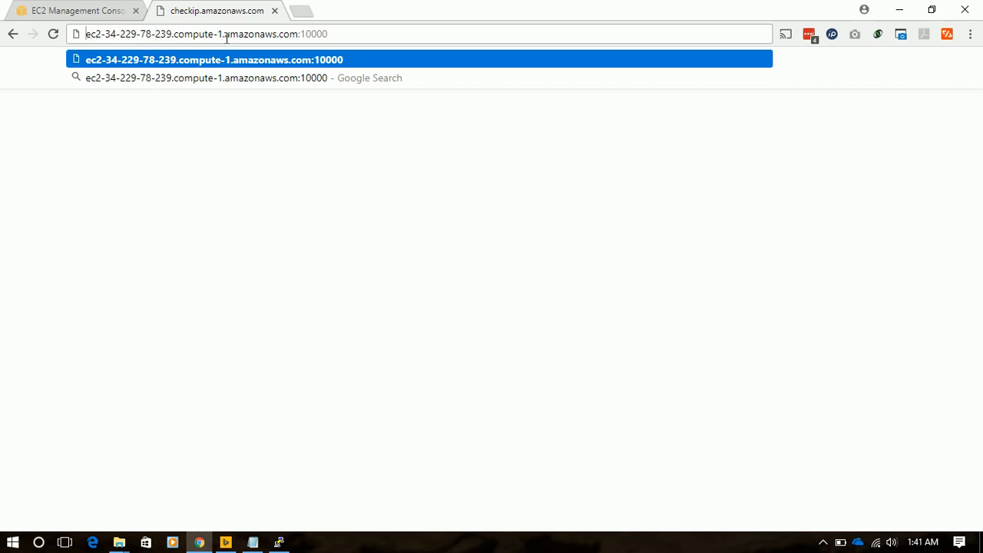
text(https://)
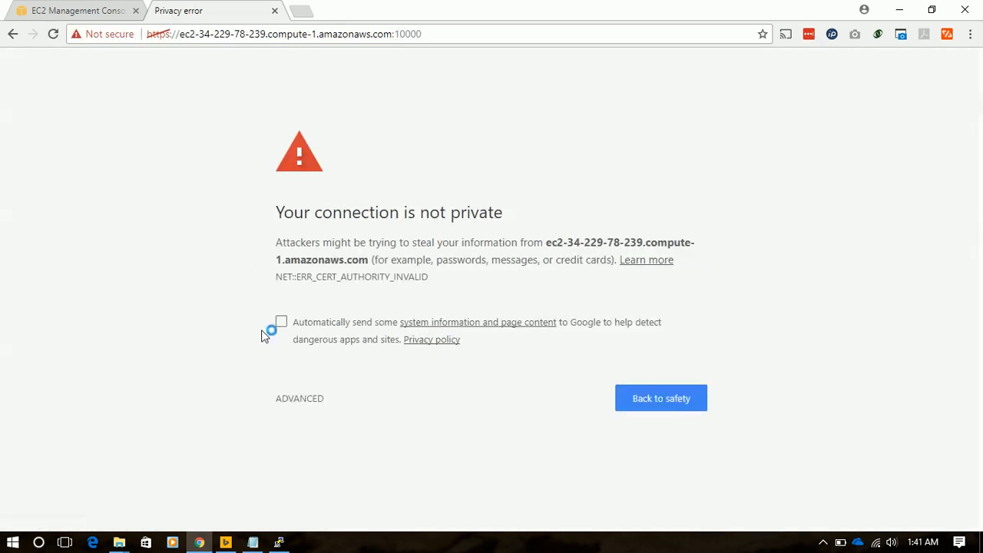
Proceed past the certificate warning to the Webmin login page and enter username root
click(300, 398)
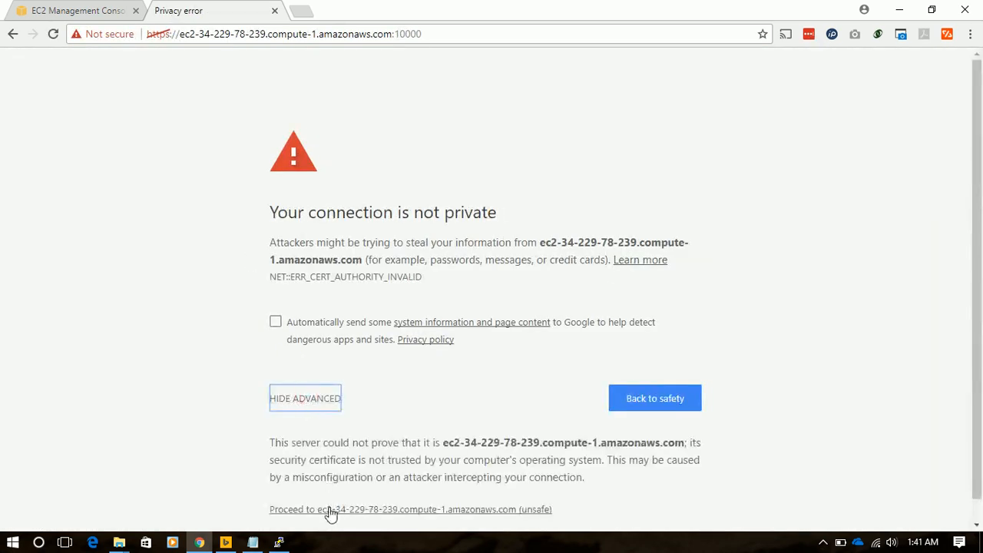
click(331, 510)
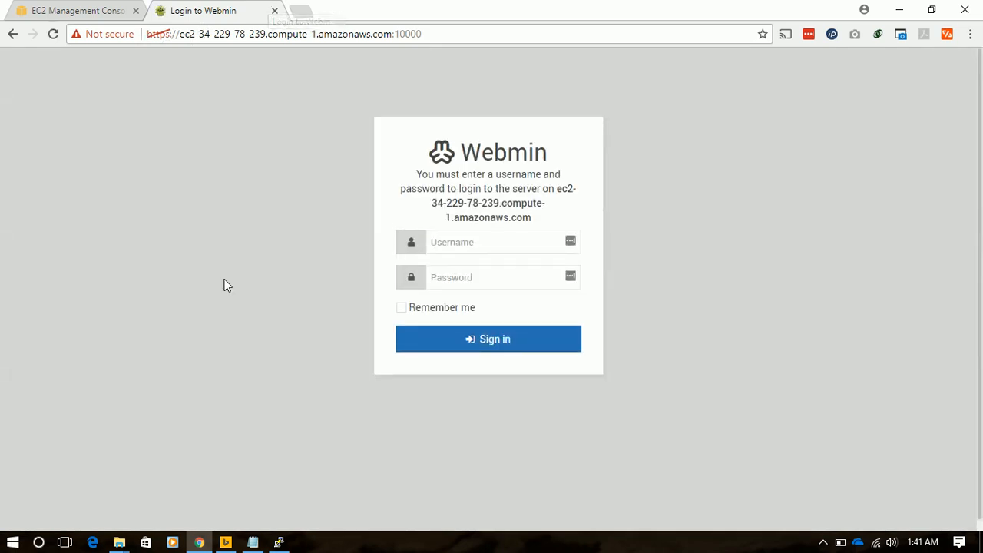
mouse_move(522, 123)
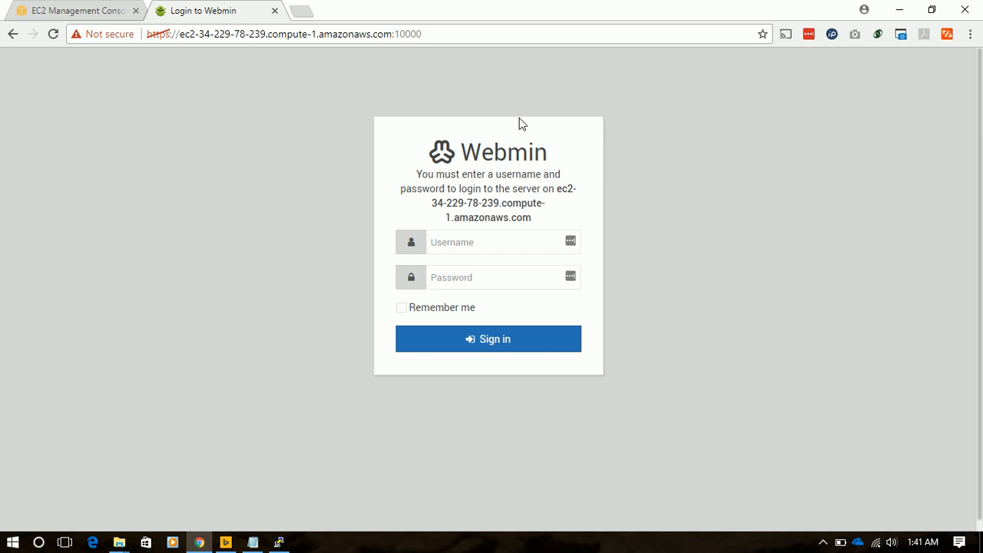
mouse_move(280, 535)
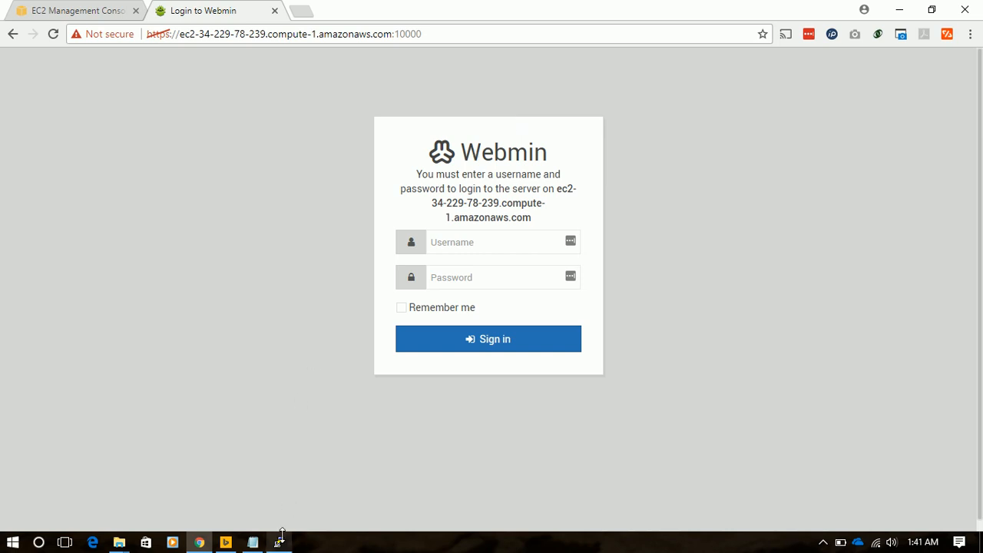
click(477, 277)
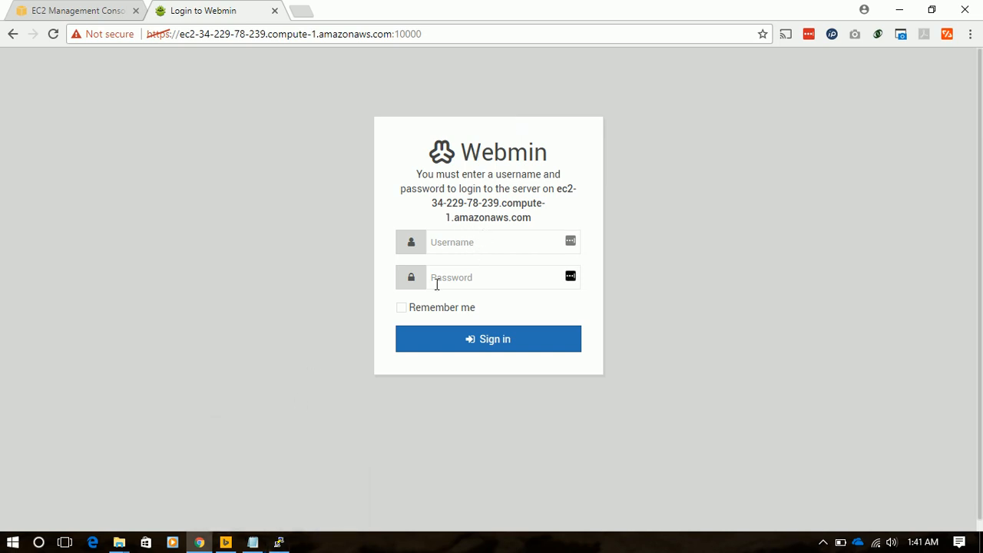
click(483, 243)
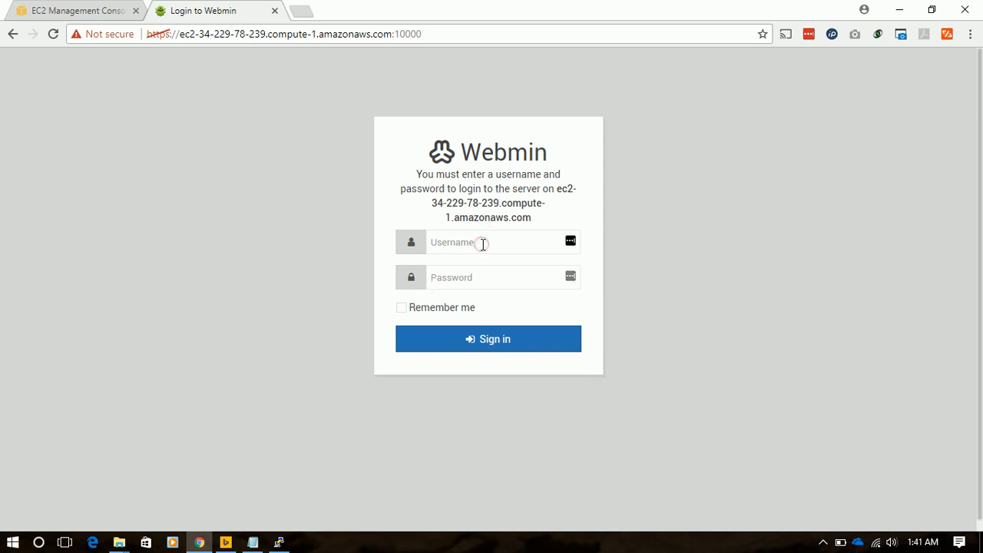
text(root)
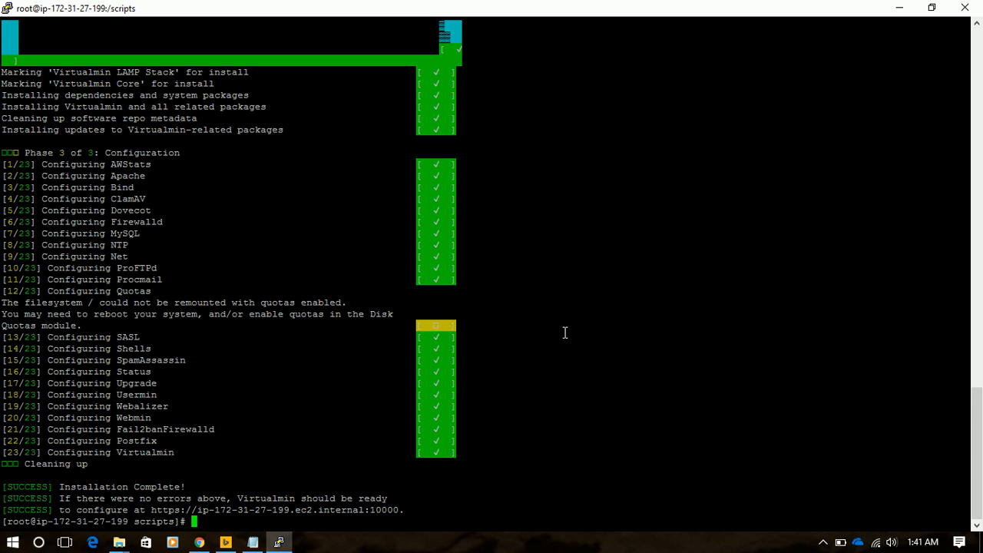
Run the password change for root, retrying after the mistyped psswd command
text(psswd)
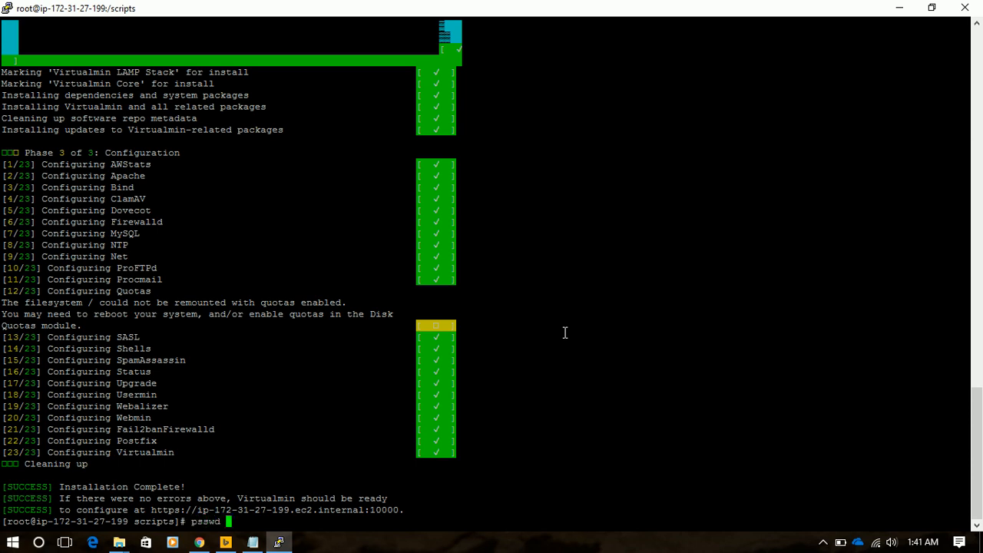
text(root)
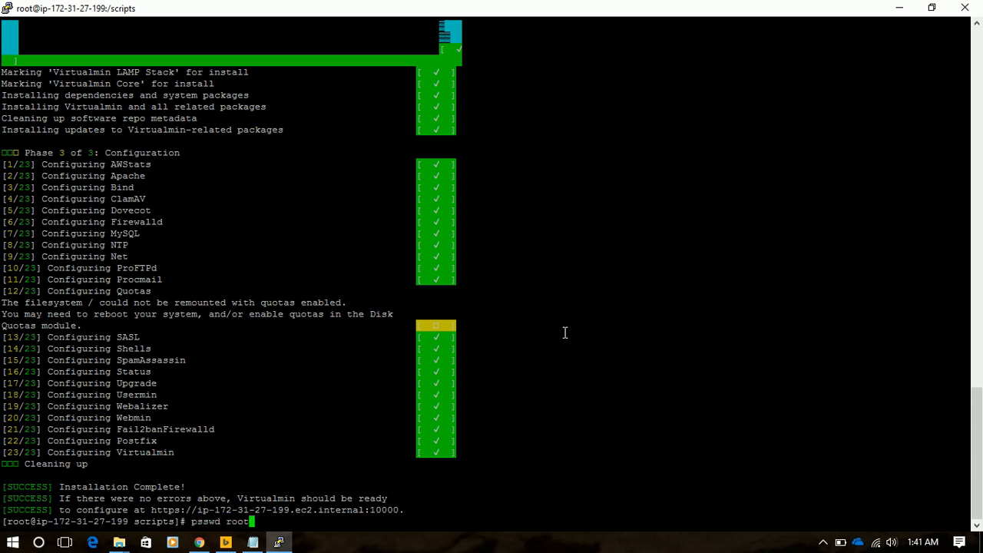
key(Return)
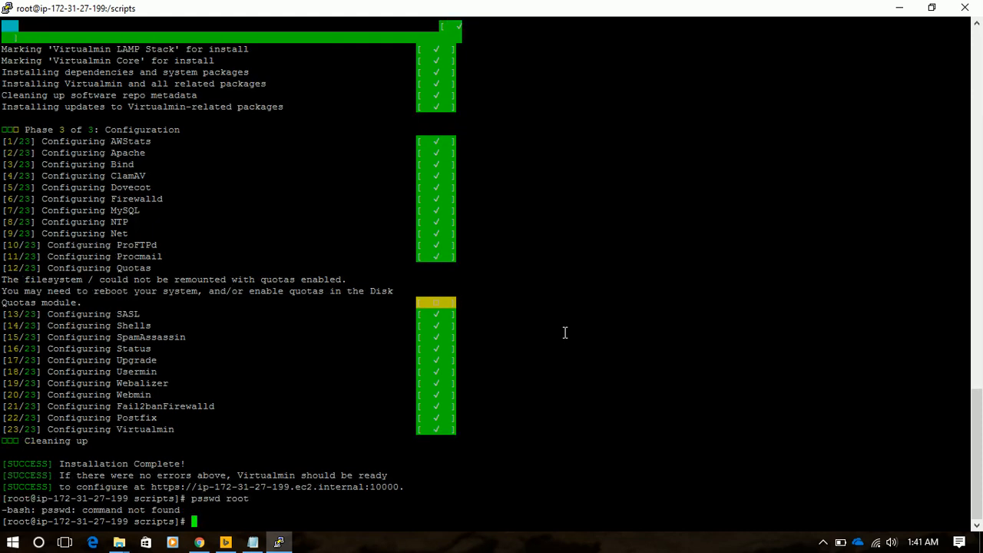
text(psswd)
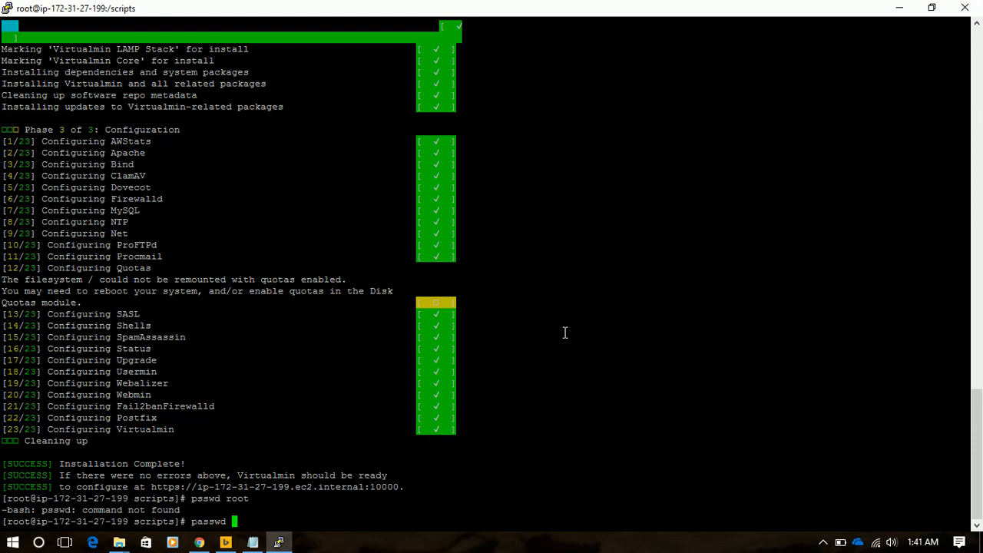
text(root)
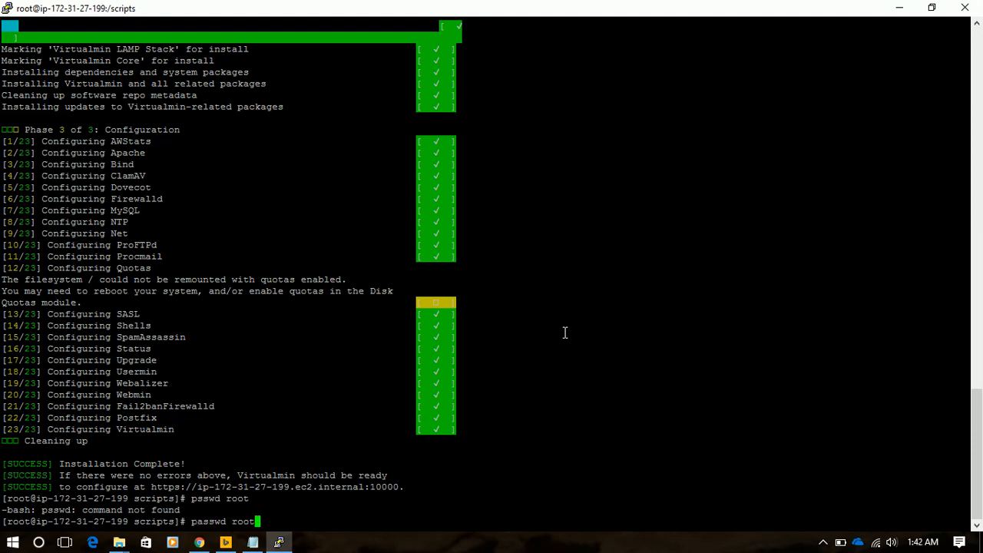
key(Return)
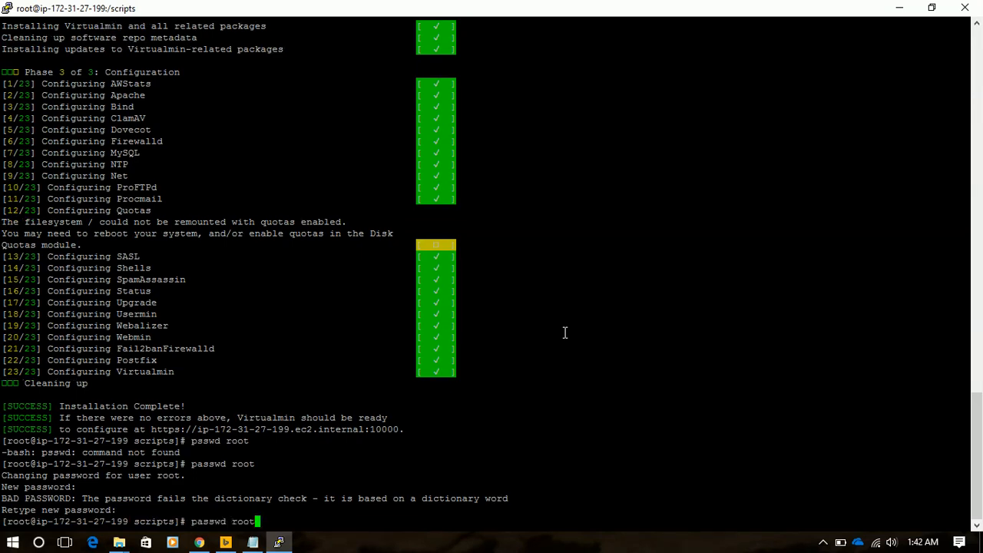
key(Return)
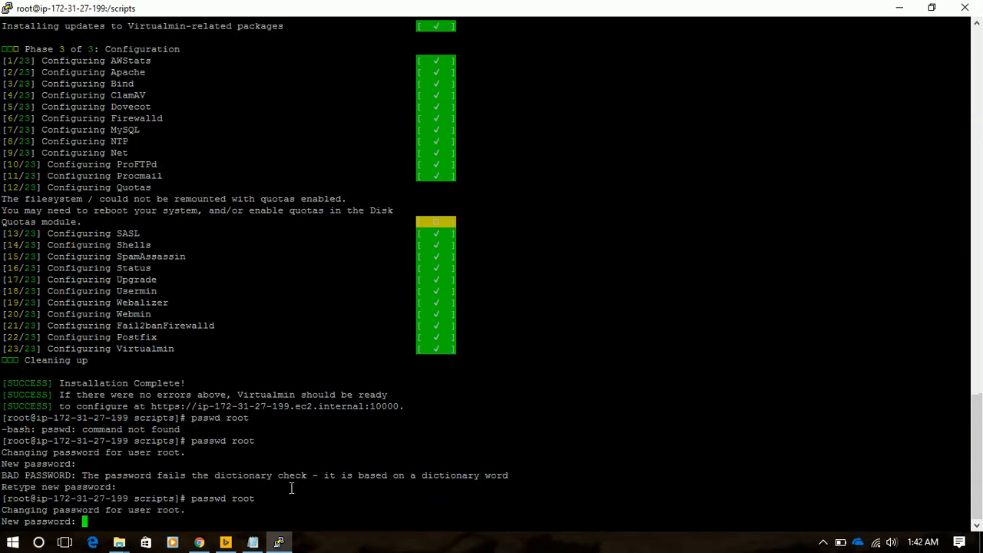
Paste the generated password from the notes at both prompts and confirm it
click(252, 542)
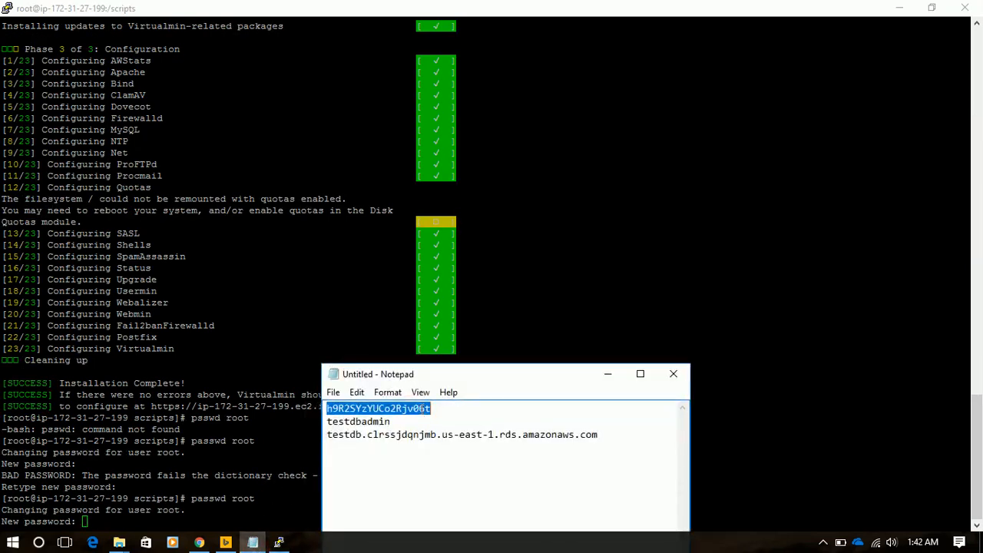
right_click(378, 409)
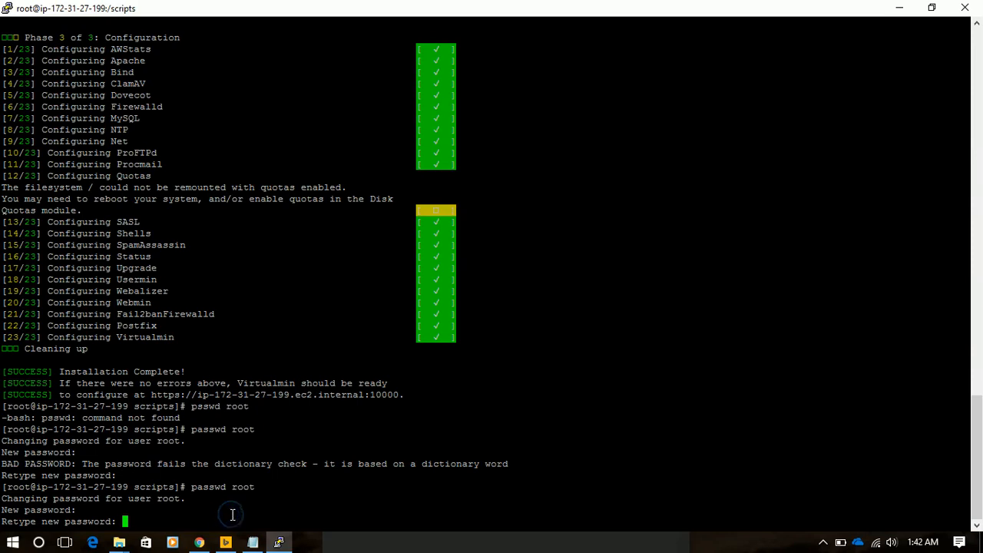
key(Return)
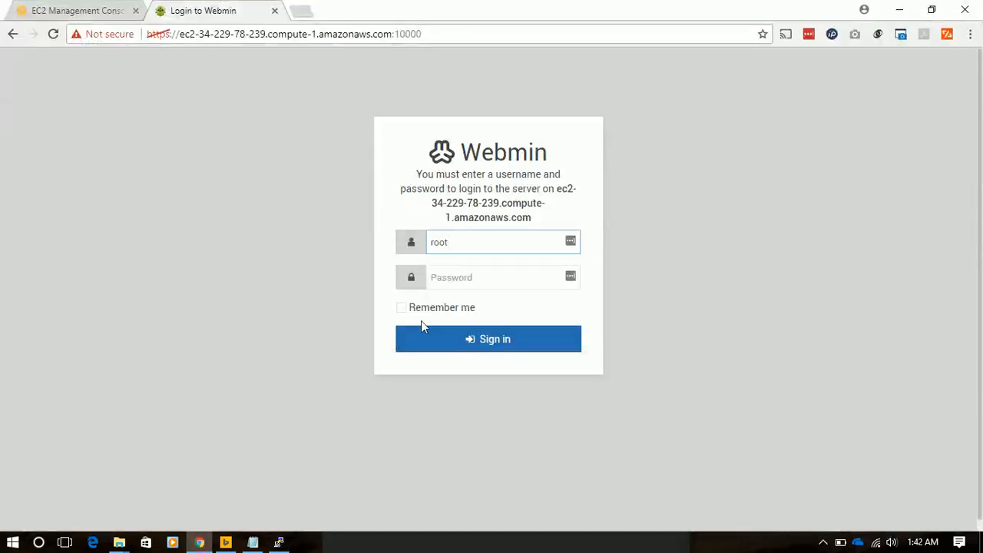
Sign in to Webmin as root with the password, reaching Virtualmin's Post-Installation Wizard introduction
text(password)
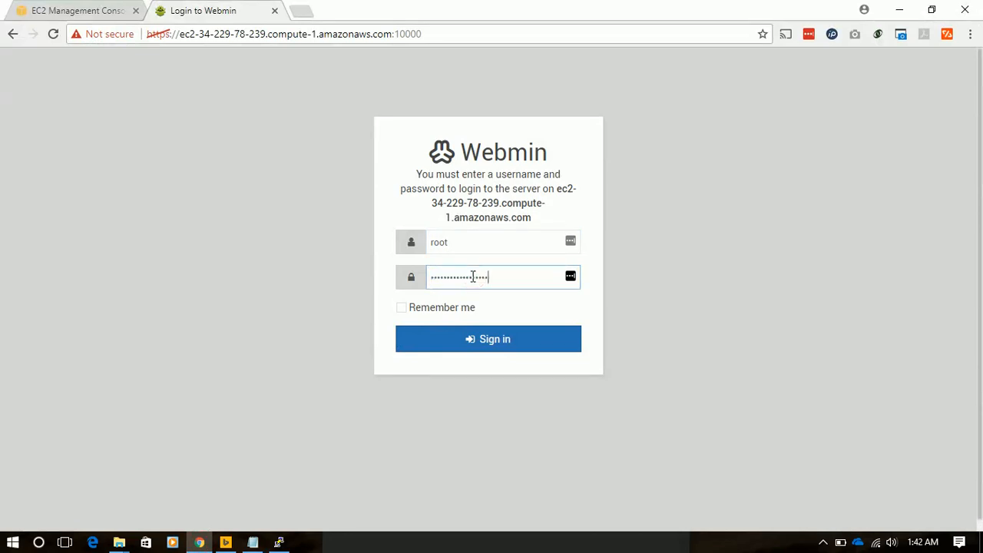
click(489, 340)
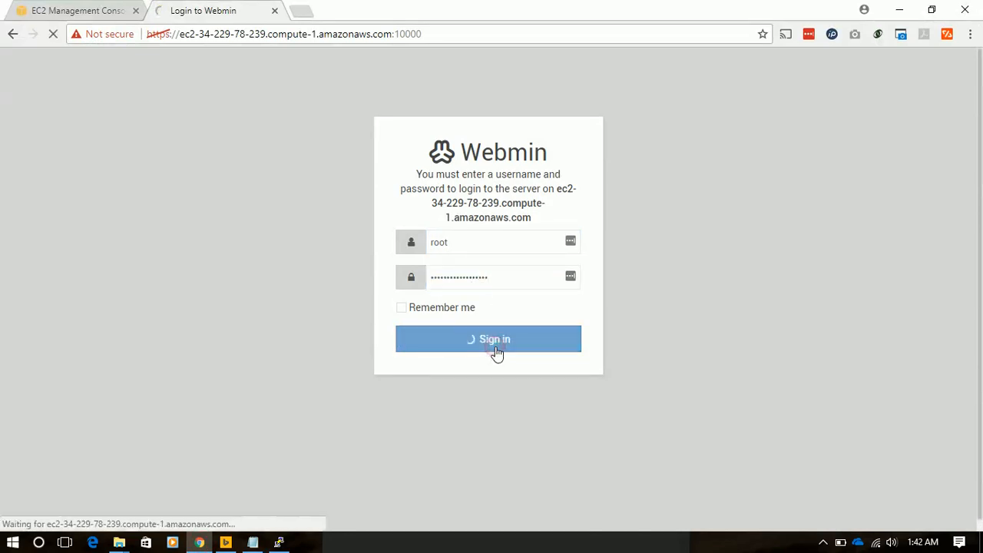
click(488, 340)
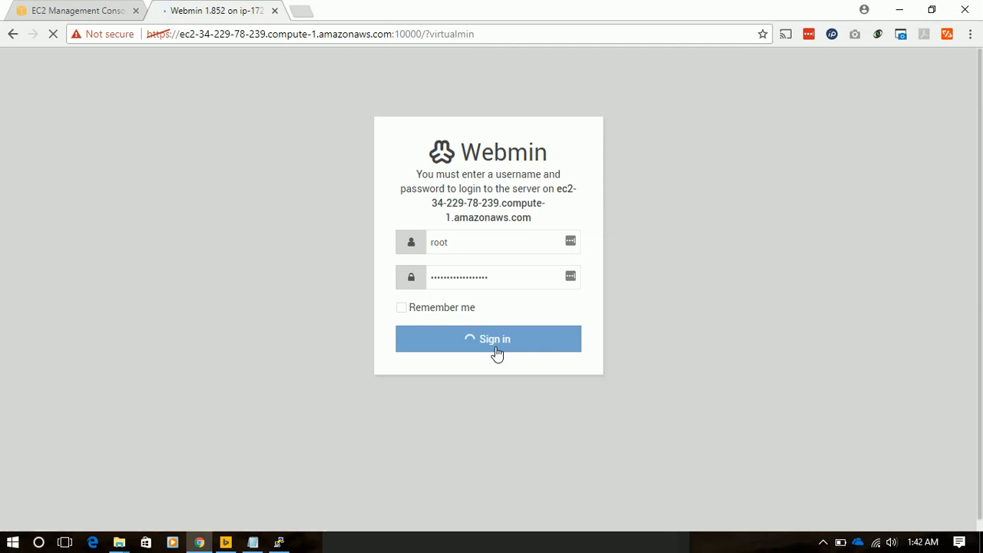
click(488, 340)
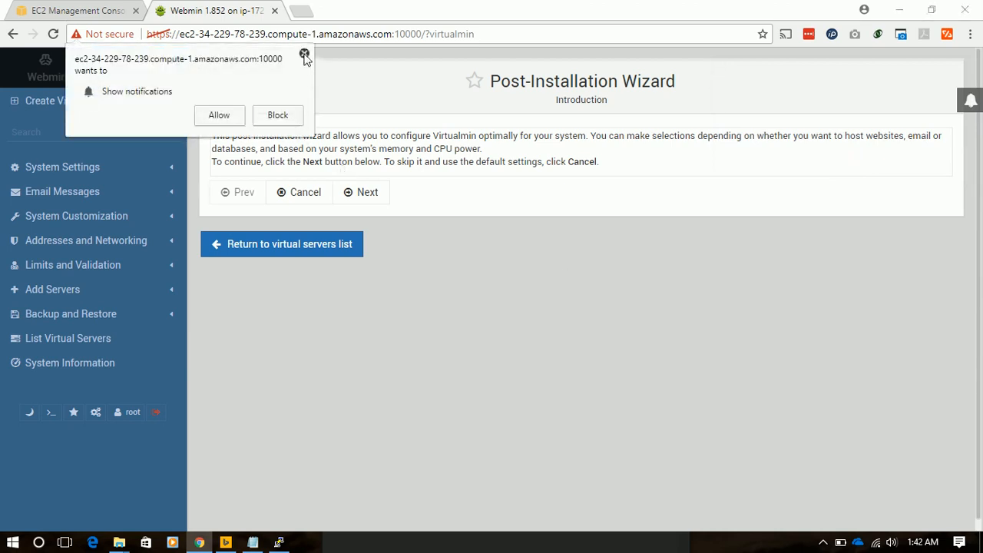
Dismiss Chrome's notification permission request and move past the wizard introduction page
click(304, 55)
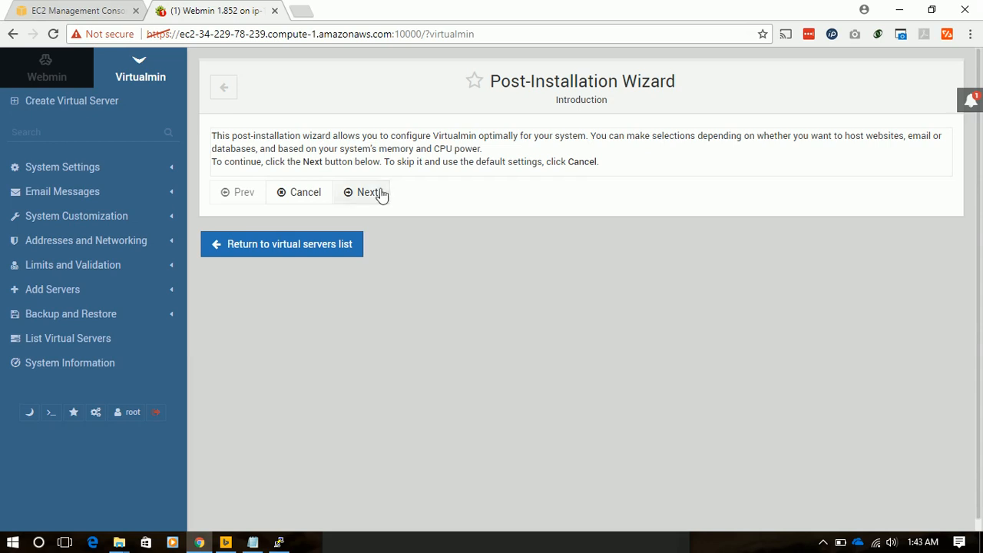
click(369, 192)
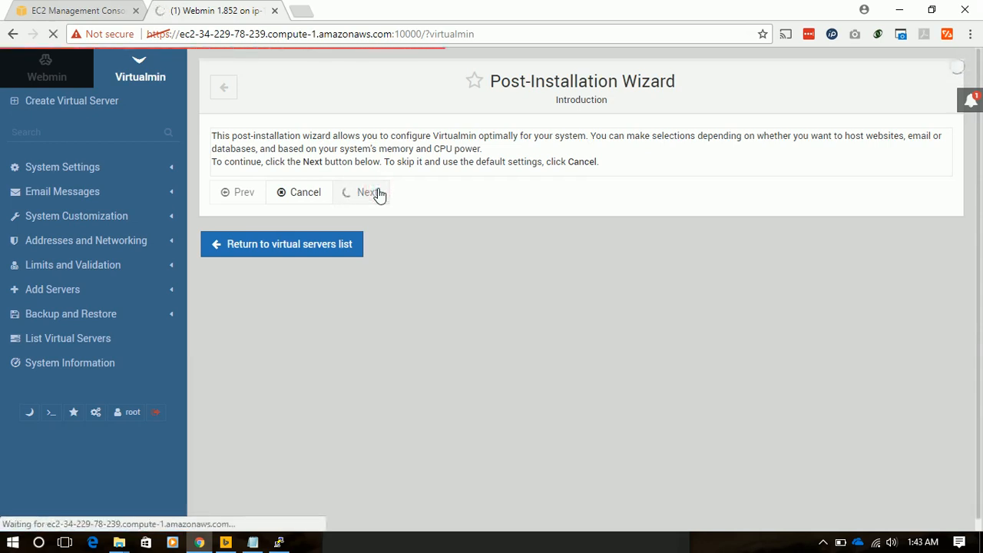
click(368, 192)
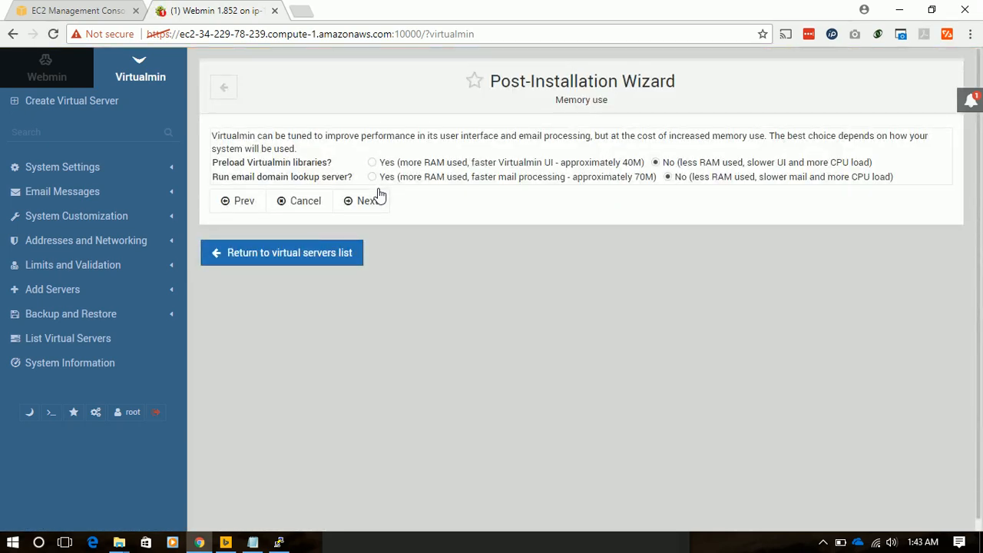
Keep memory defaults, leave ClamAV scanning and SpamAssassin filtering off, reaching the Database servers step
click(366, 200)
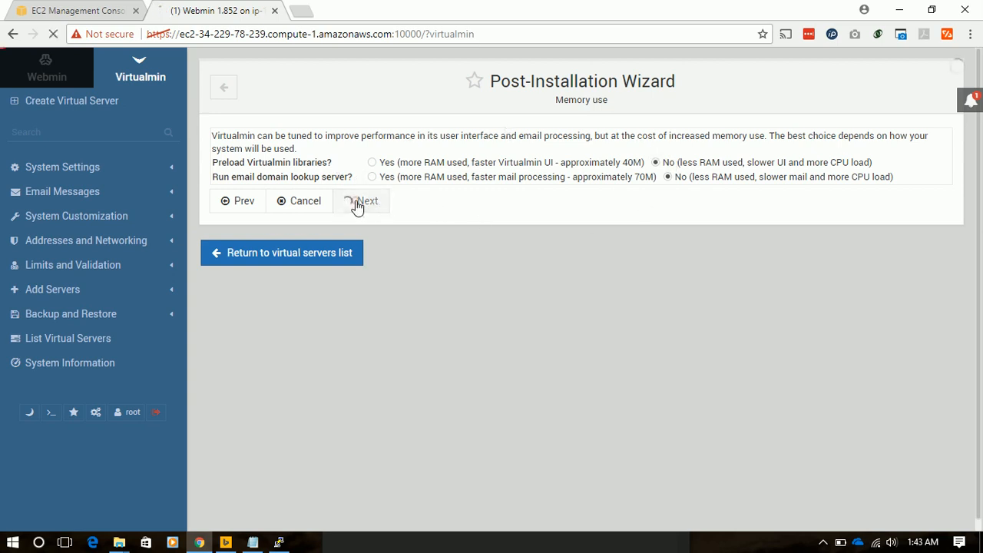
click(363, 200)
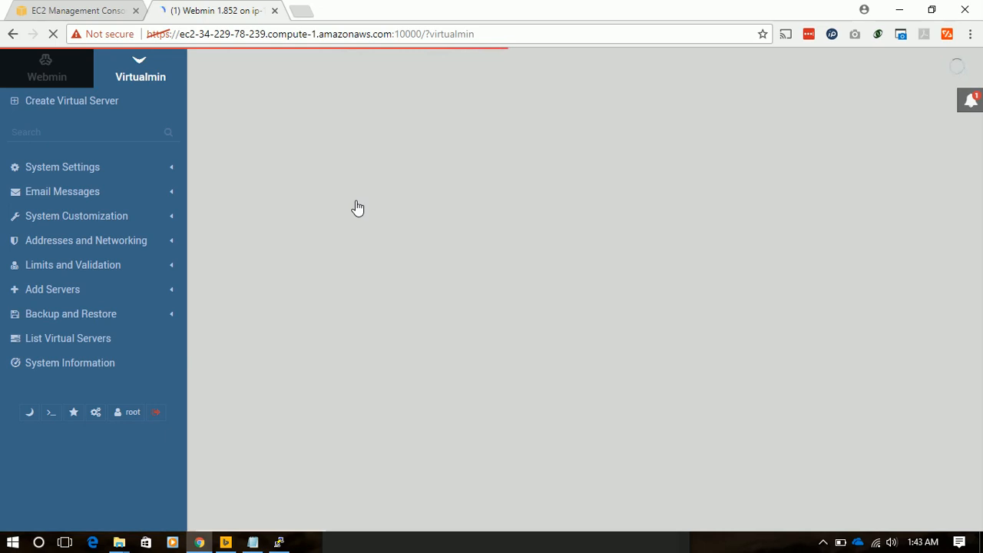
click(361, 200)
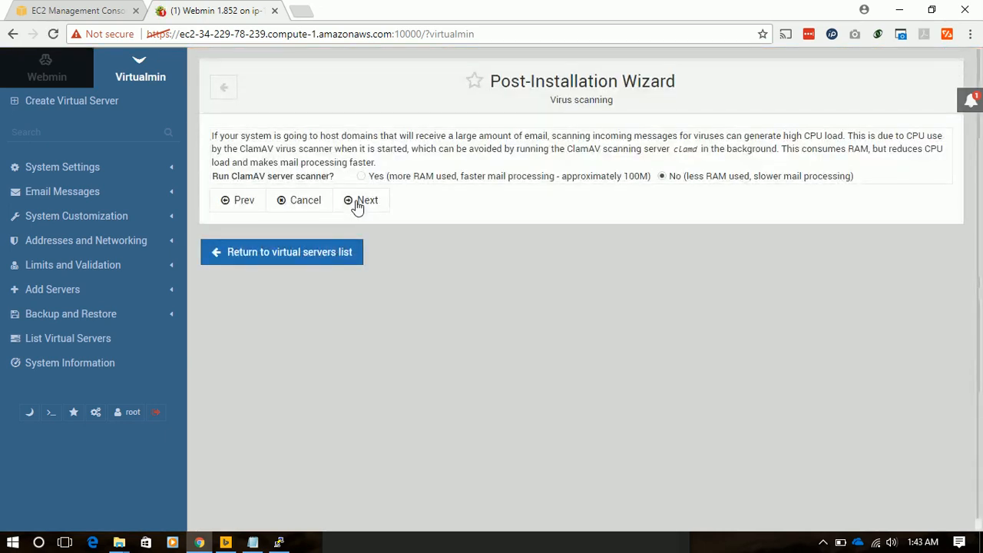
mouse_move(363, 206)
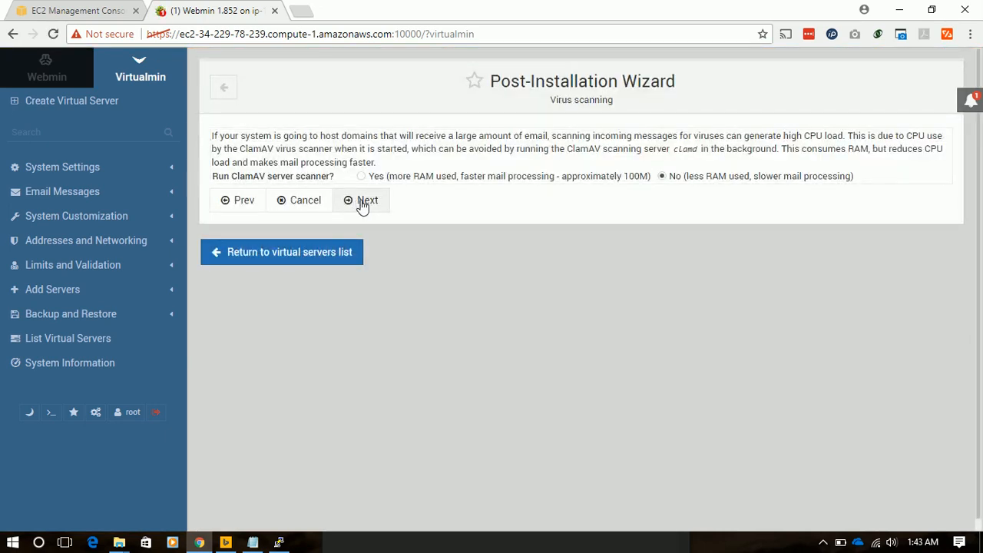
click(363, 200)
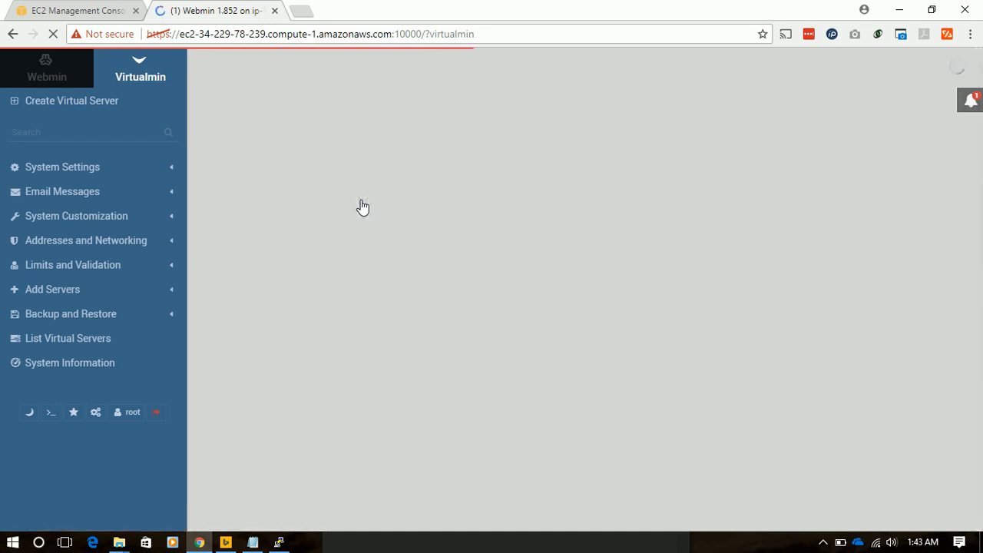
click(369, 200)
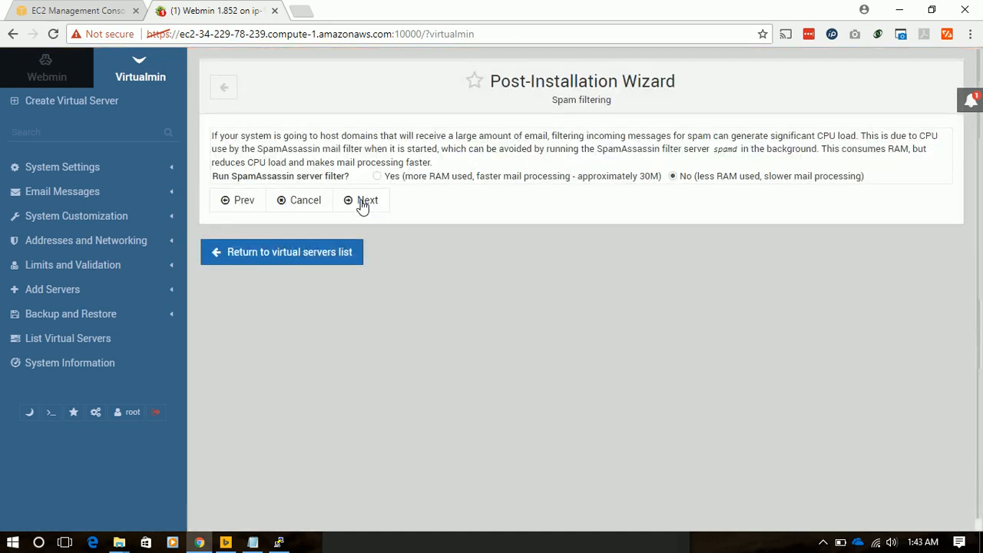
click(369, 200)
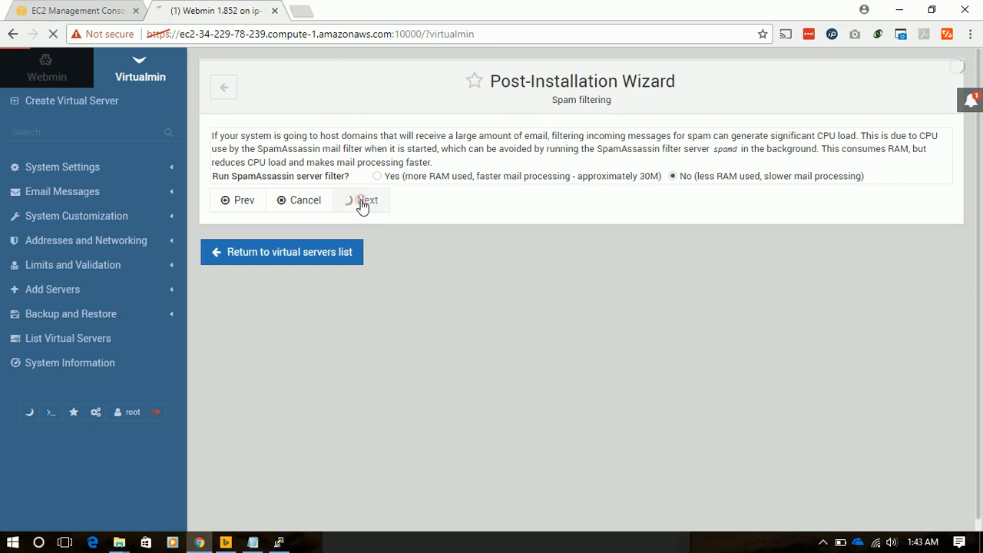
click(363, 199)
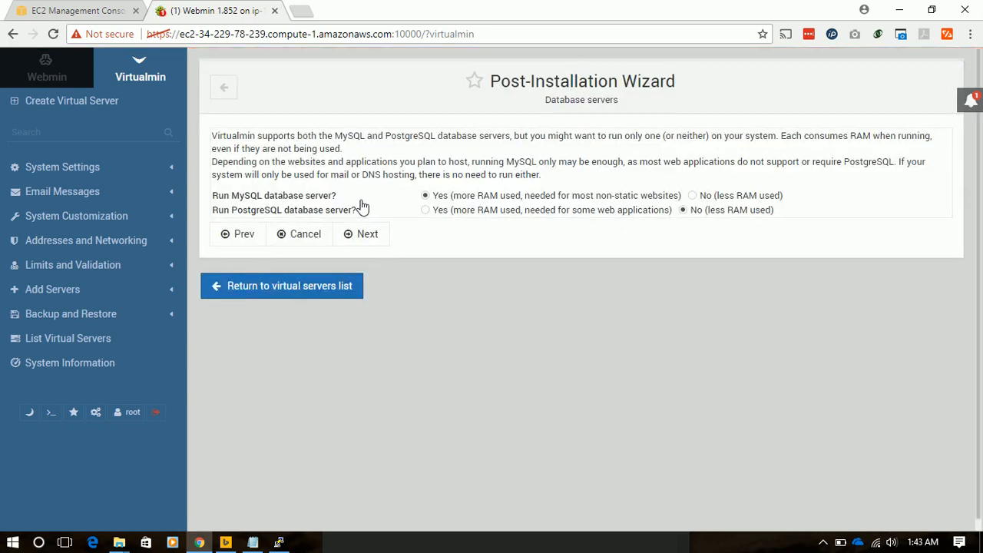
mouse_move(393, 192)
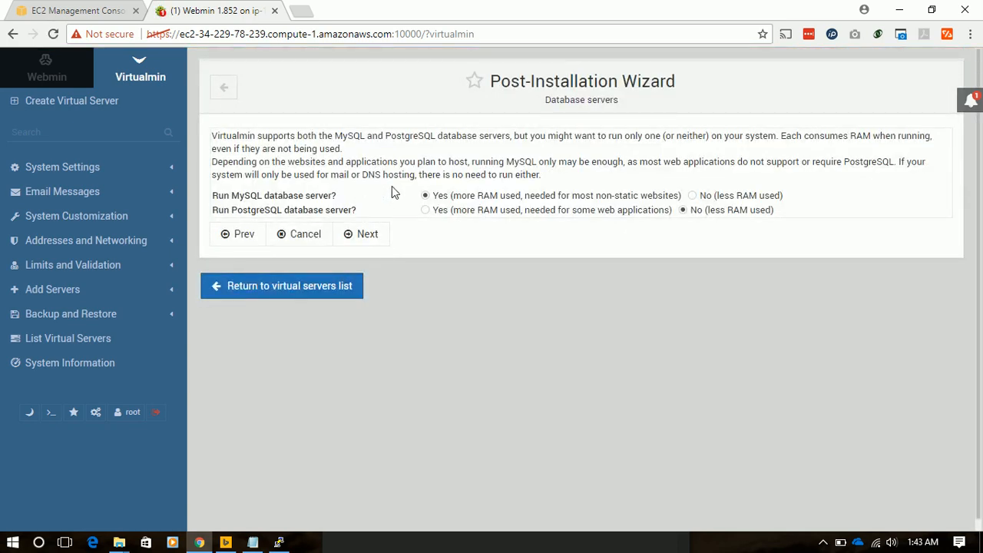
mouse_move(695, 197)
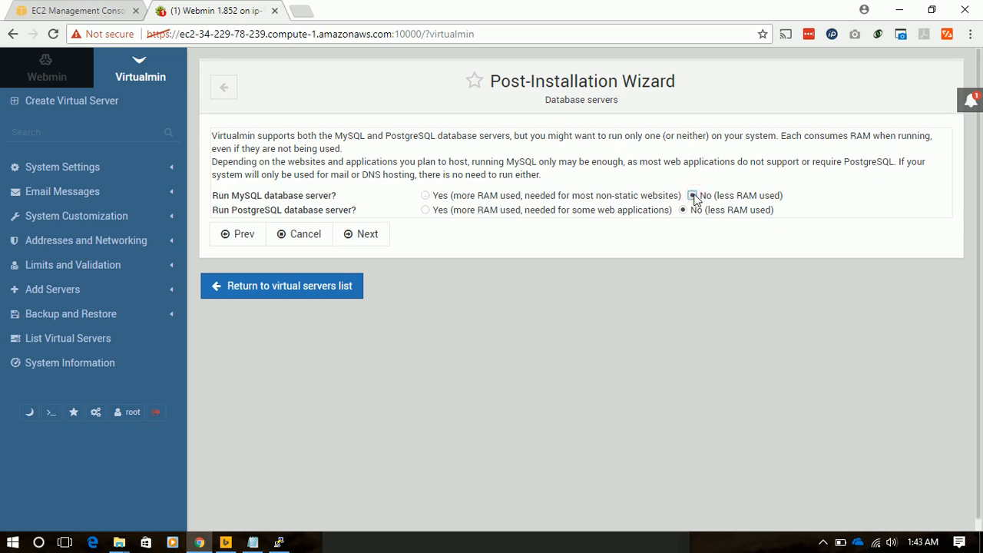
Set local MySQL and PostgreSQL servers to No and advance past the database servers step
click(367, 234)
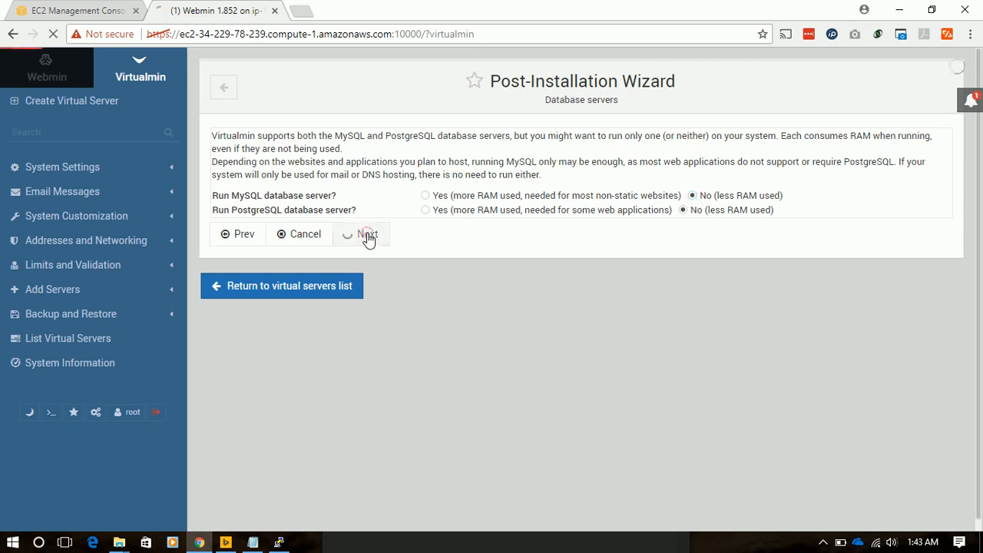
click(367, 233)
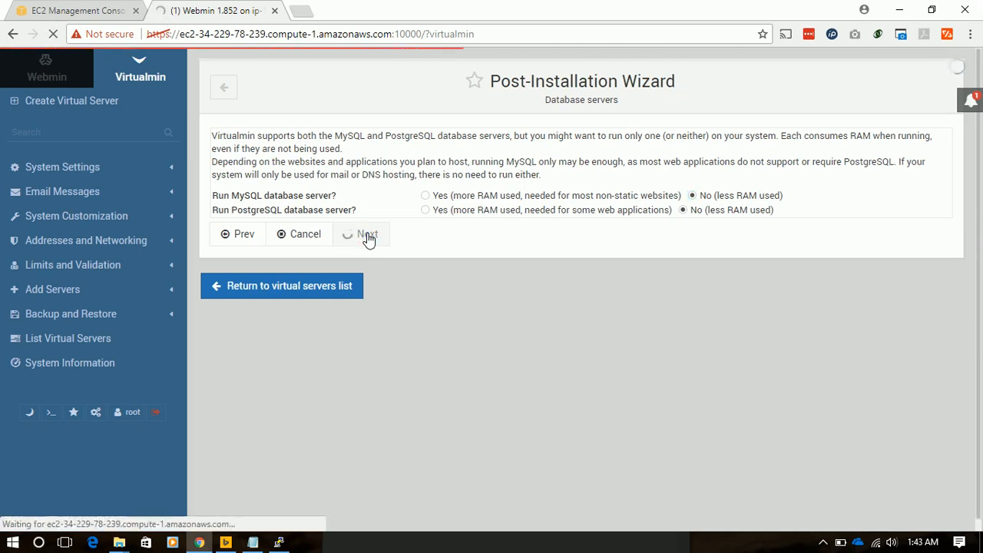
click(368, 234)
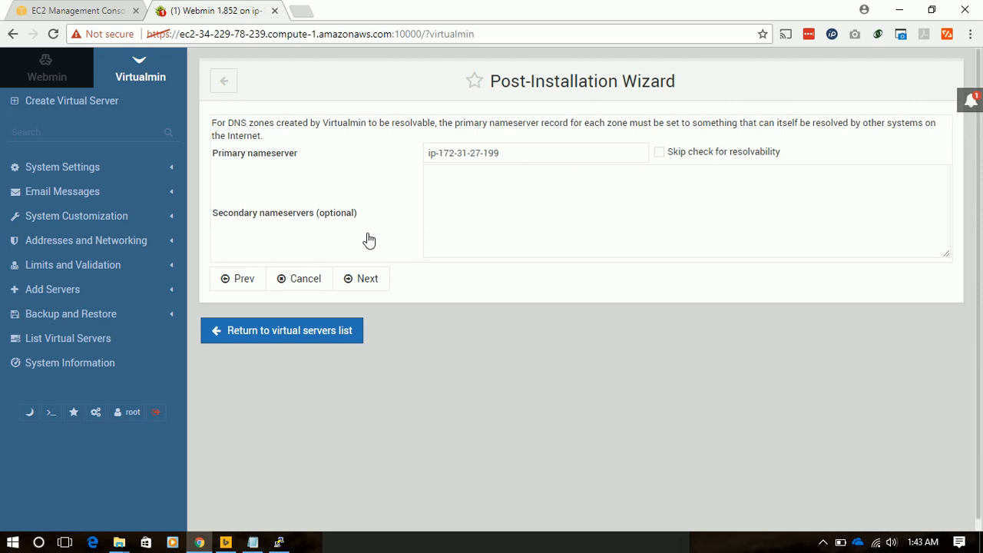
mouse_move(664, 152)
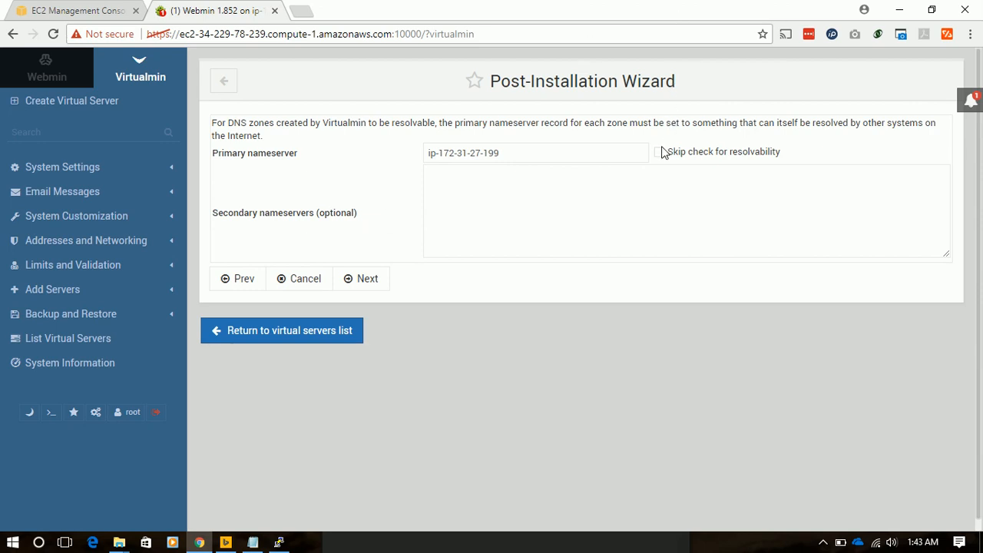
Skip the nameserver resolvability check, then keep plain-text password storage and continue
click(658, 152)
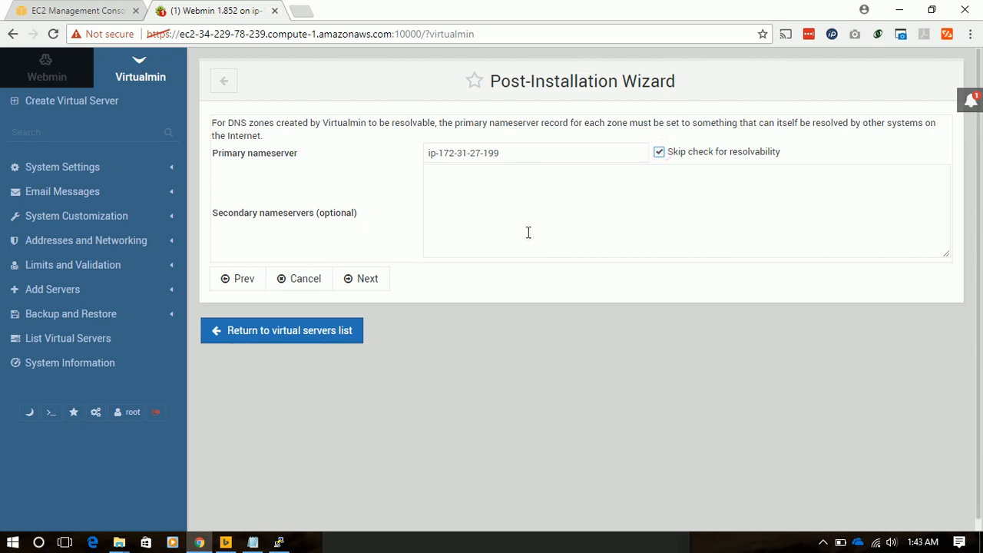
click(361, 278)
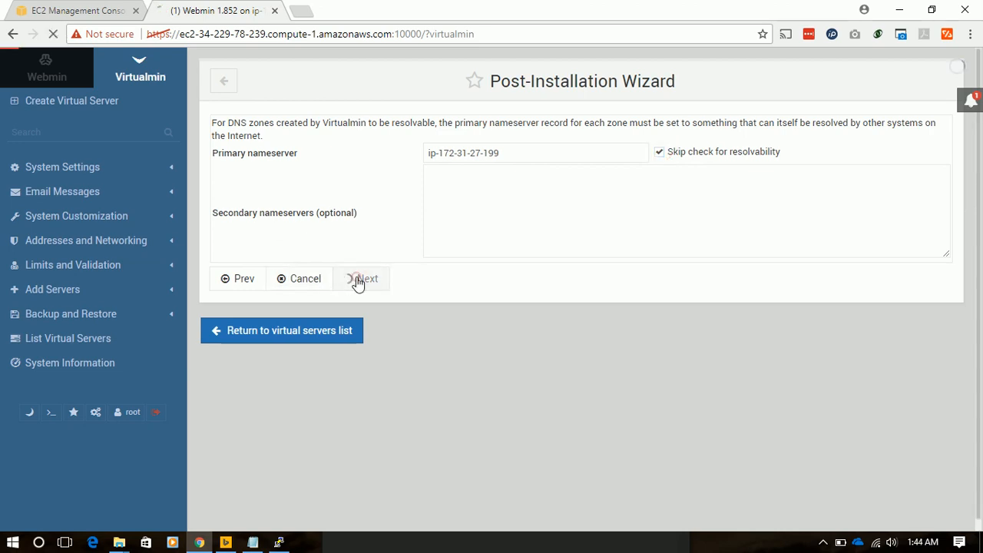
click(363, 278)
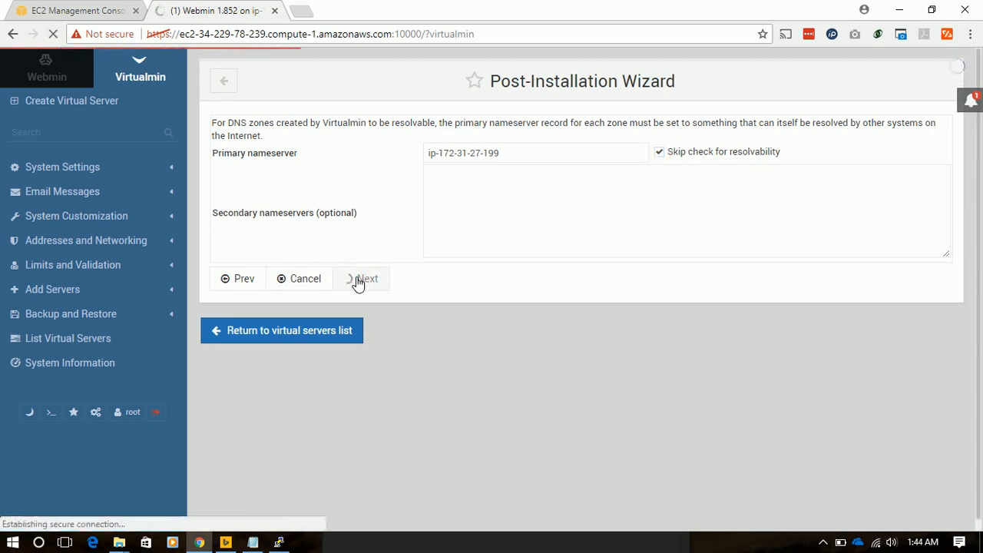
click(363, 278)
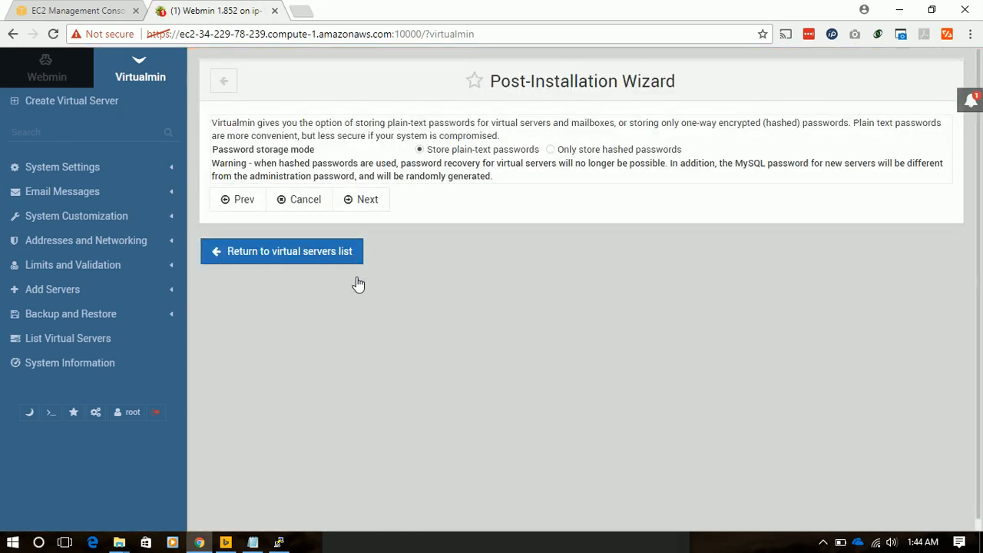
mouse_move(457, 218)
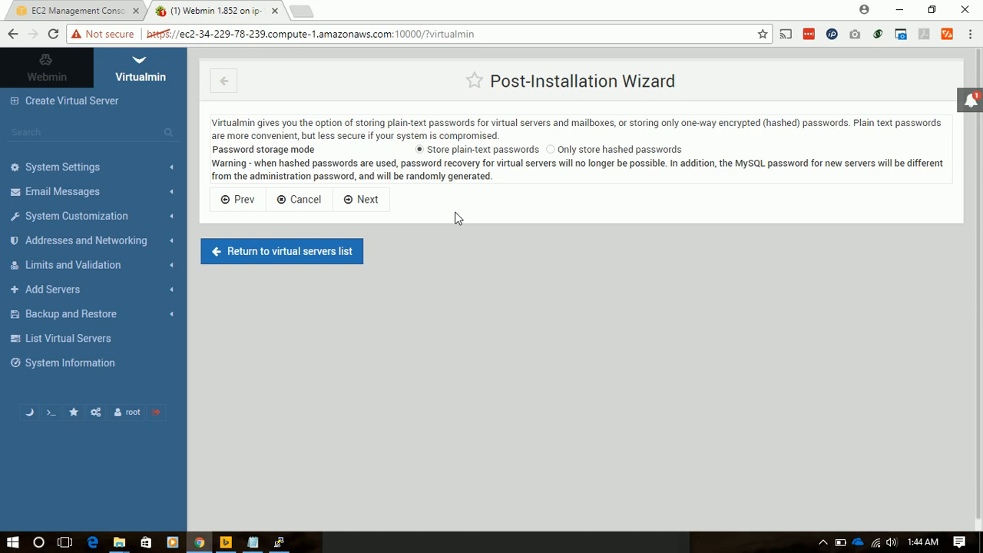
mouse_move(520, 132)
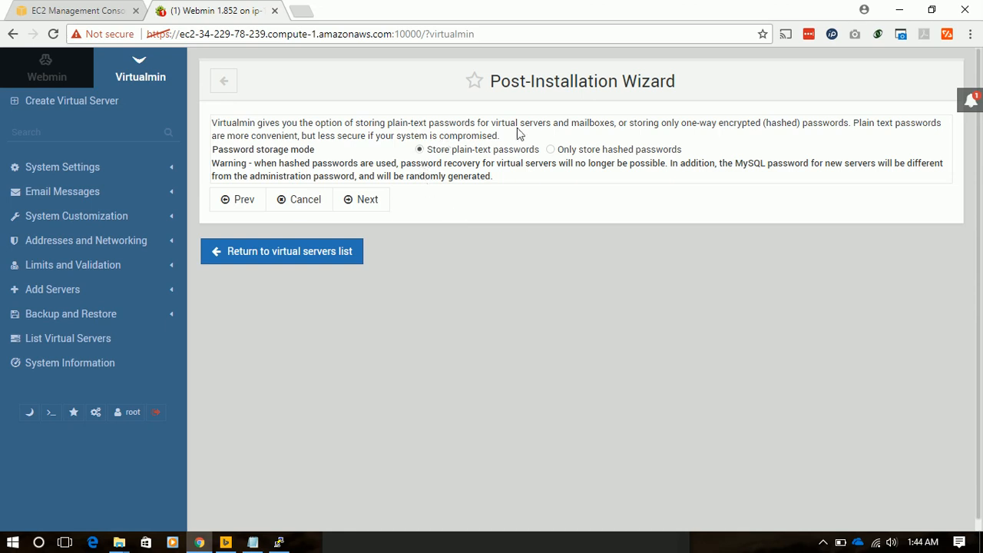
mouse_move(438, 120)
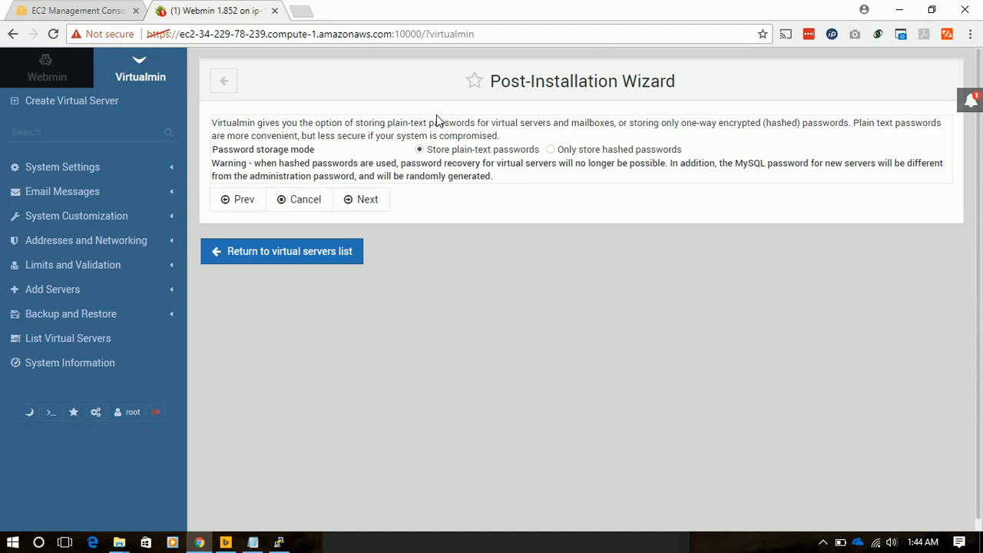
mouse_move(670, 206)
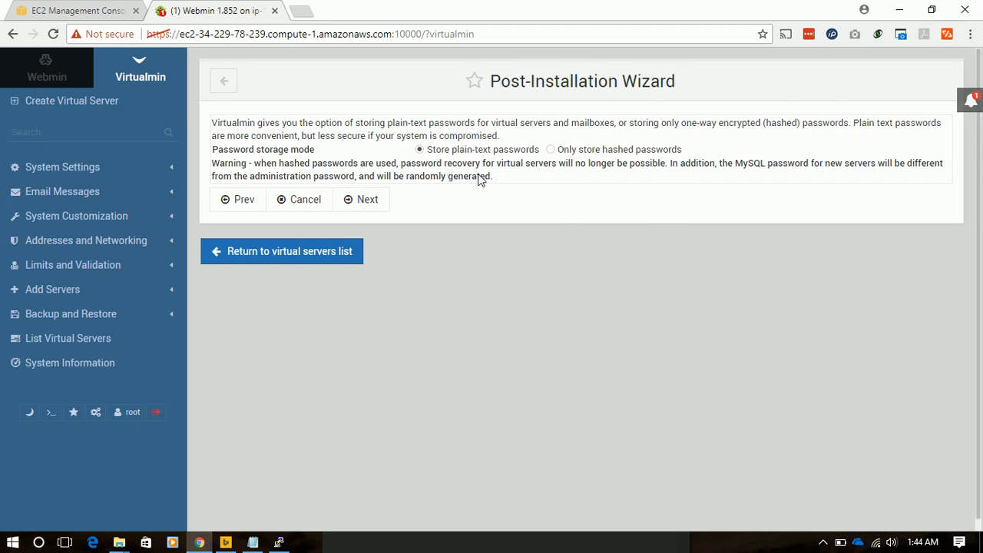
mouse_move(367, 200)
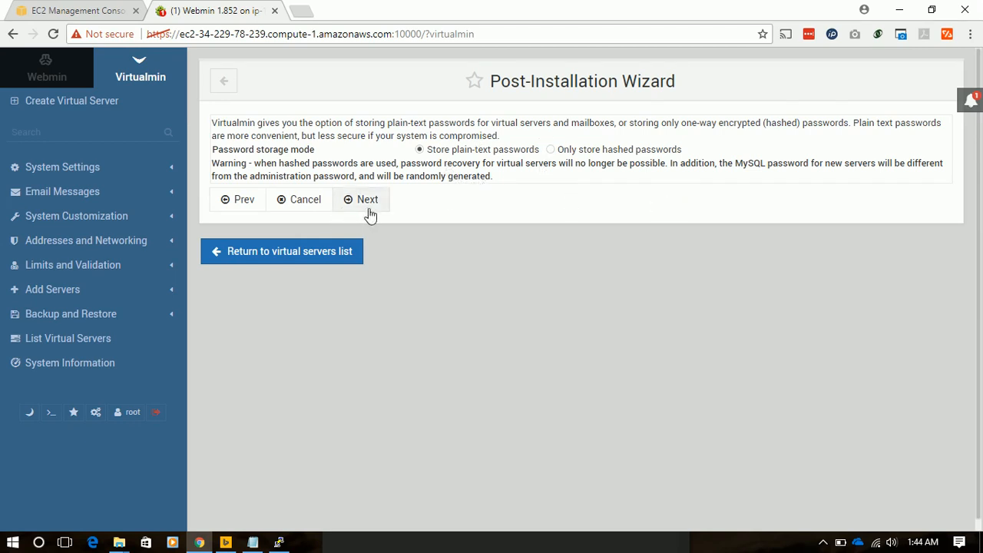
mouse_move(626, 192)
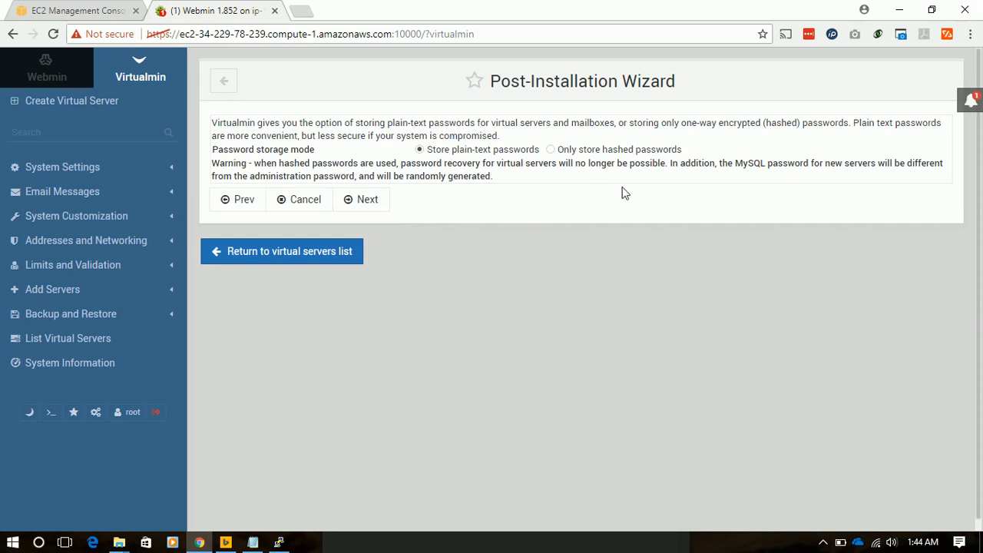
mouse_move(398, 203)
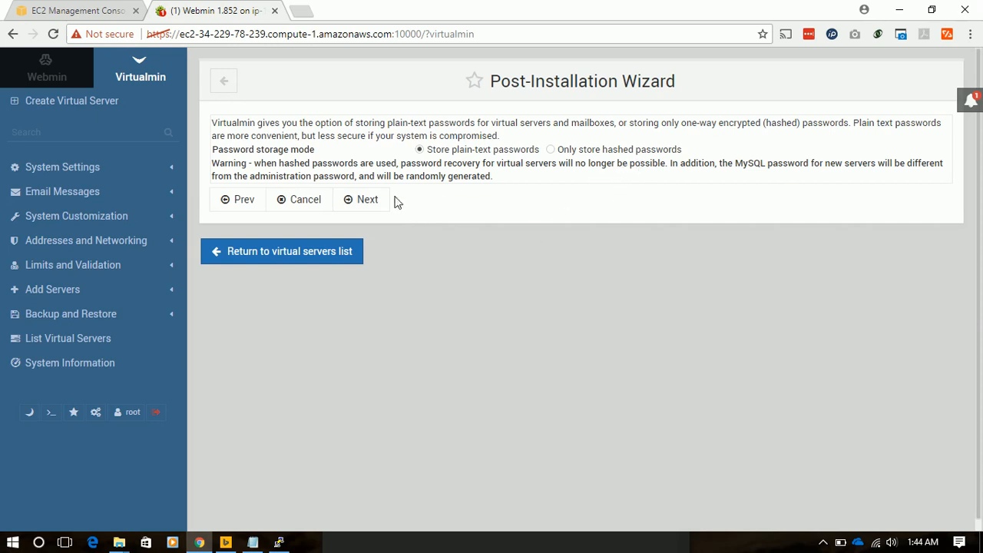
click(368, 200)
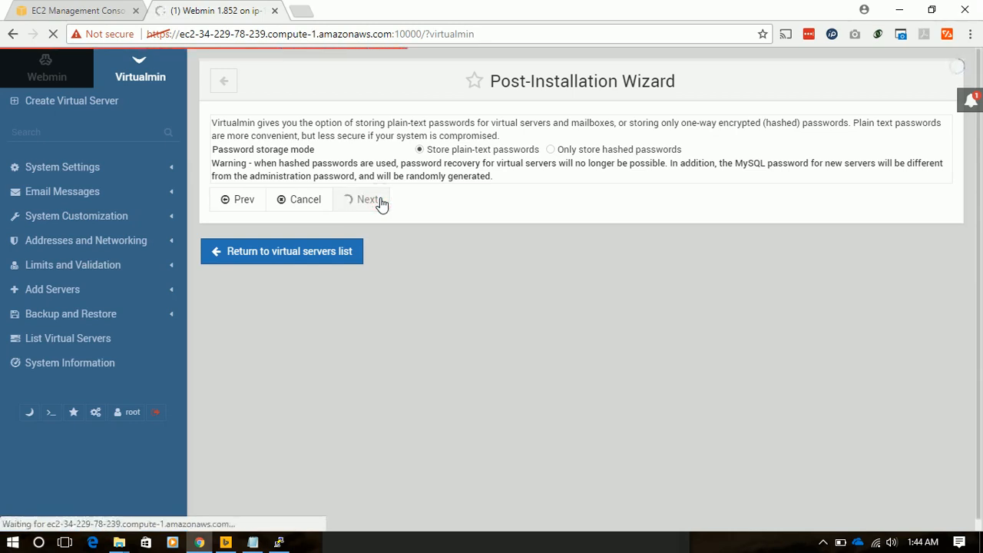
Choose No for XFS quotas, finish the wizard on All done, and reach the Virtual Servers page
click(367, 200)
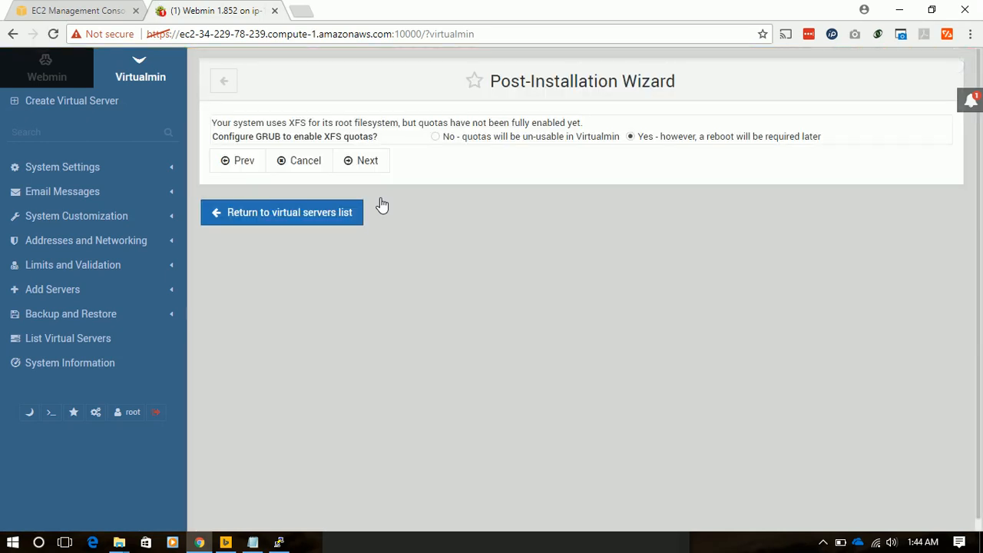
click(436, 135)
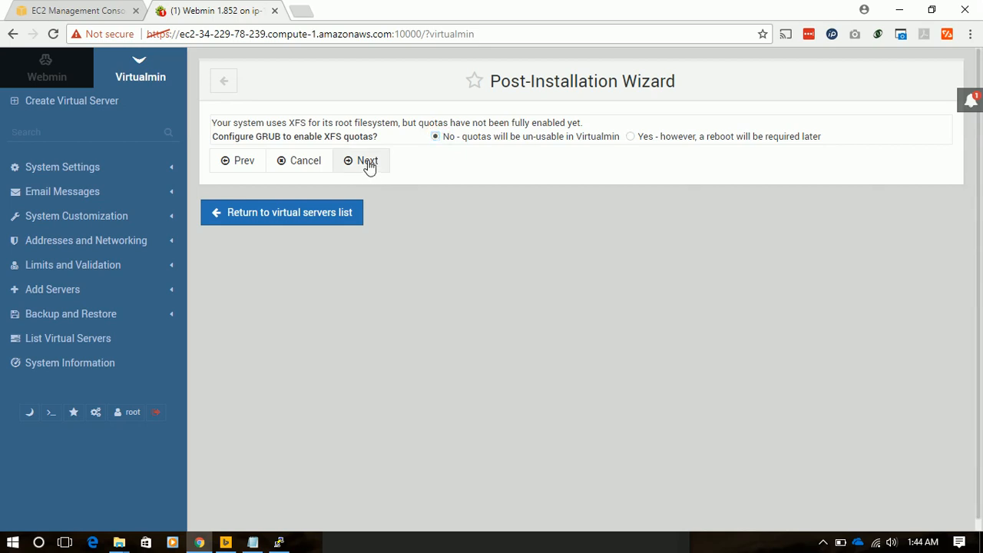
click(365, 161)
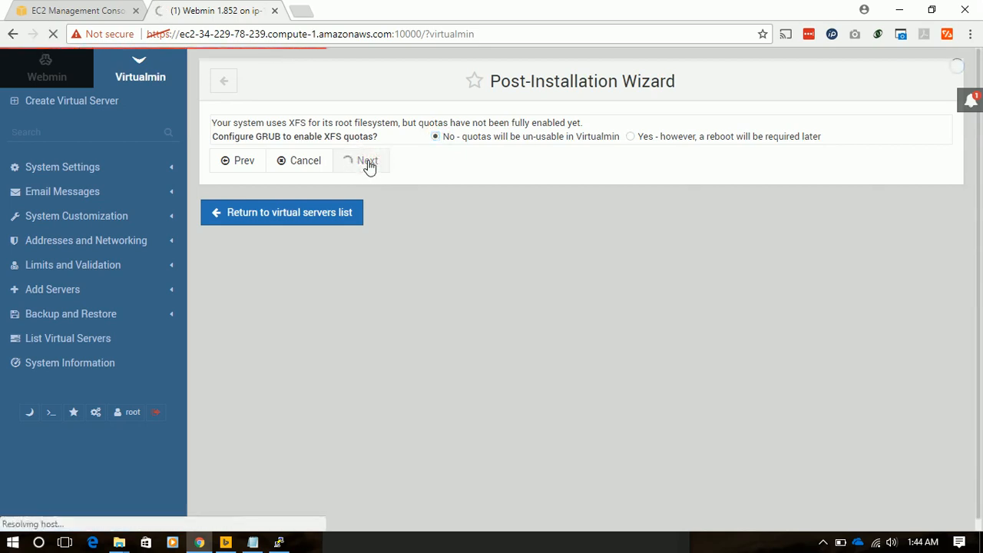
click(367, 161)
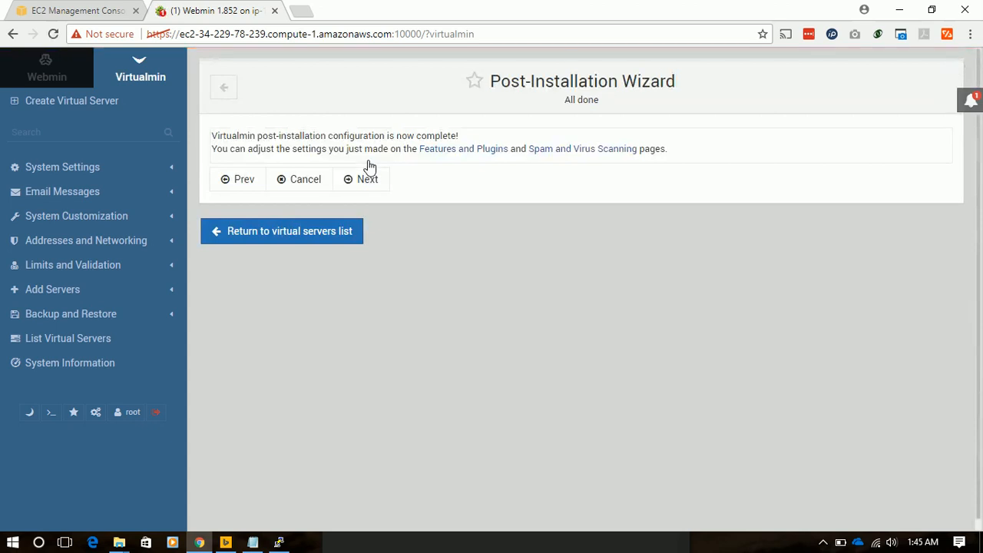
mouse_move(369, 178)
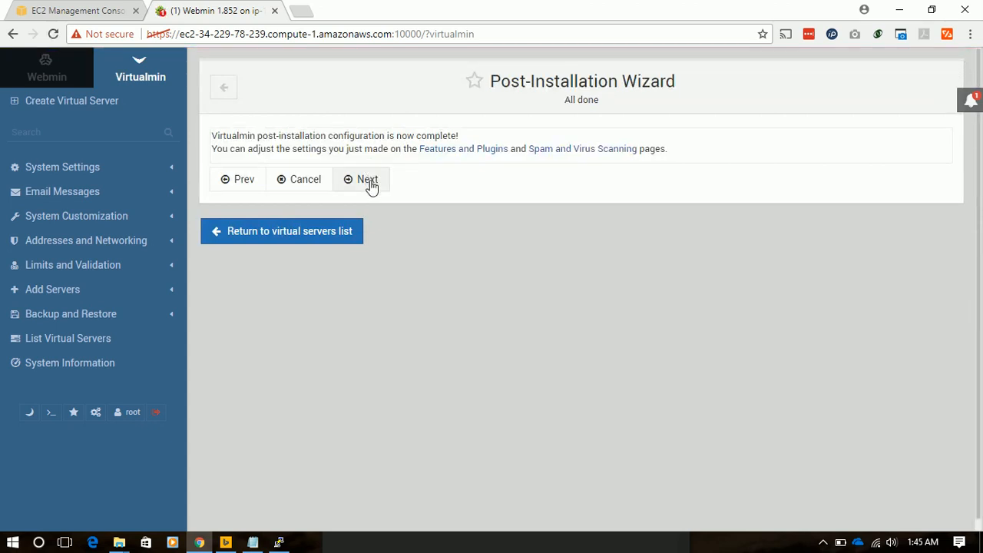
click(367, 178)
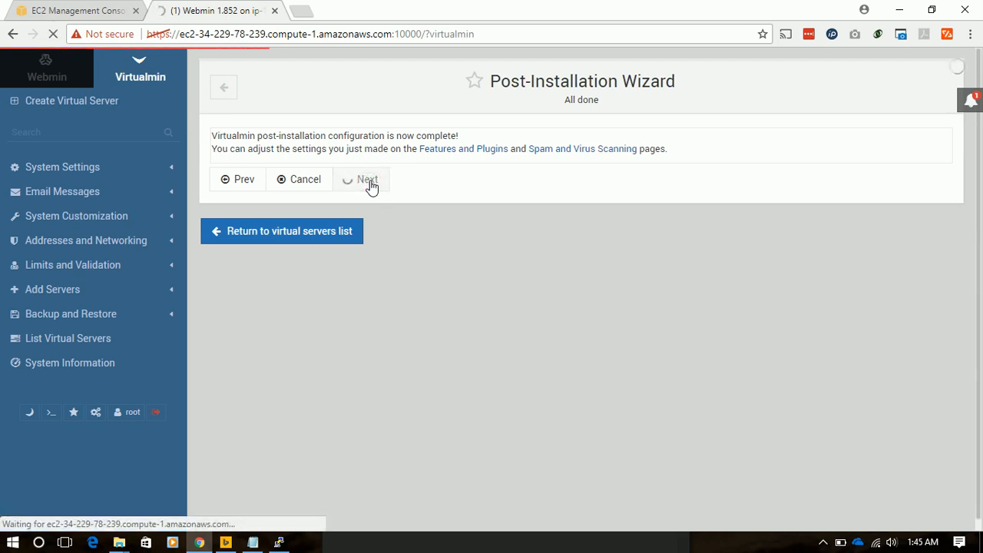
click(367, 178)
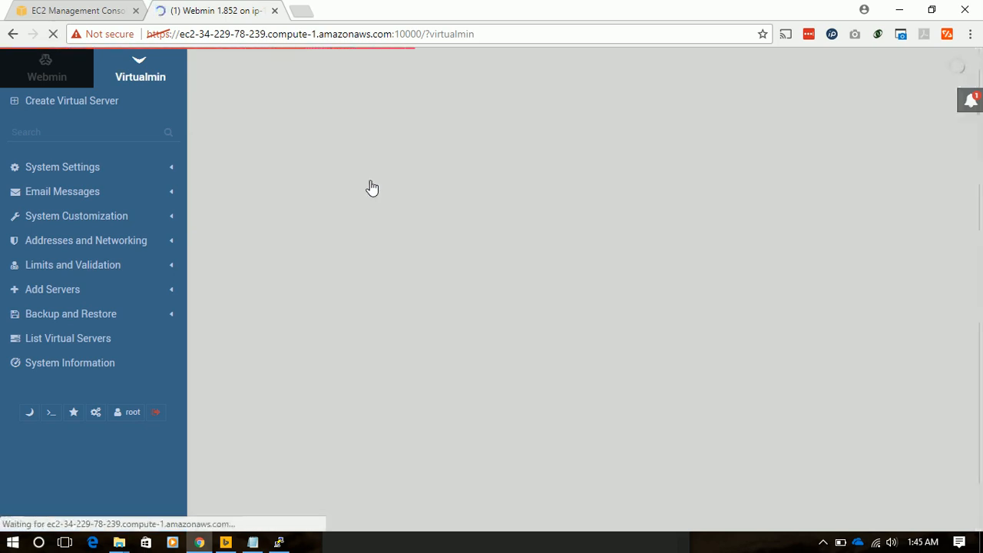
click(68, 338)
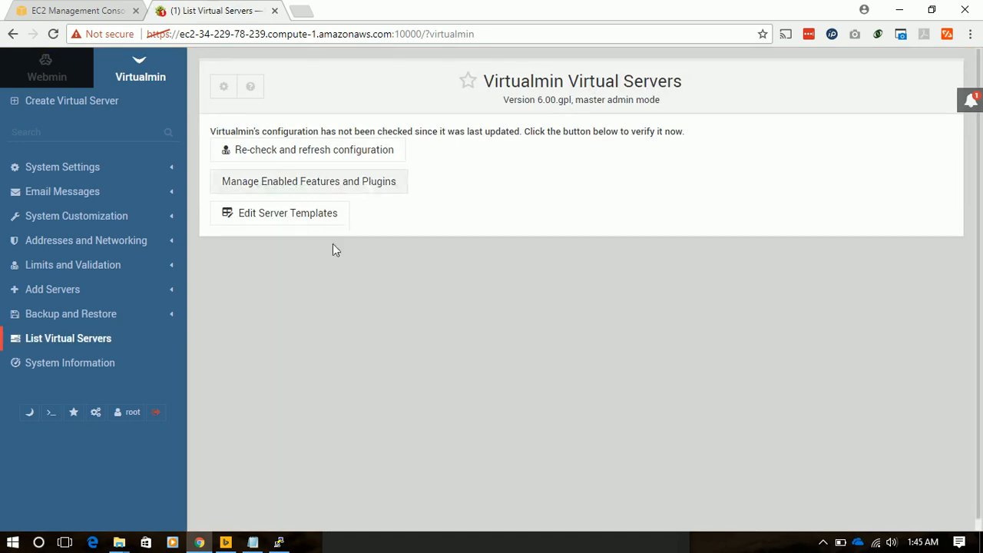
mouse_move(141, 108)
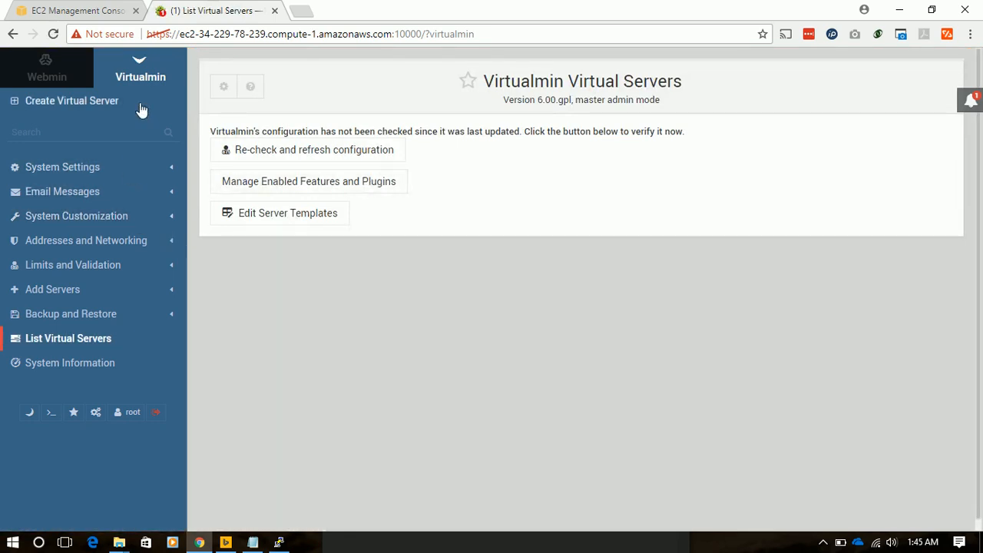
mouse_move(105, 104)
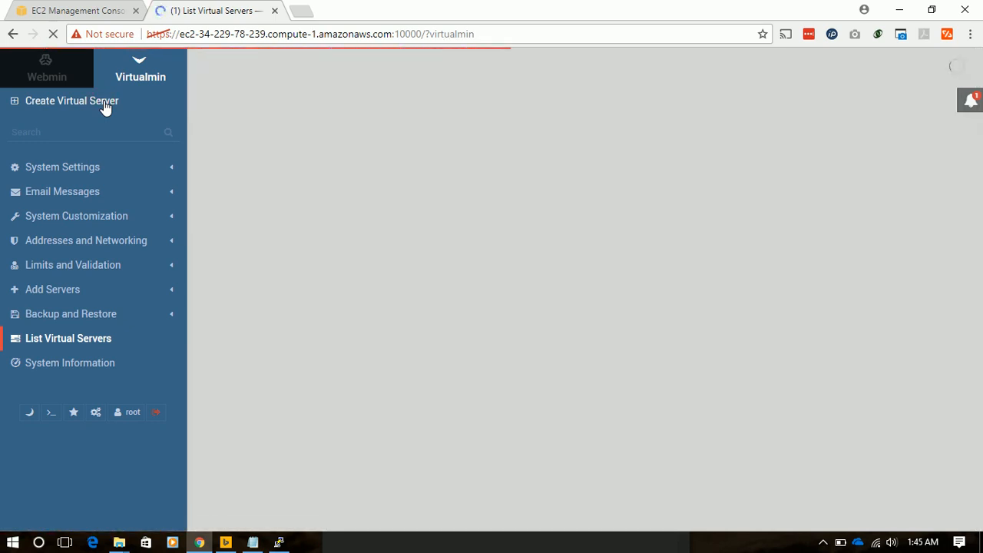
Start a new virtual server with domain ec2-34-229-78-239.compute-1.amazonaws.com
click(70, 102)
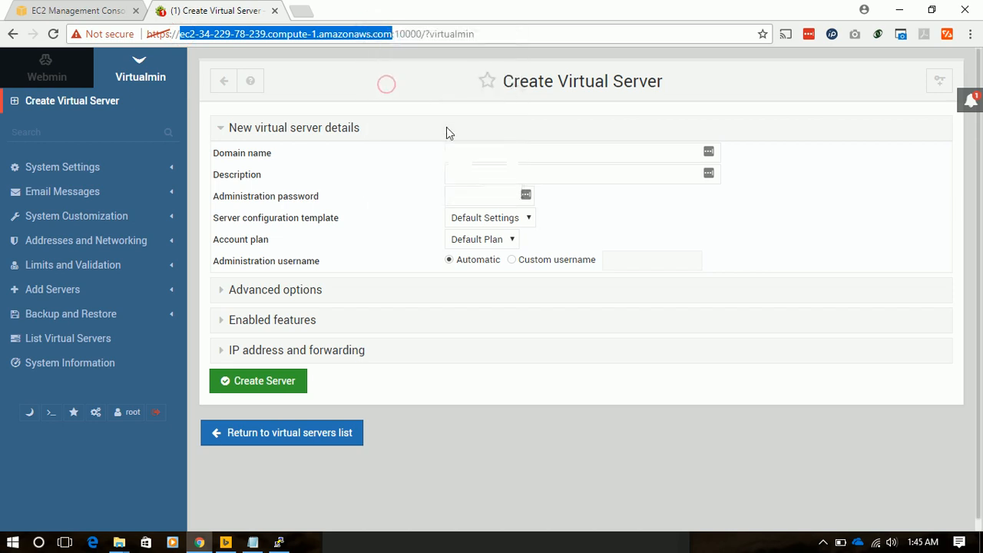
click(577, 152)
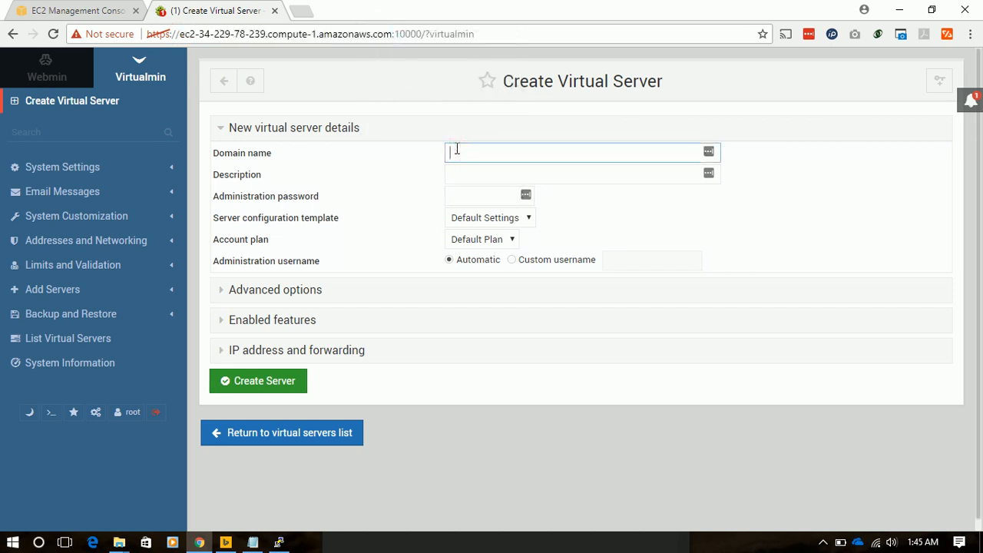
text(ec2-34-229-78-239.compute-1.amazonaws.com)
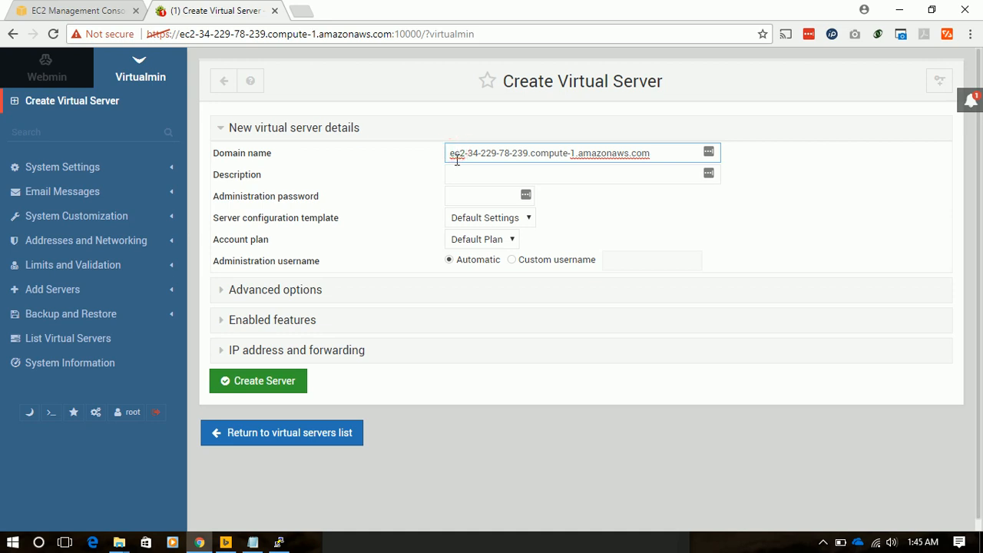
mouse_move(518, 264)
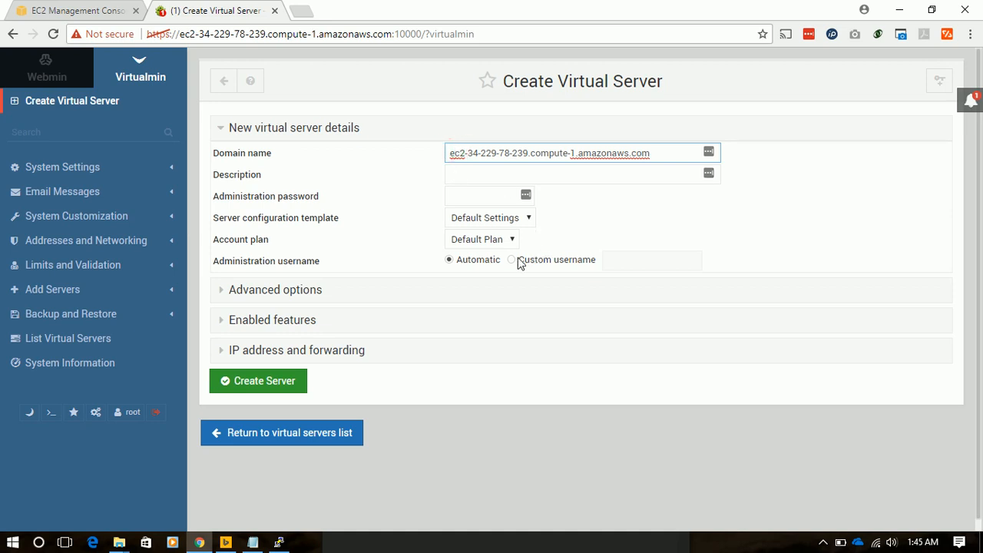
Set custom administration username phpadmin, paste the password from the notes, and submit Create Server
right_click(519, 263)
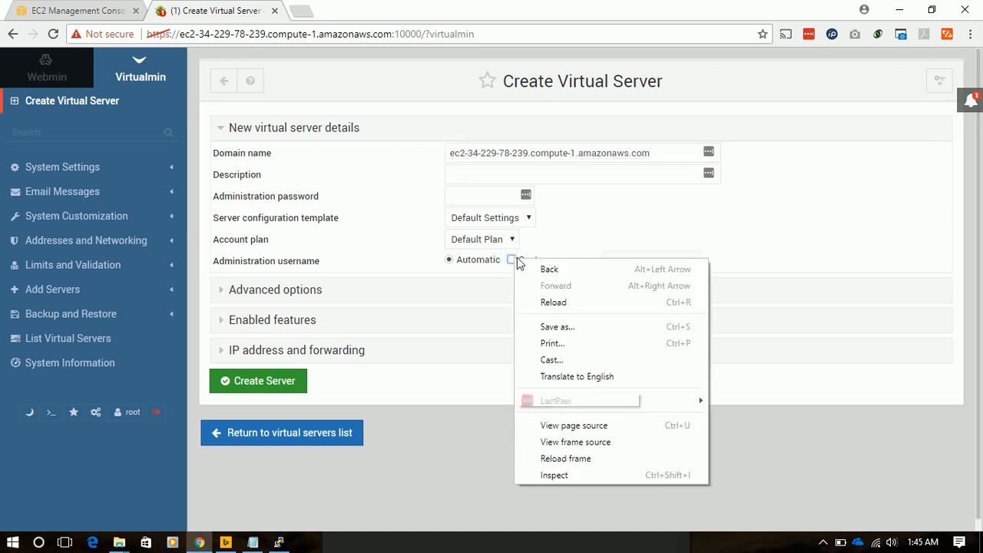
click(512, 259)
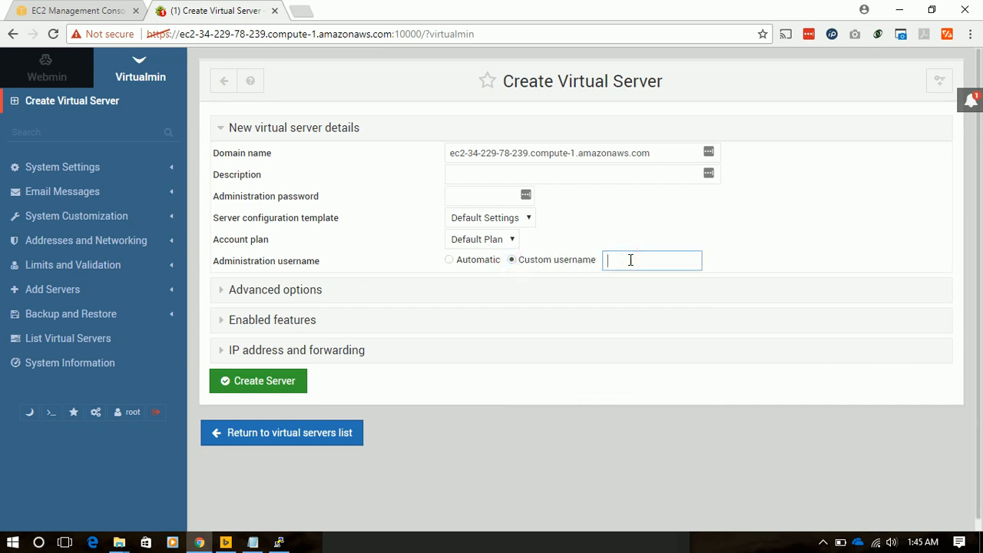
text(php)
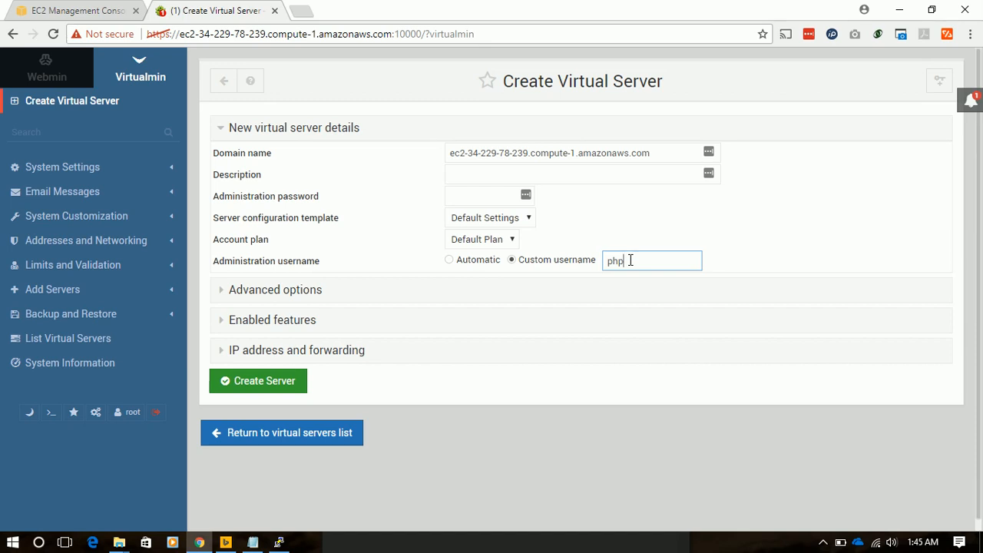
text(admin)
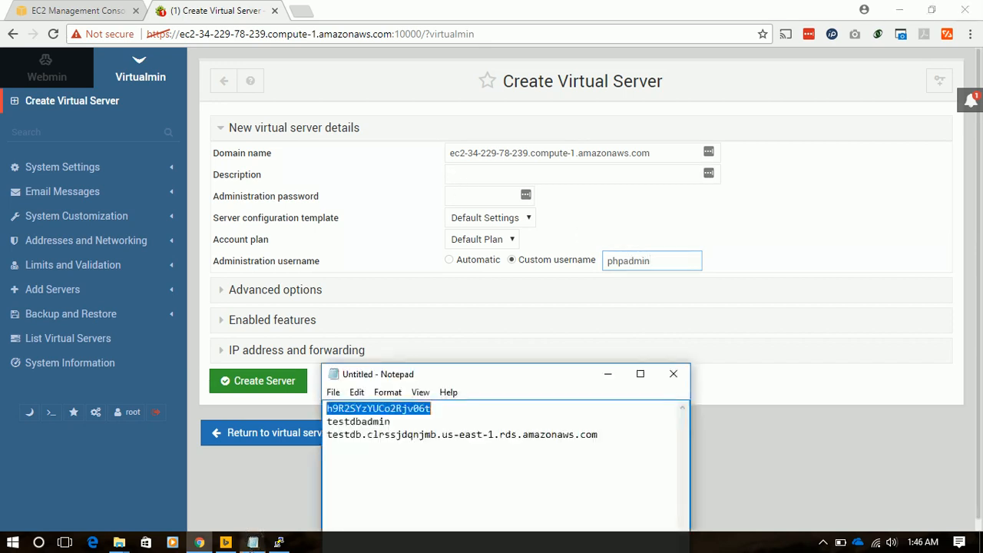
right_click(378, 409)
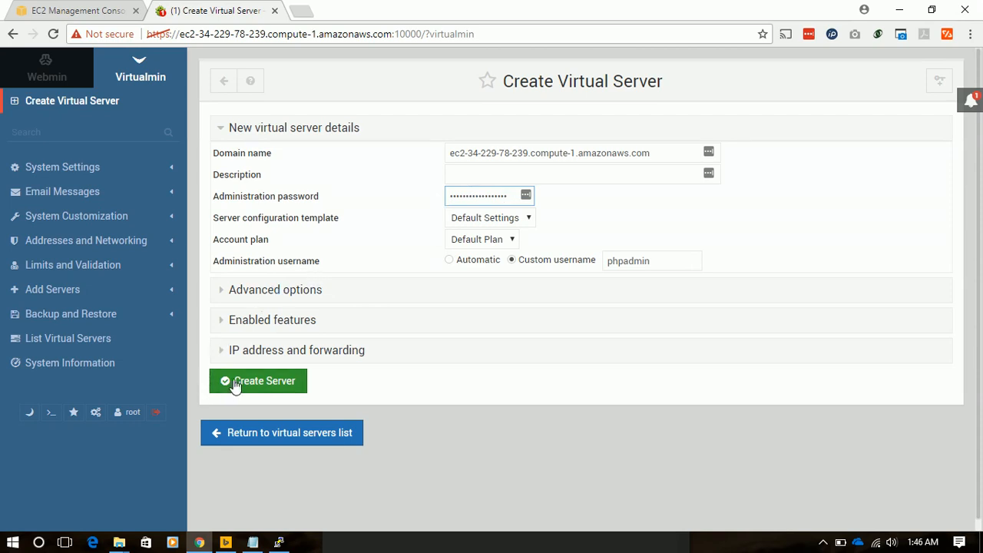
click(258, 381)
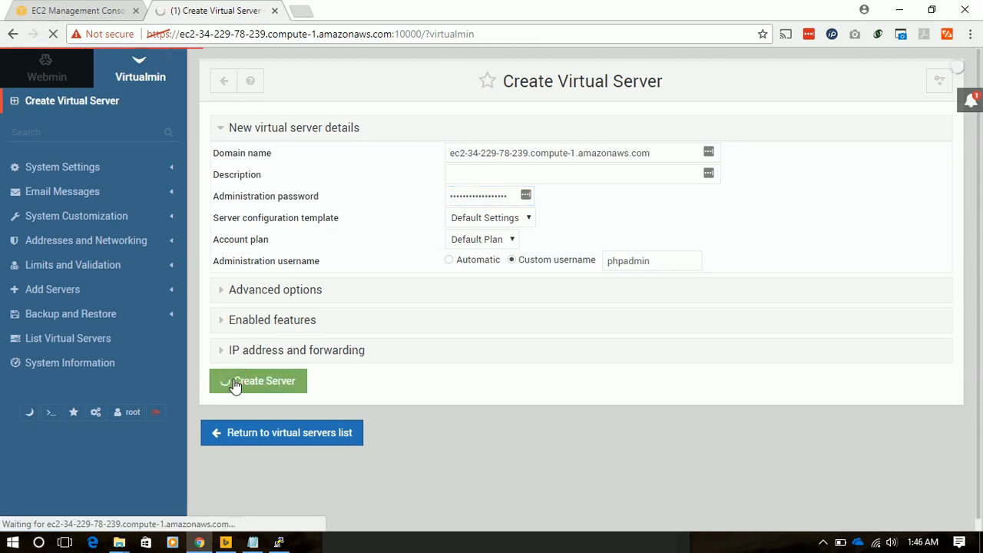
Let the Create Virtual Server log finish and confirm Saving server details is done
click(258, 381)
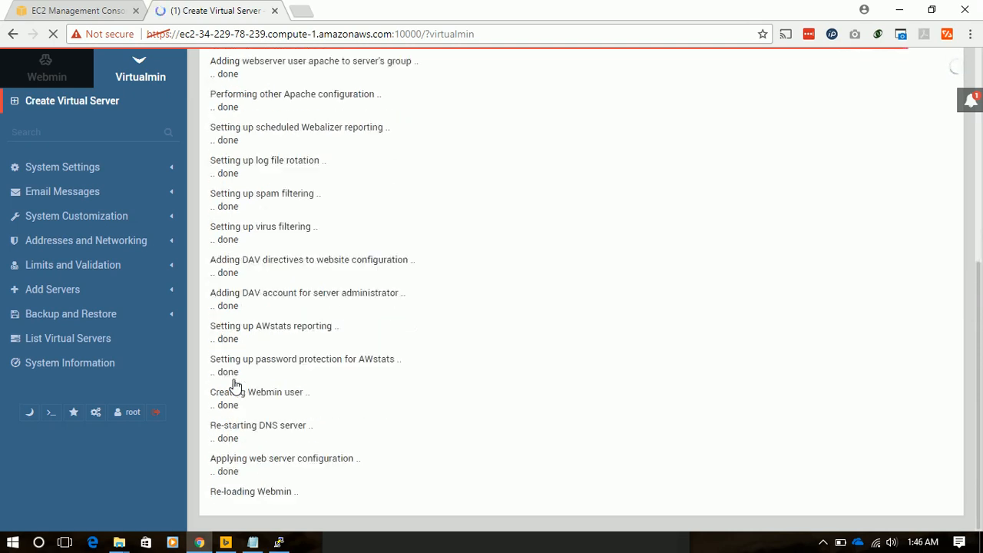
scroll(down, 3)
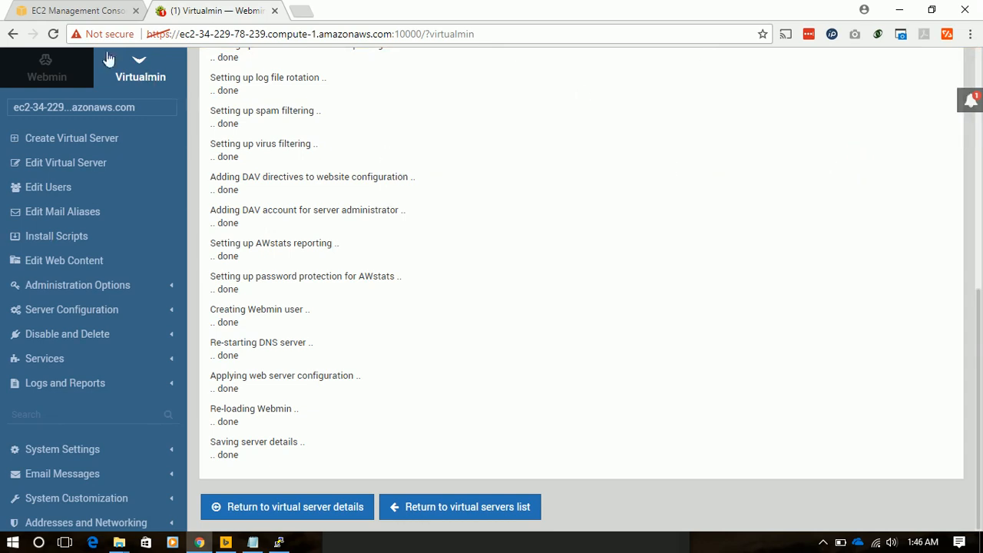
In the EC2 console, add an inbound HTTP port 80 rule to the instance's security group and save it
click(74, 9)
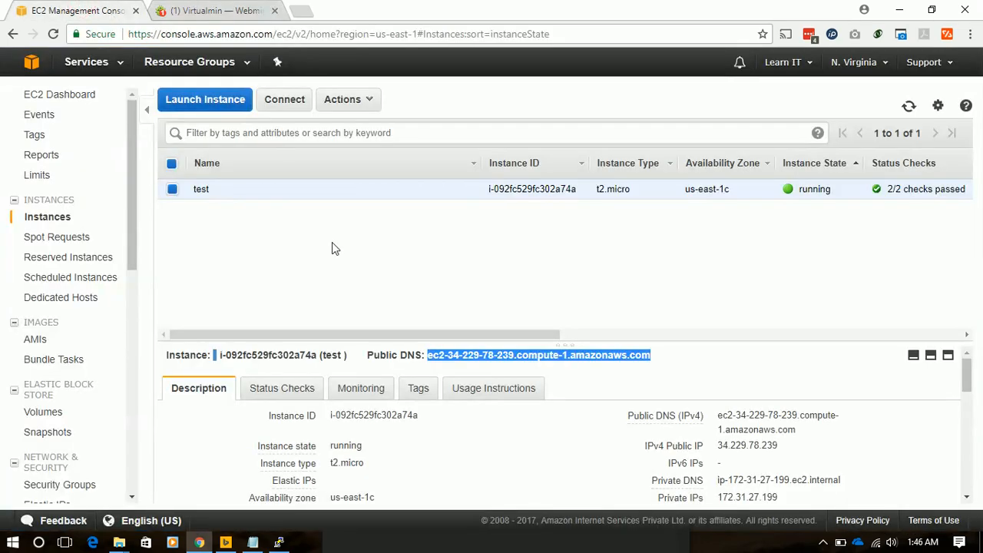
mouse_move(69, 400)
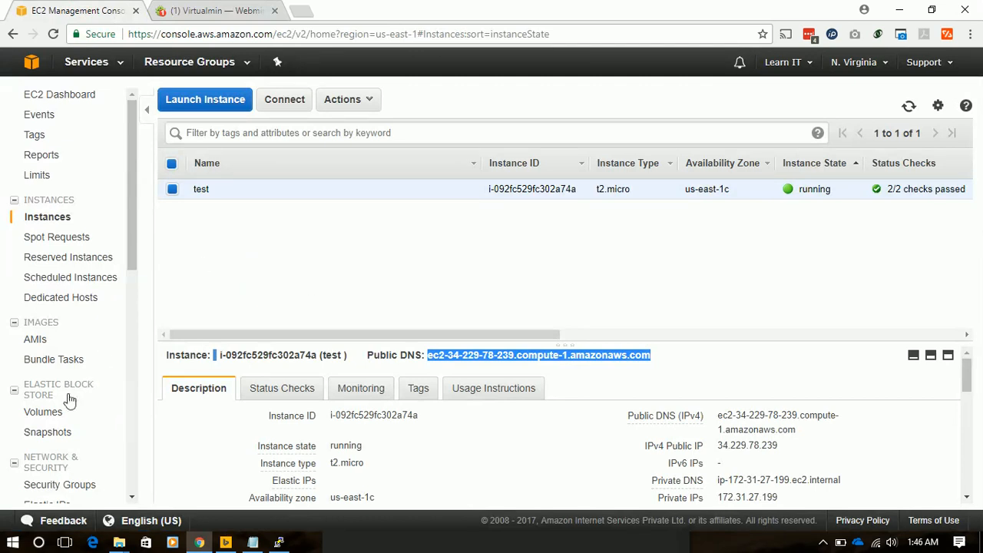
click(64, 484)
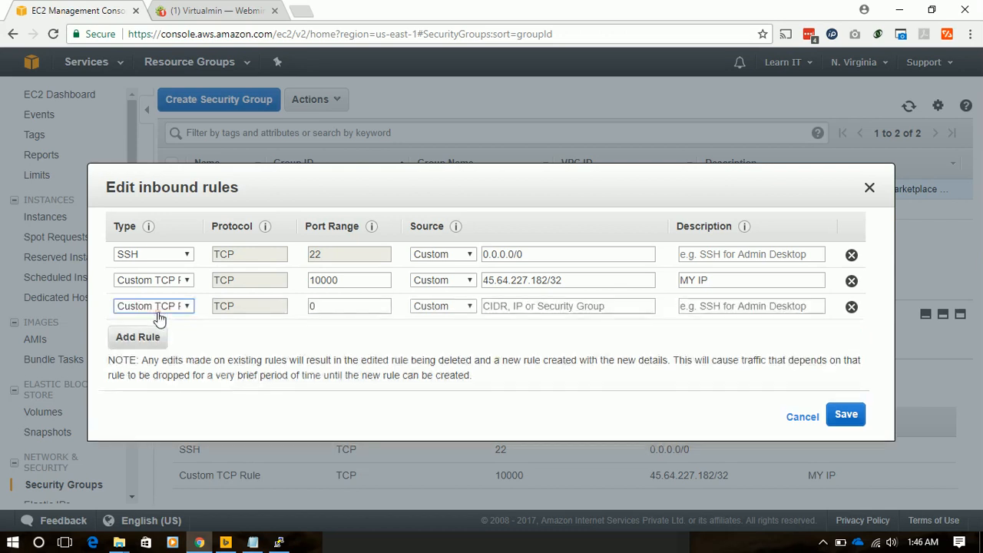
click(154, 305)
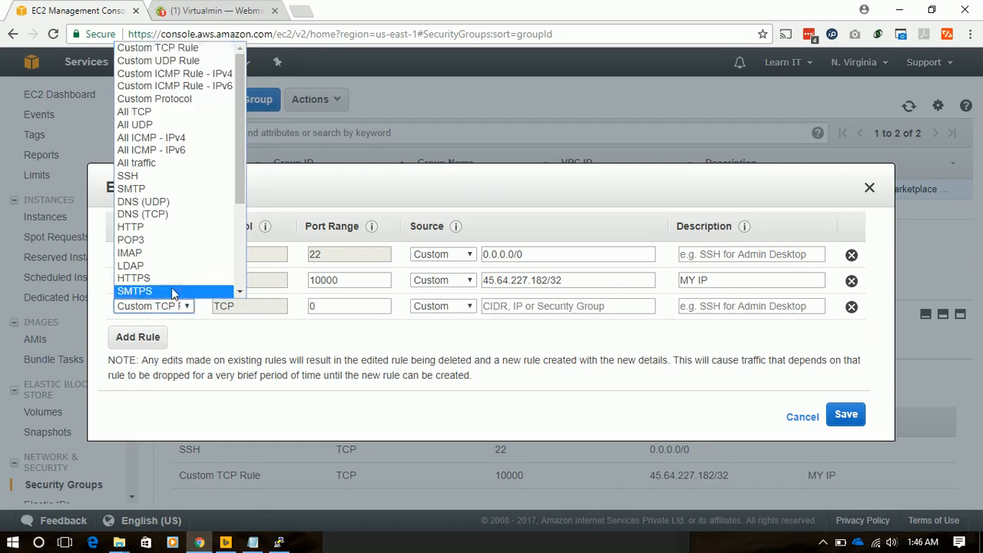
click(129, 227)
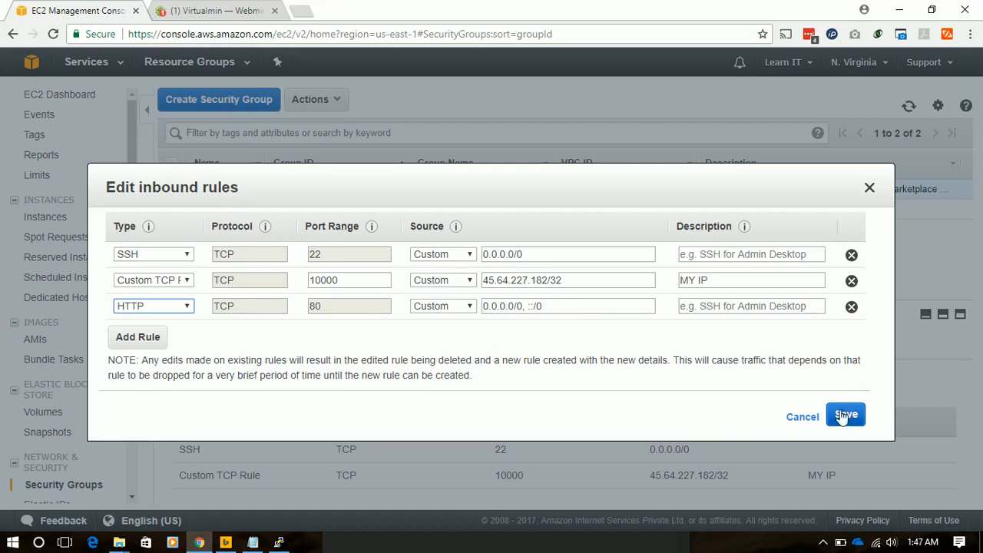
click(845, 415)
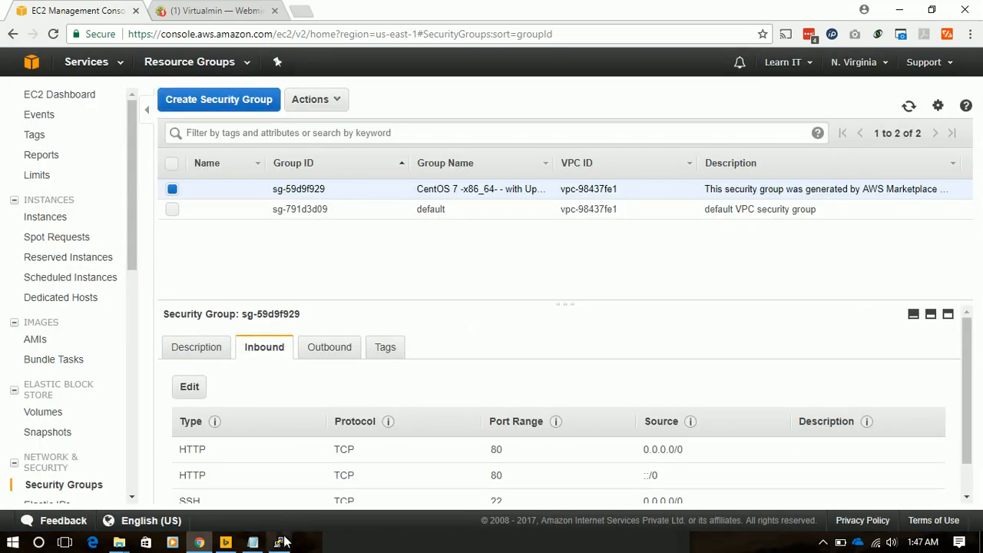
click(280, 544)
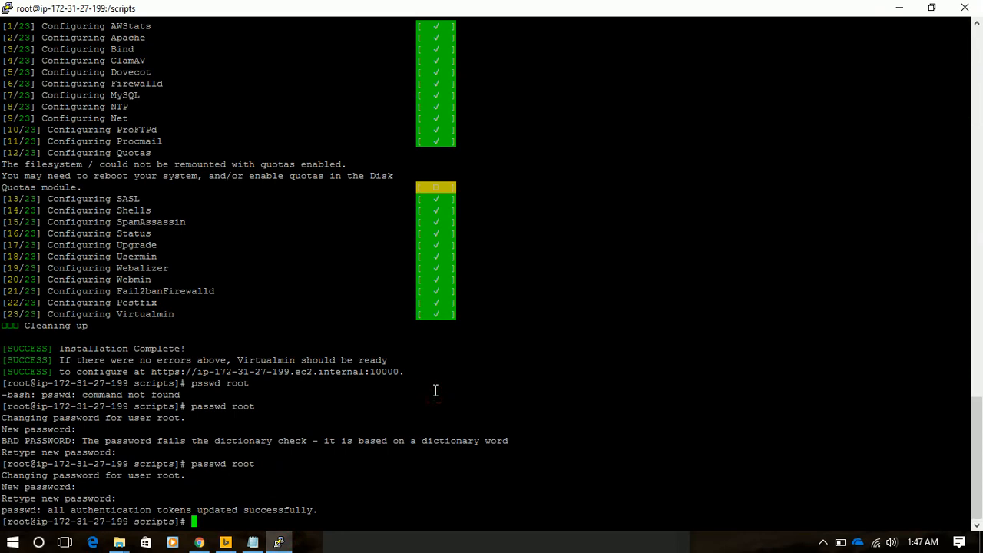
Change into /home, then phpadmin, then its public_html folder in the shell
text(cd)
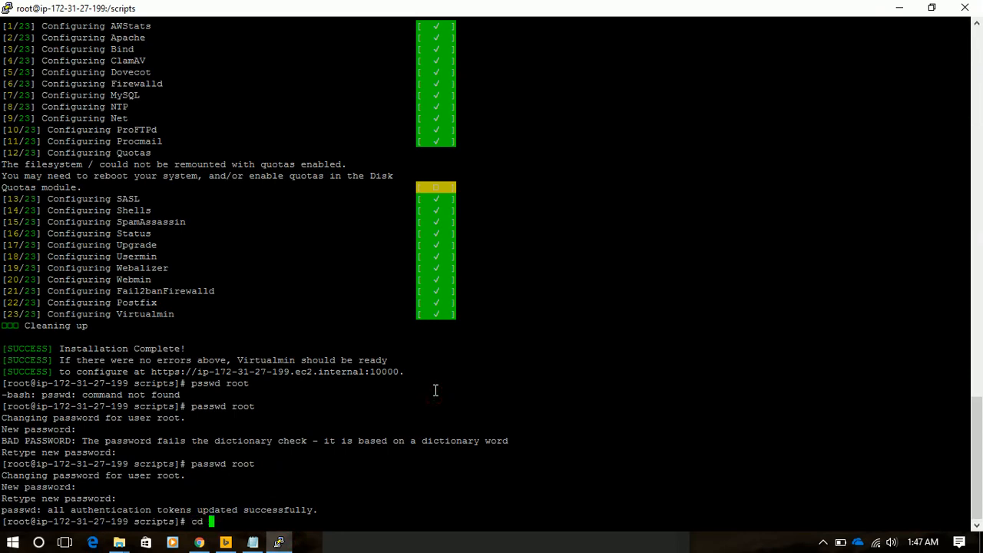
text(/home)
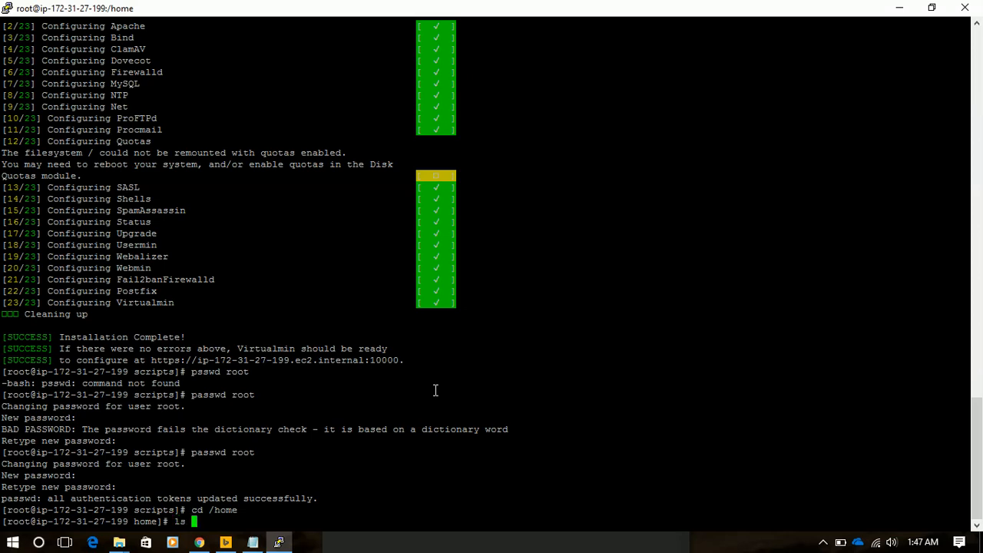
key(Return)
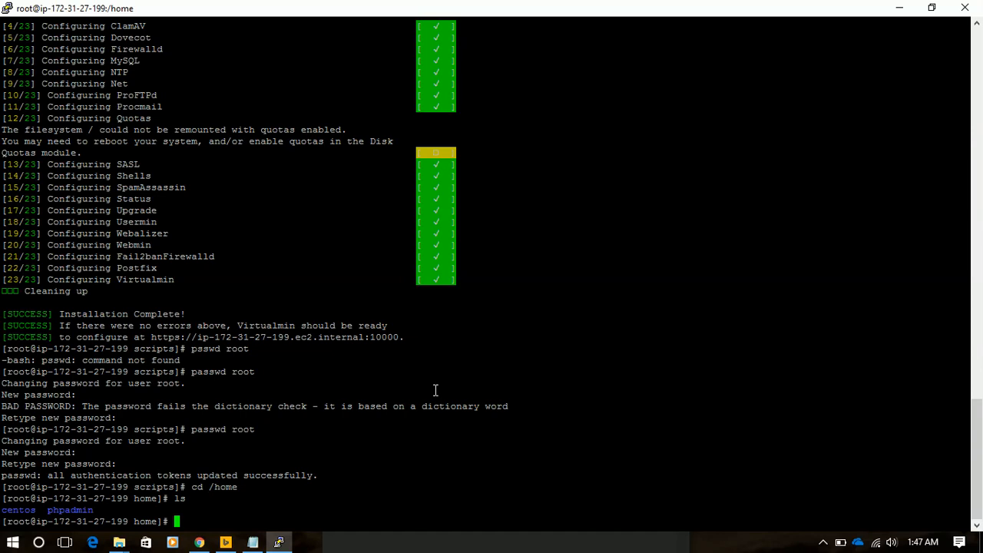
text(cd php)
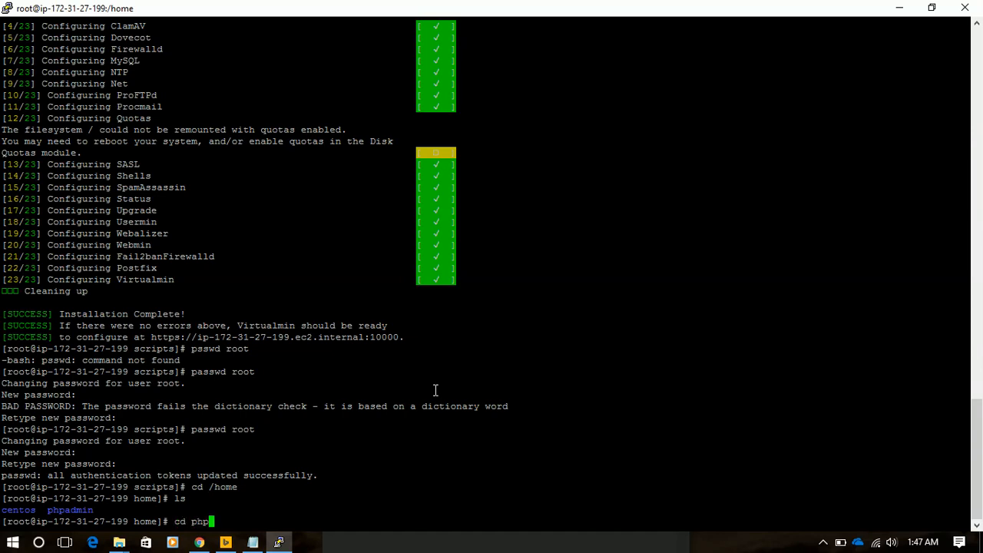
text(admin)
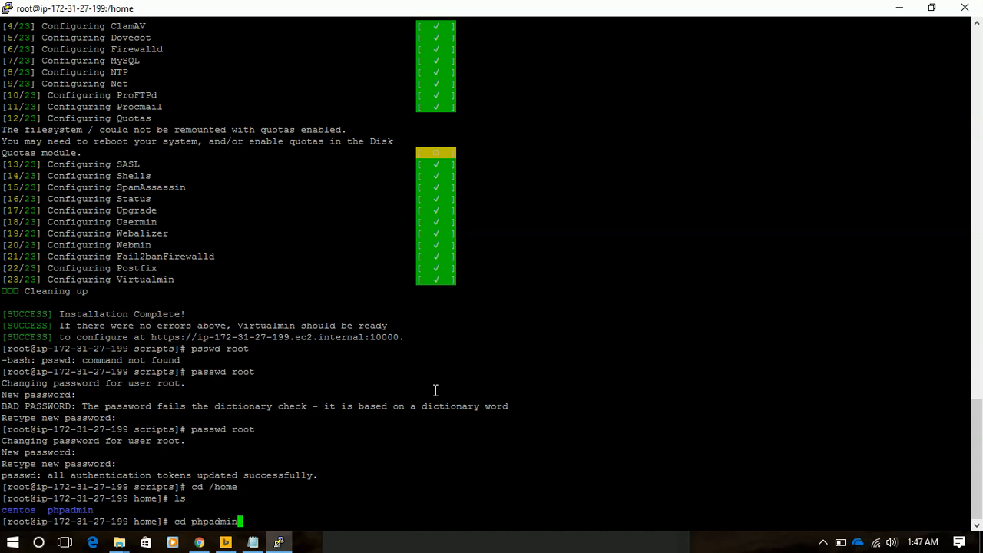
key(Return)
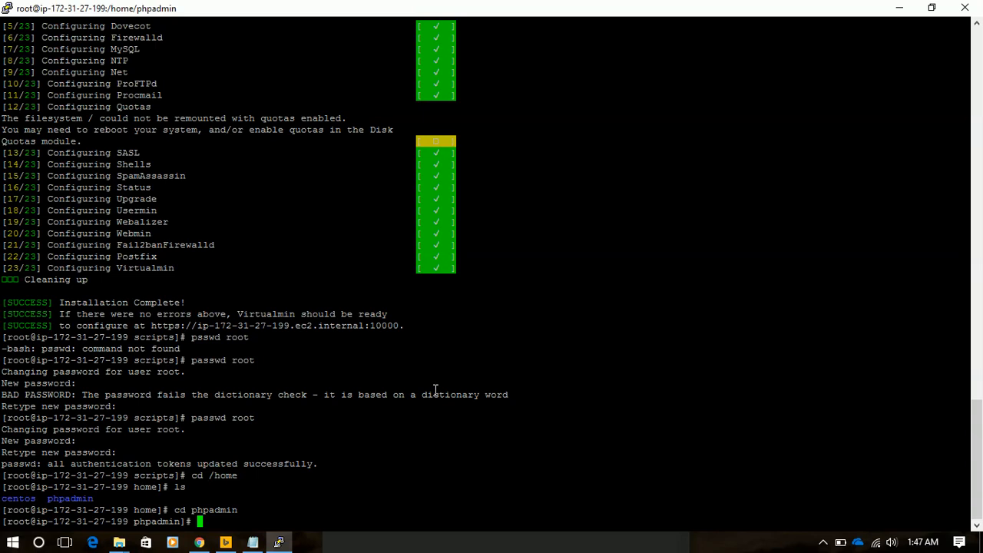
text(cd public_html/)
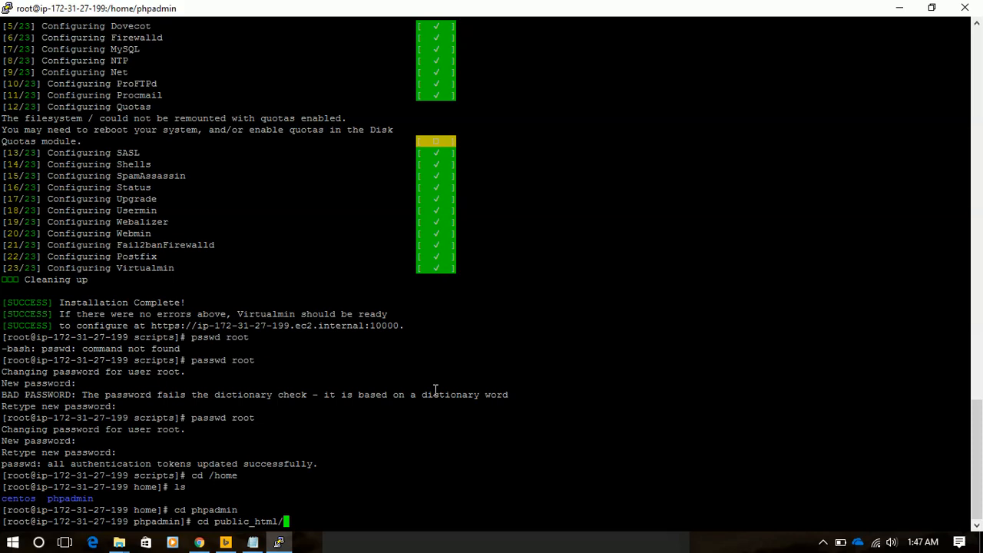
key(Return)
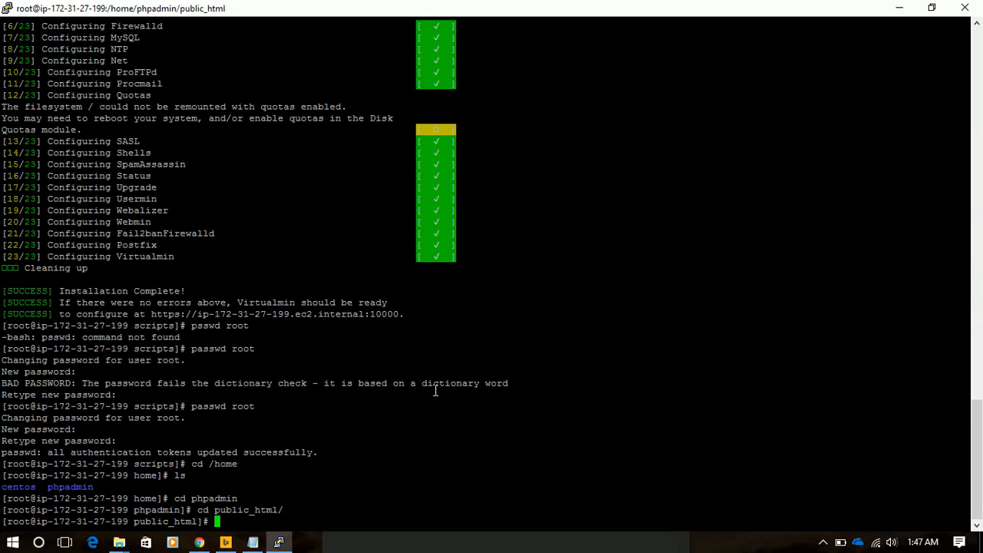
Start editing index.html in vi within public_html
text(vi)
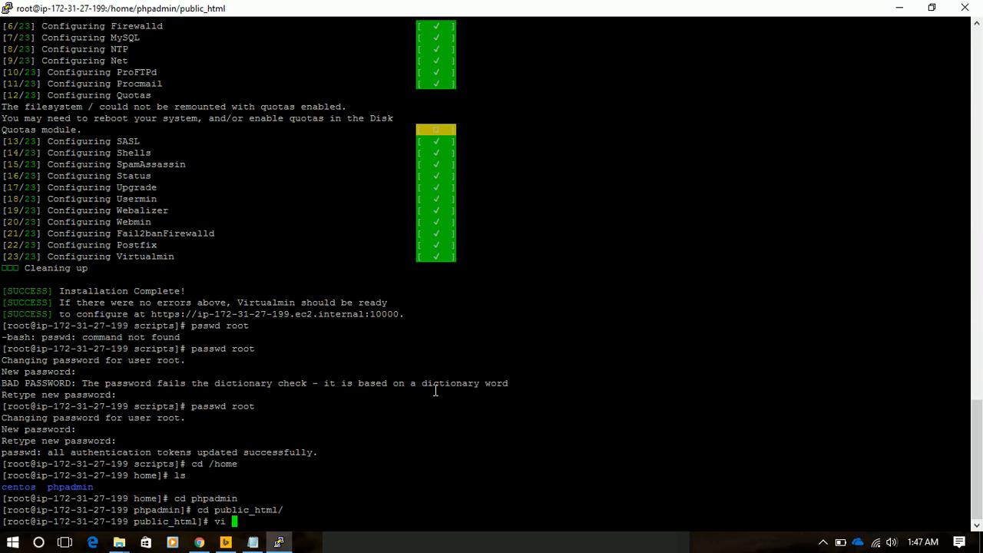
text(index)
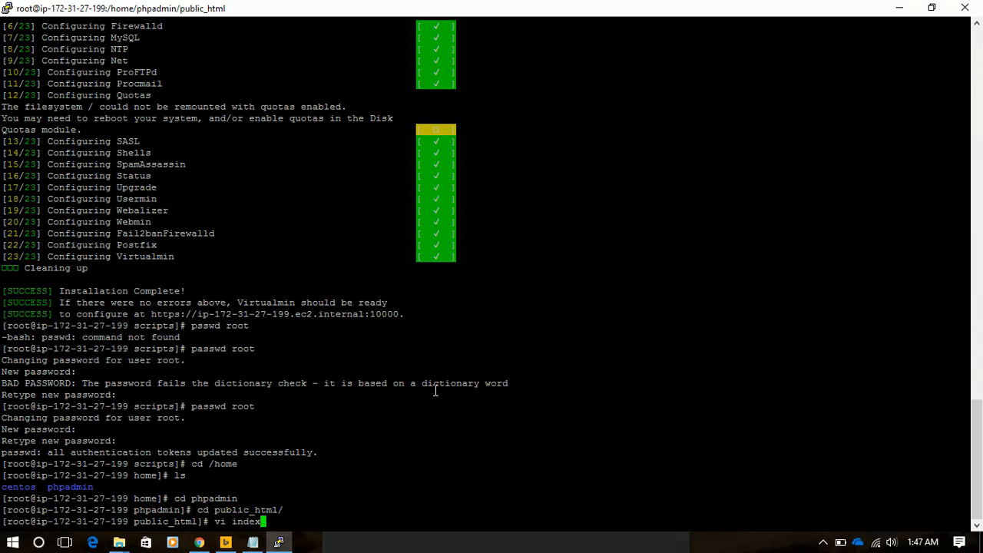
text(.ht)
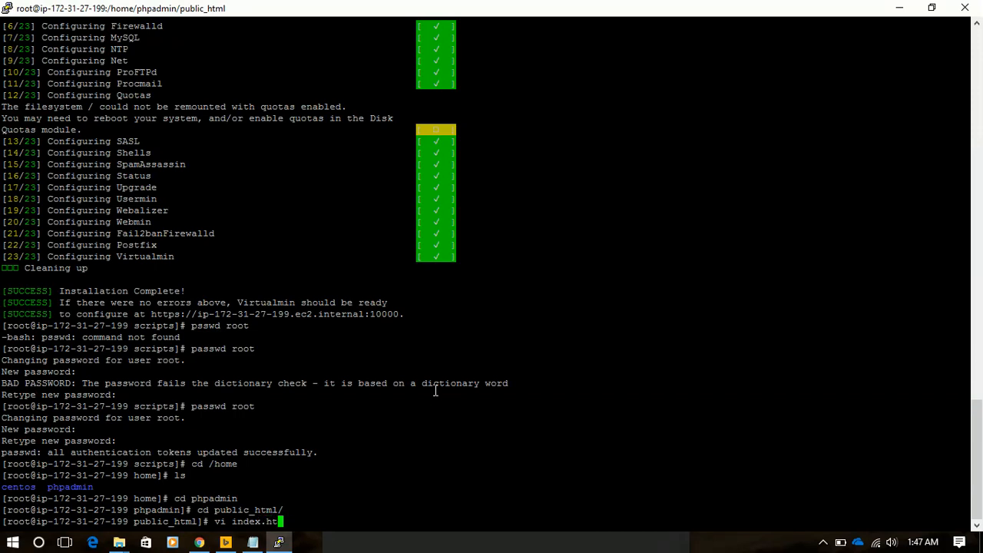
text(l)
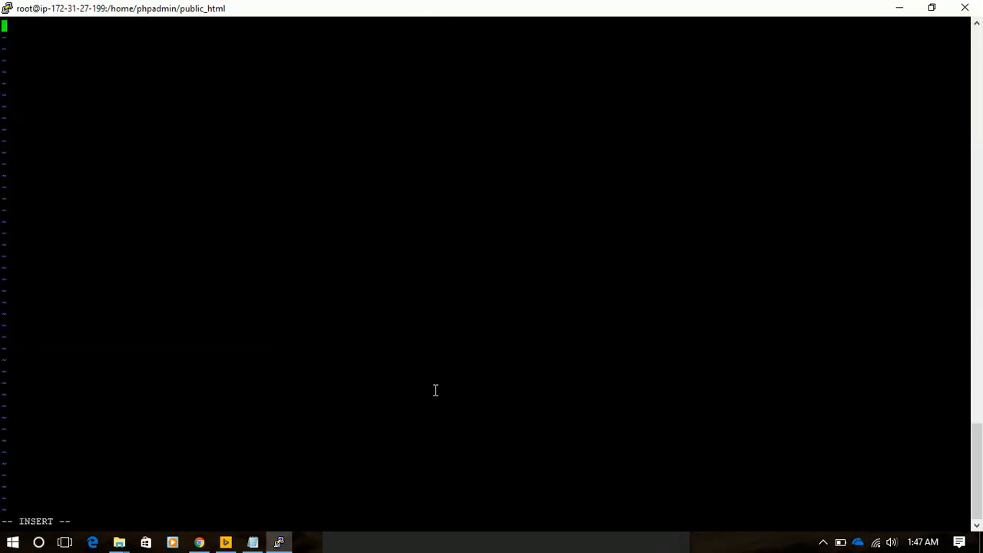
Write "This is our site..." into index.html, save with :wq and return to the shell prompt
text(This i)
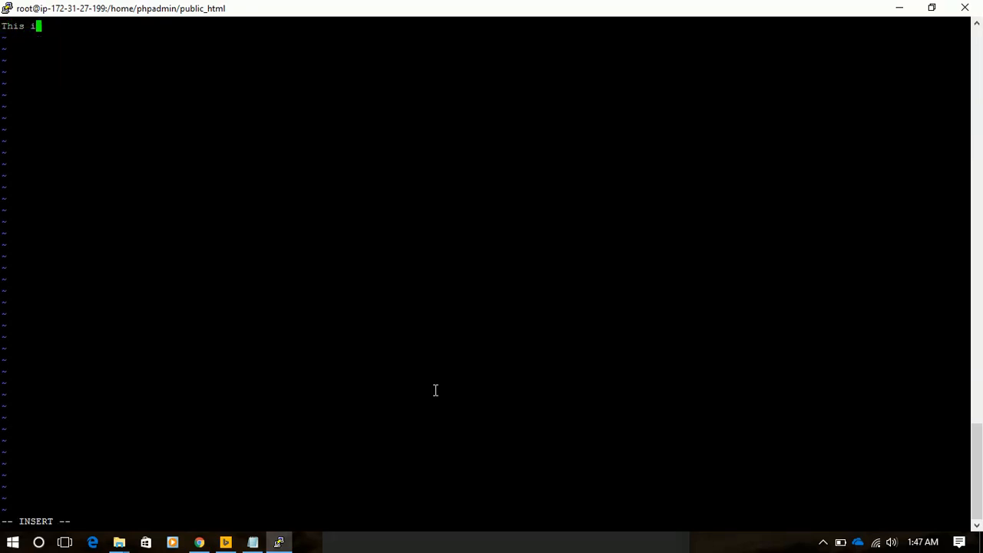
text(s our)
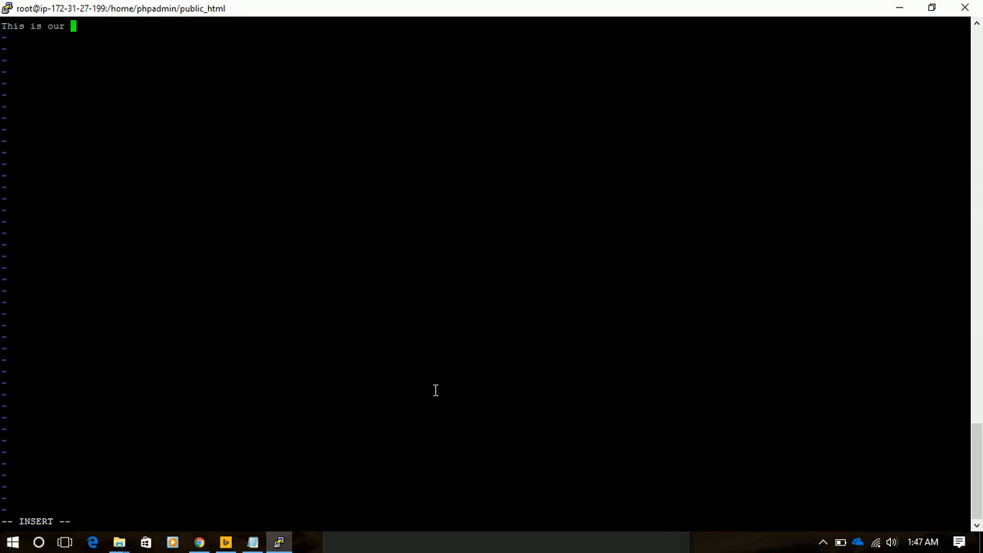
text(site)
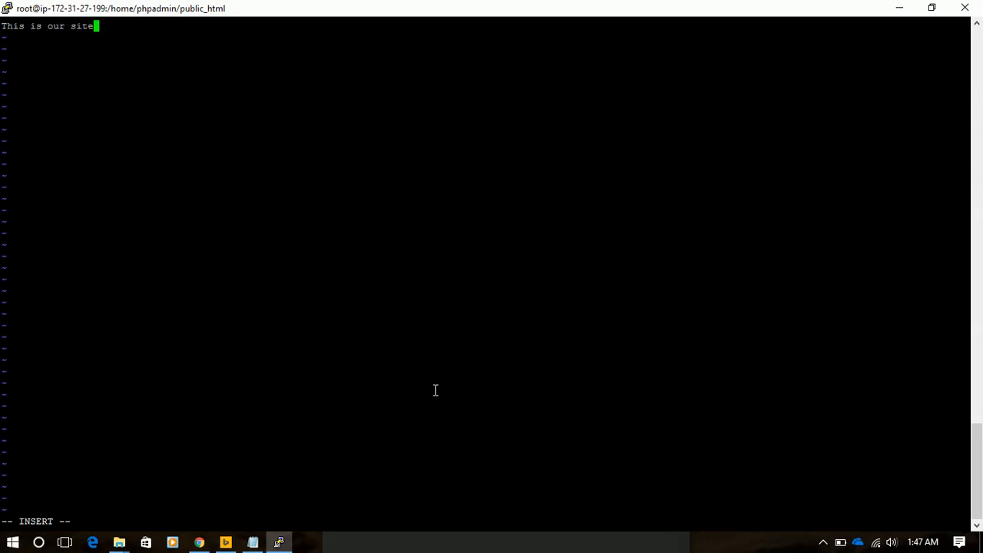
text(...)
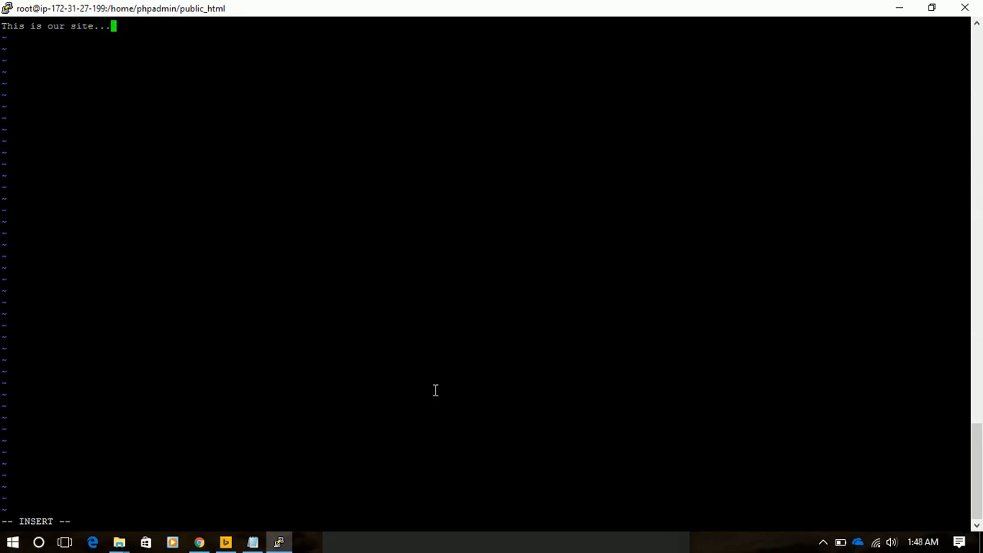
key(Escape)
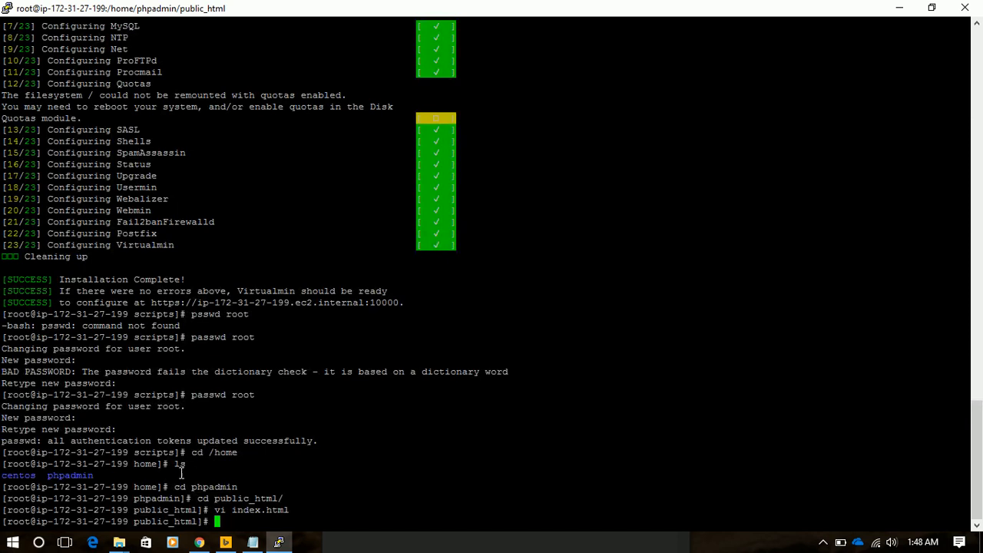
Load the EC2 public DNS in Chrome to see "This is our site...", then search Google for phpmyadmin
click(198, 543)
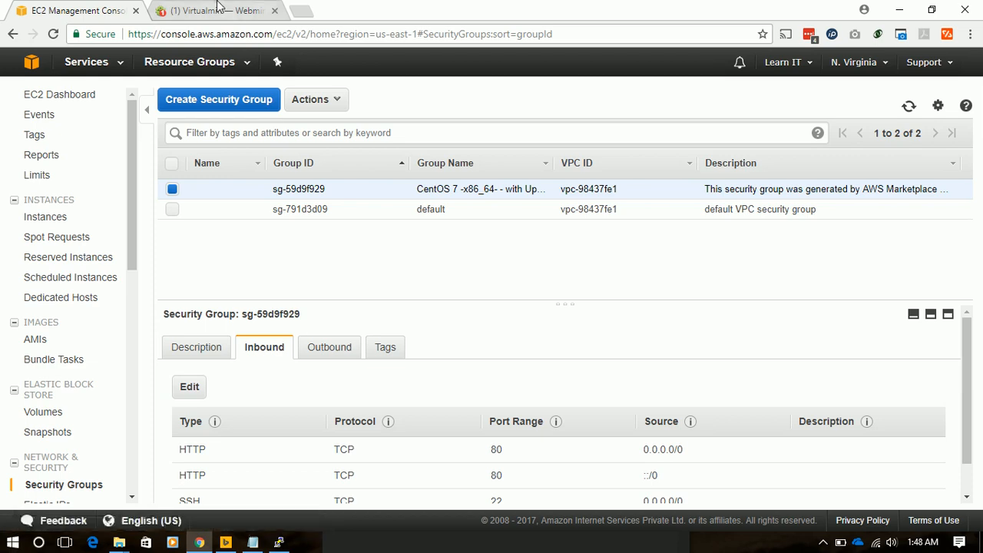
click(215, 9)
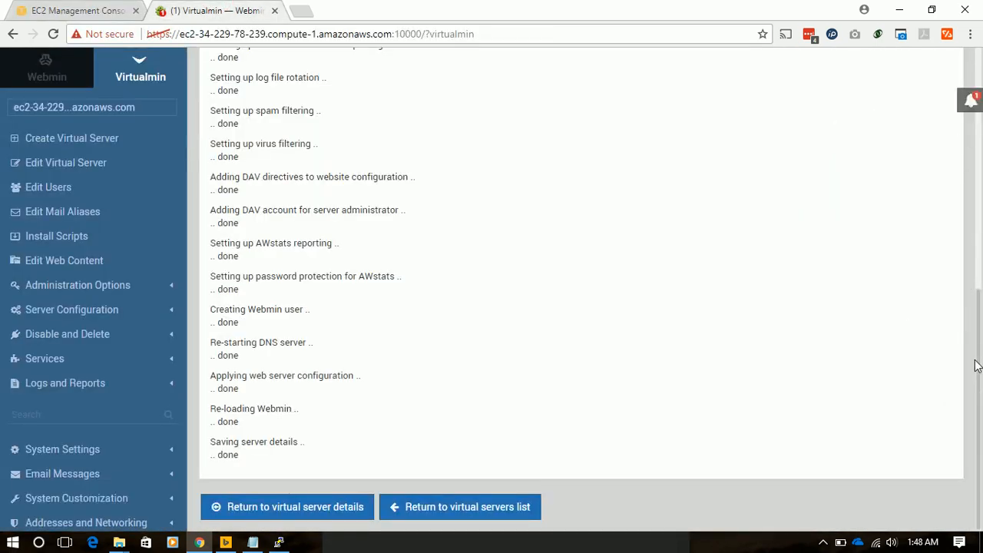
scroll(up, 3)
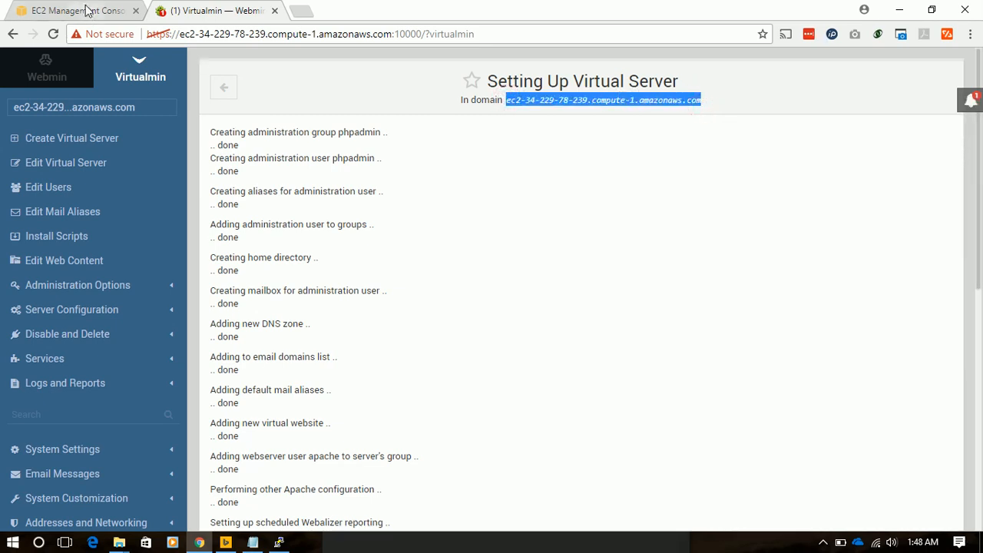
click(74, 9)
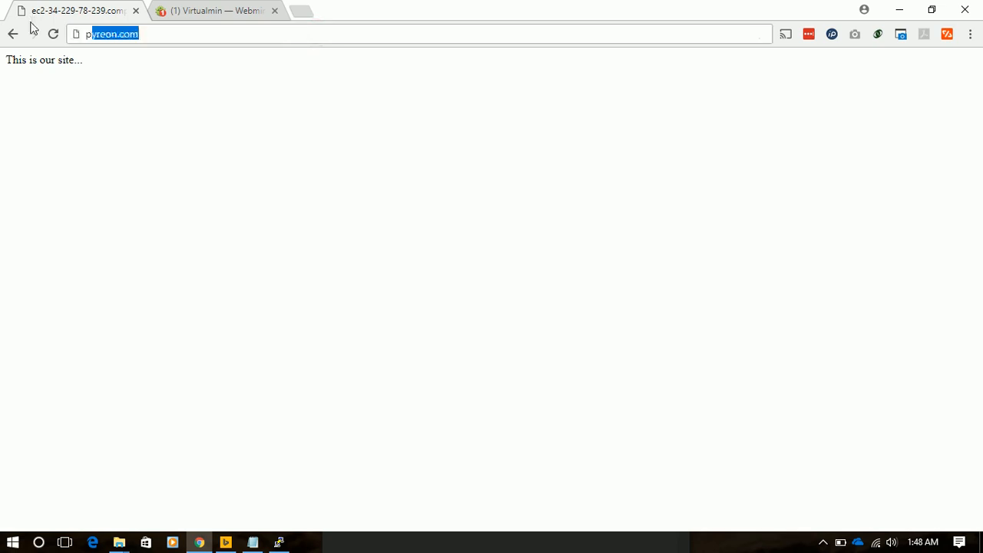
text(phpmyadmin&rlz=1C1CHZL_enIN705IN705&oq=ph&aqs=chrome.0.69i59j69i60l4j69i57.1515j1j4&so)
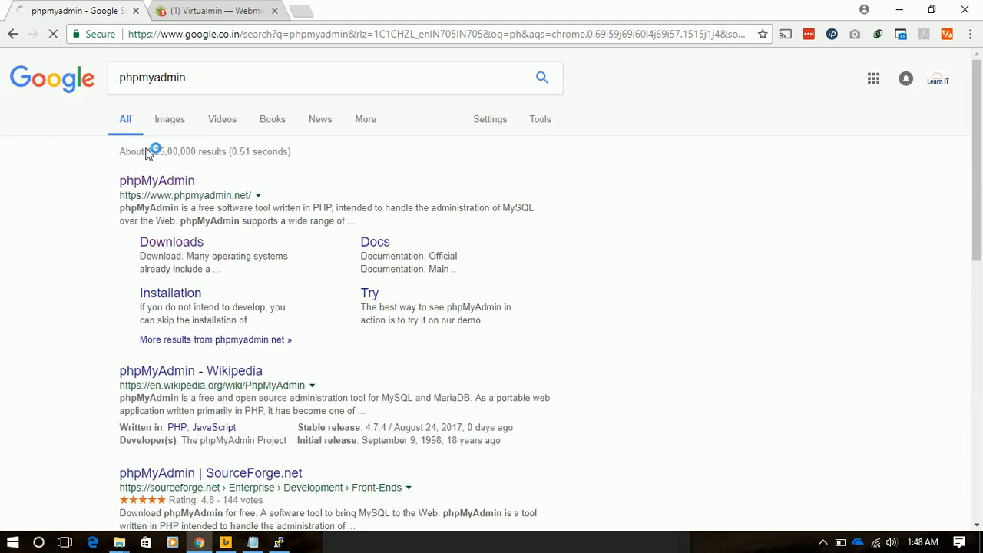
Copy the download link for phpMyAdmin 4.7.4 from the downloads page and return to the terminal
click(170, 241)
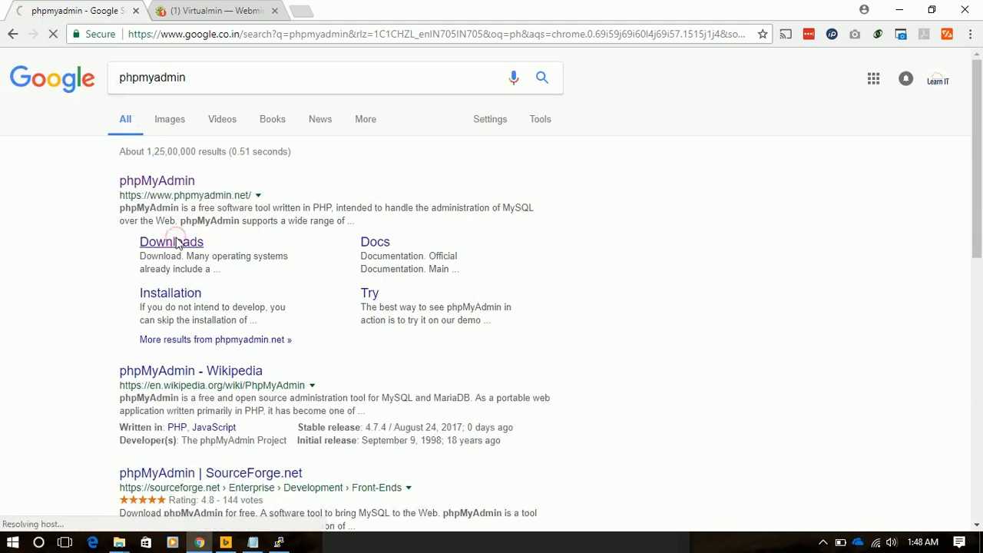
click(171, 241)
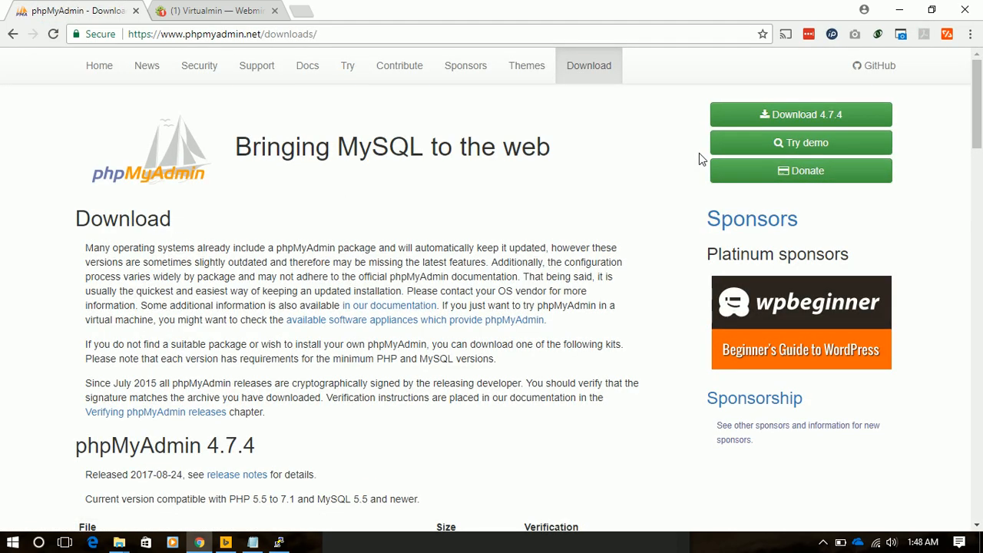
mouse_move(801, 113)
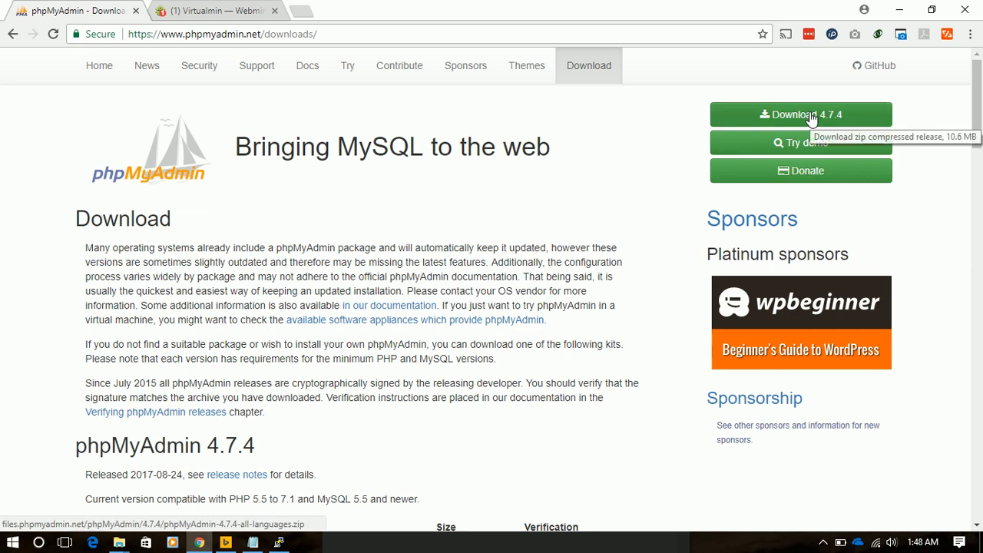
right_click(802, 113)
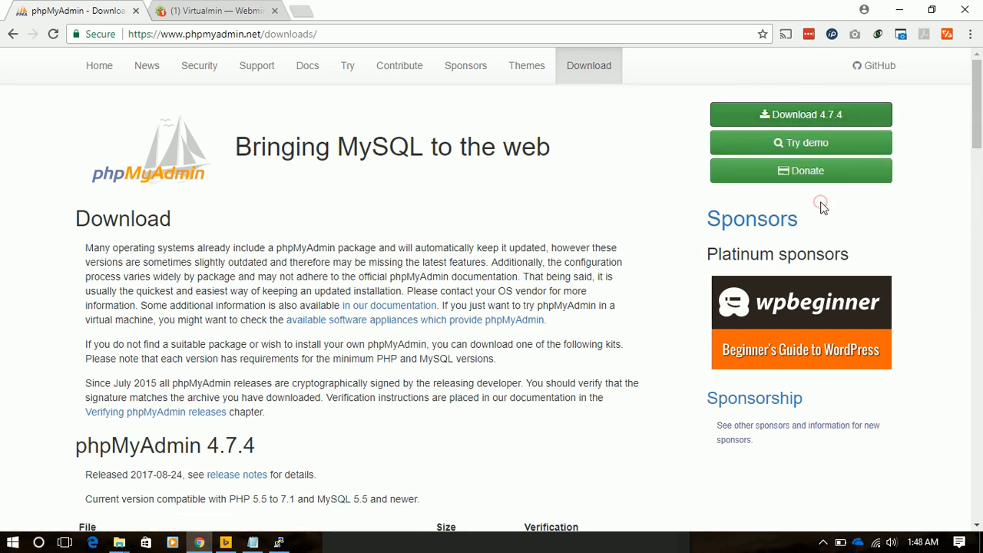
click(278, 544)
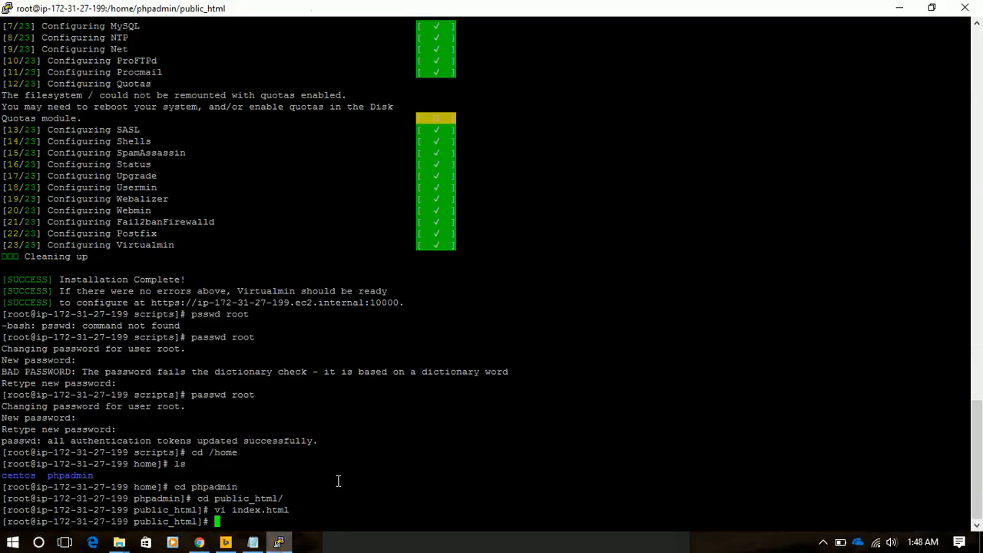
mouse_move(441, 399)
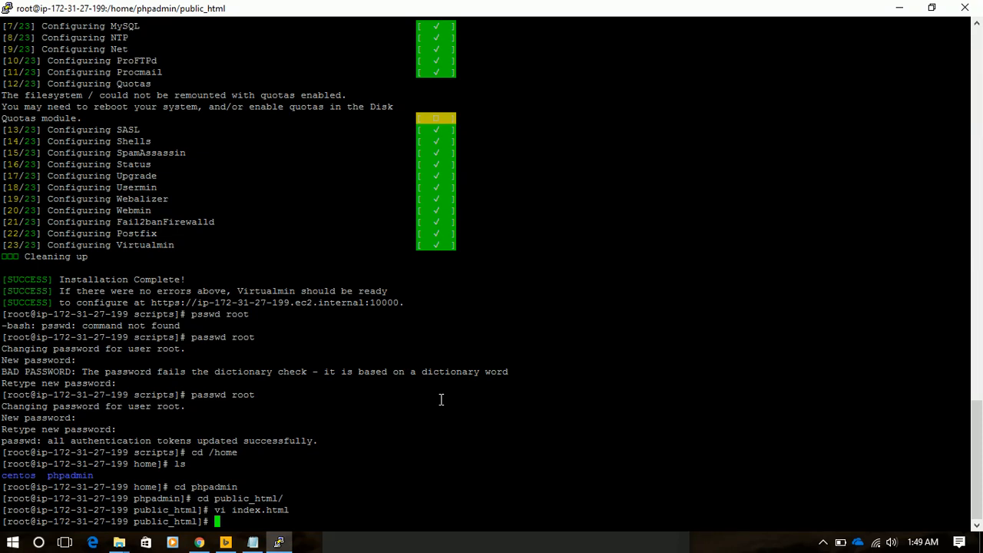
Download phpMyAdmin-4.7.4-all-languages.zip into public_html with wget and list the folder
text(wg)
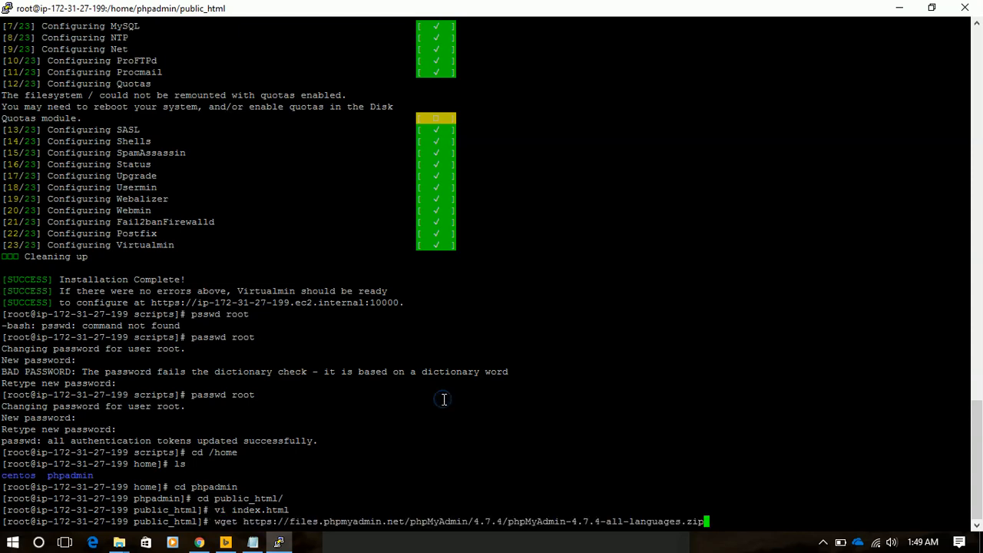
key(Return)
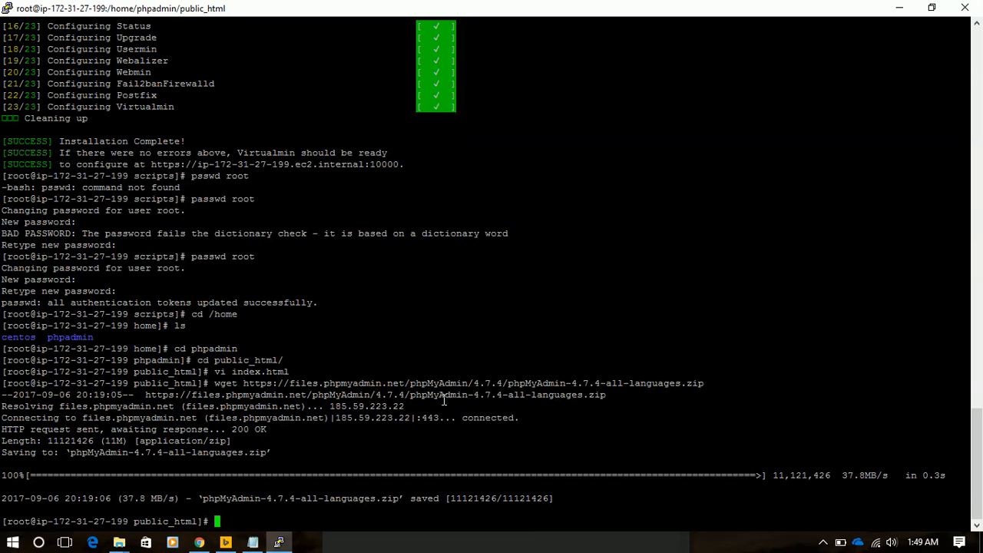
text(ls -la)
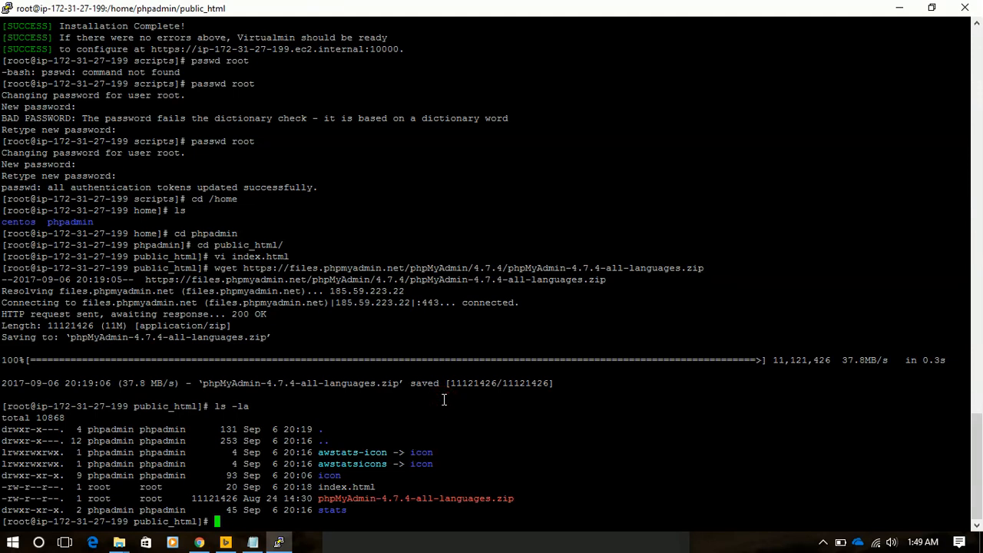
Extract phpMyAdmin-4.7.4-all-languages.zip with unzip
text(un)
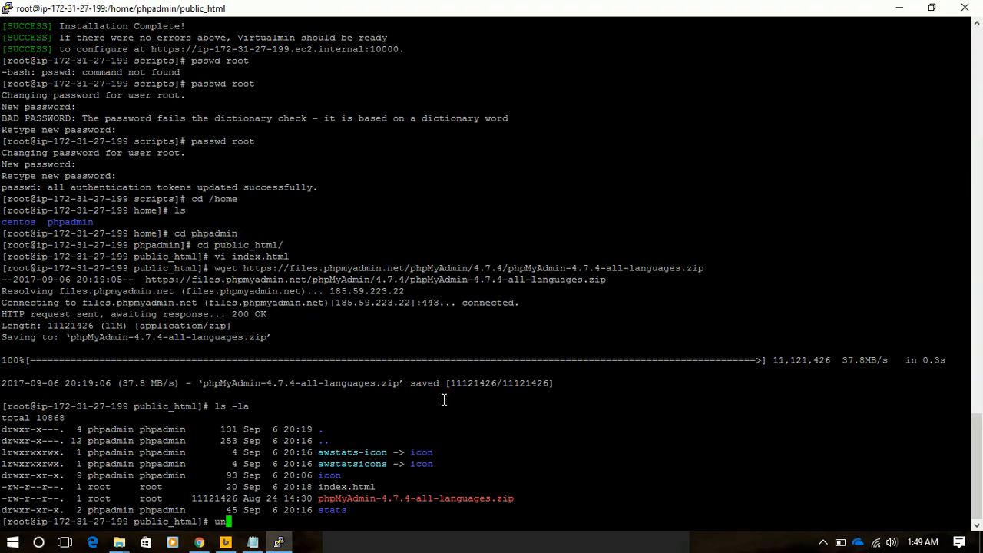
text(zip)
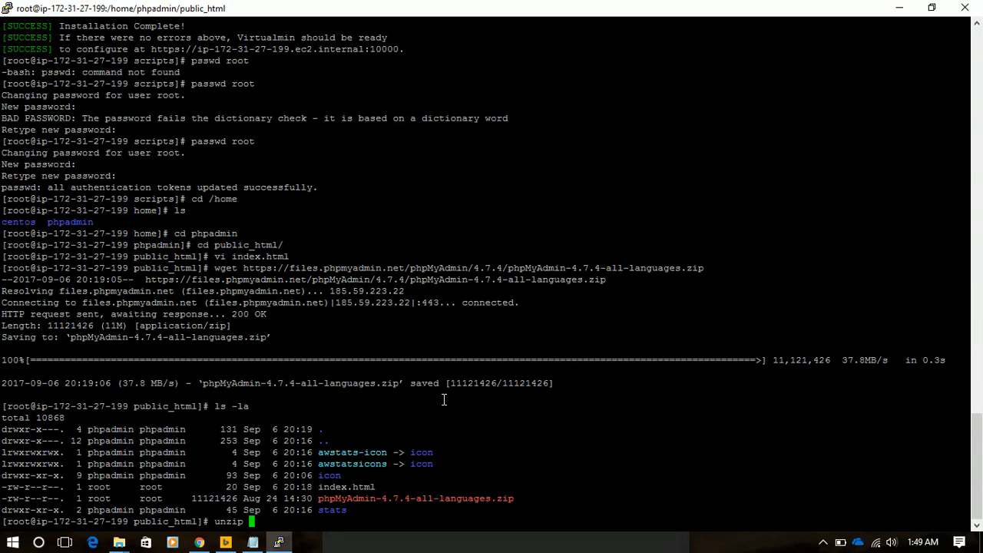
text(php)
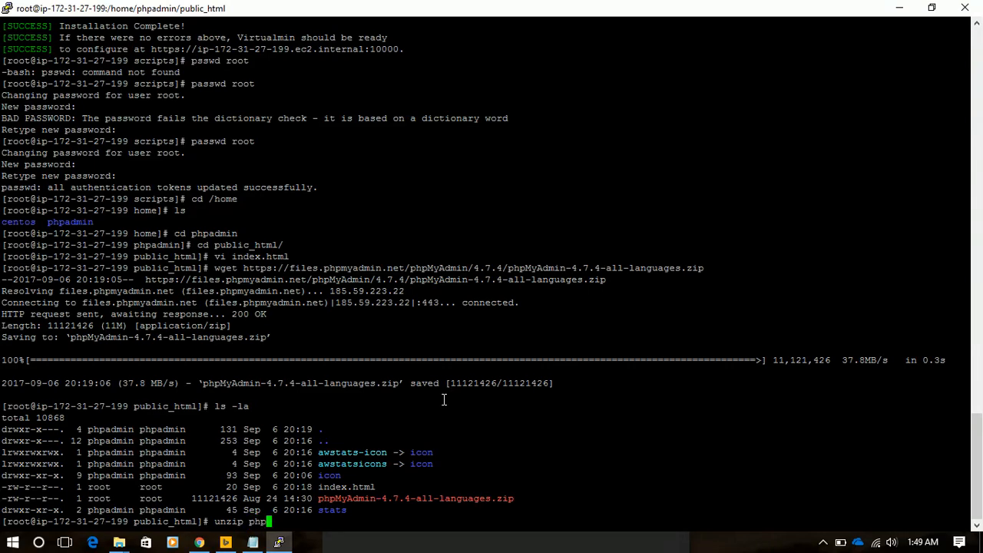
key(Return)
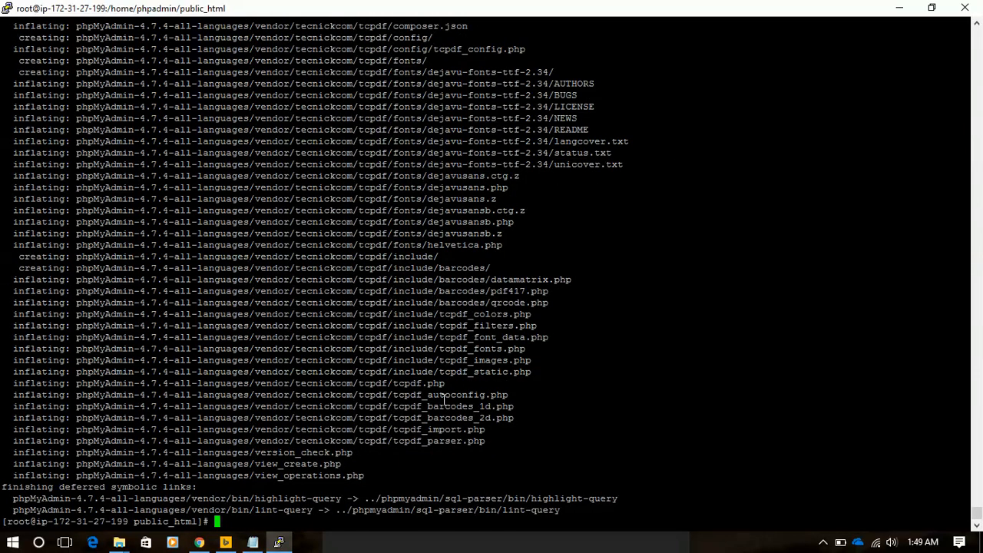
Move the phpMyAdmin-4.7.4-all-languages folder to the name phpmyadmin
text(ls -la)
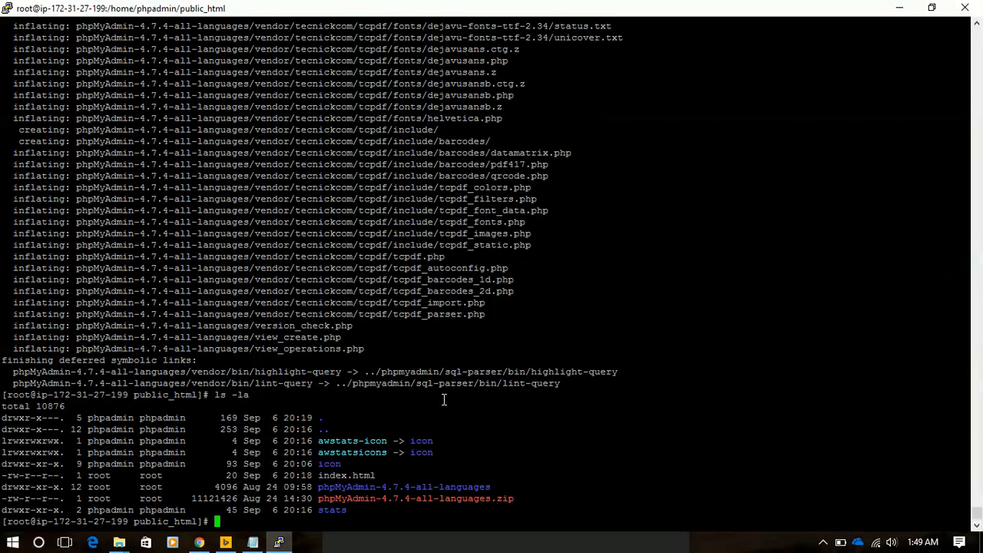
text(mv)
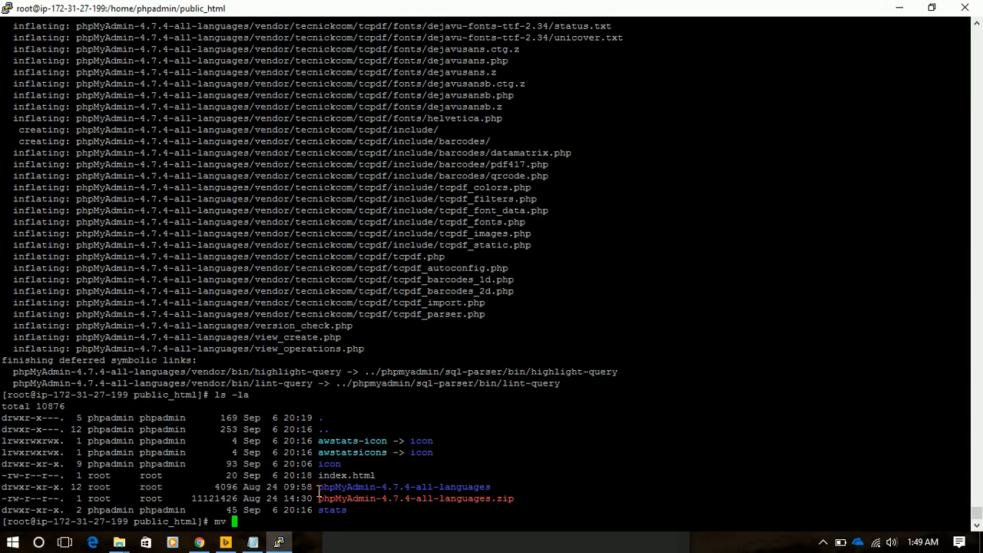
double_click(397, 485)
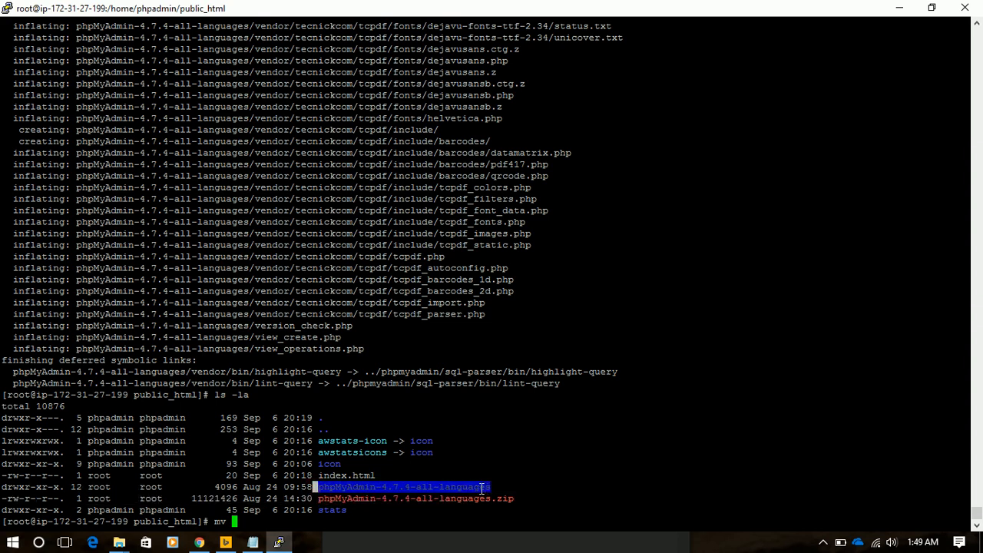
text(phpMyAdmin-4.7.4-all-languages)
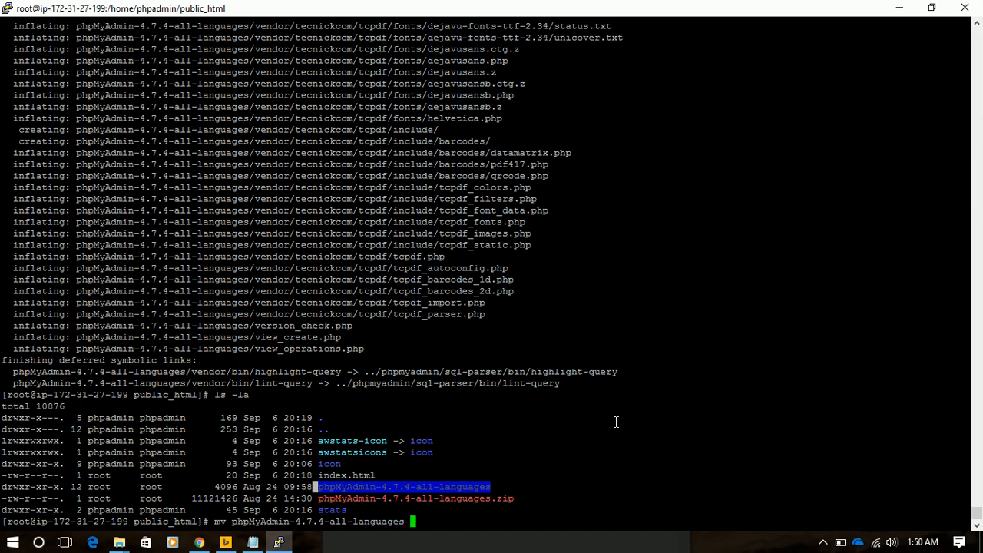
text(phpmya)
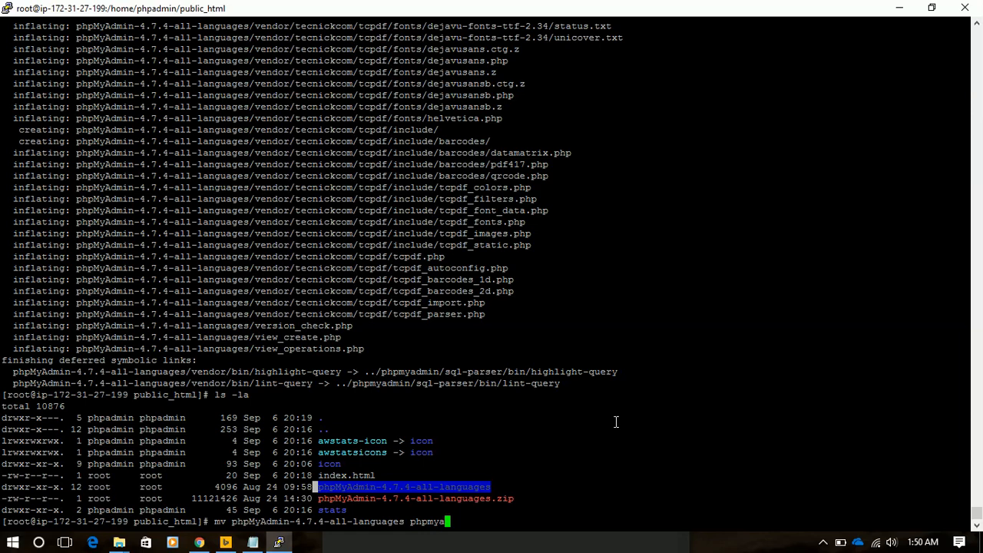
text(dmin)
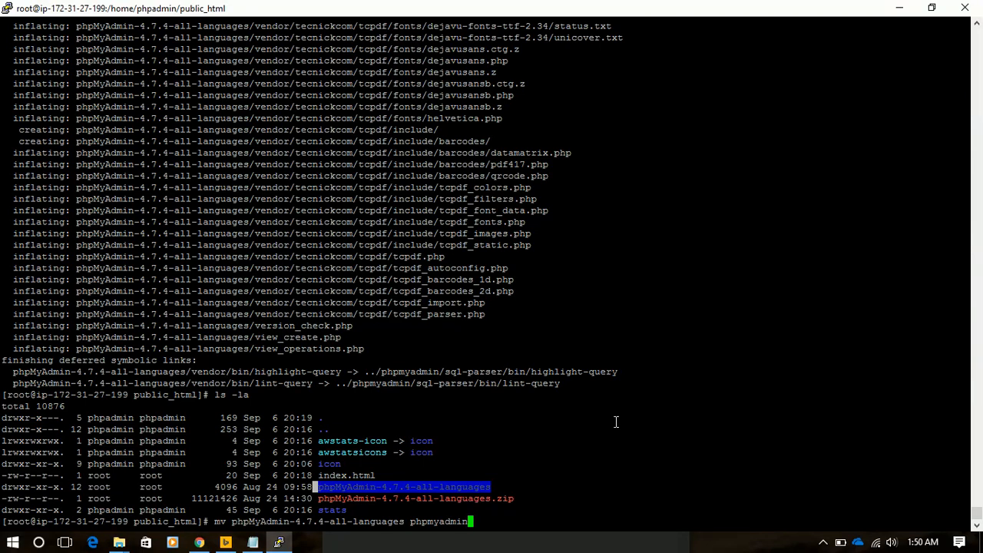
key(Return)
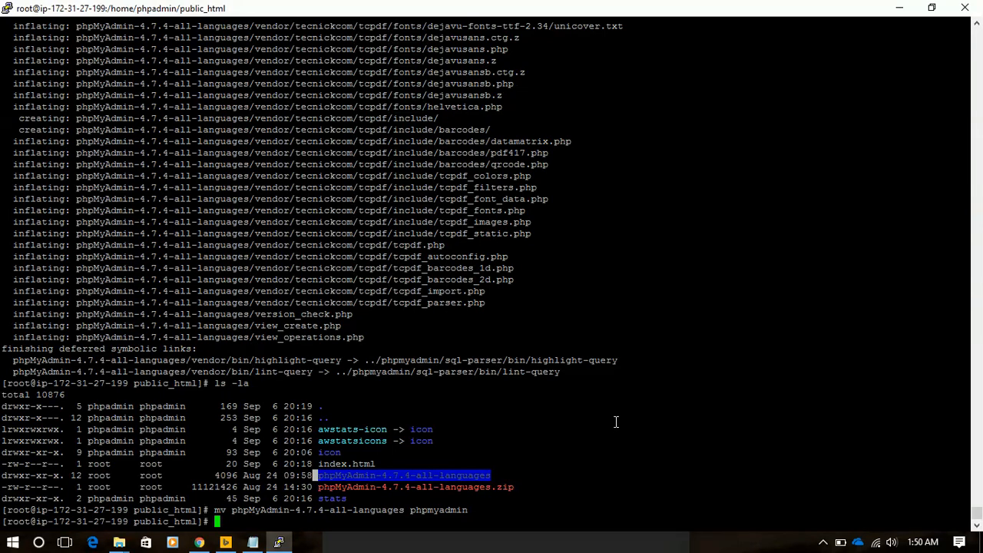
Change into the phpmyadmin folder
text(cd)
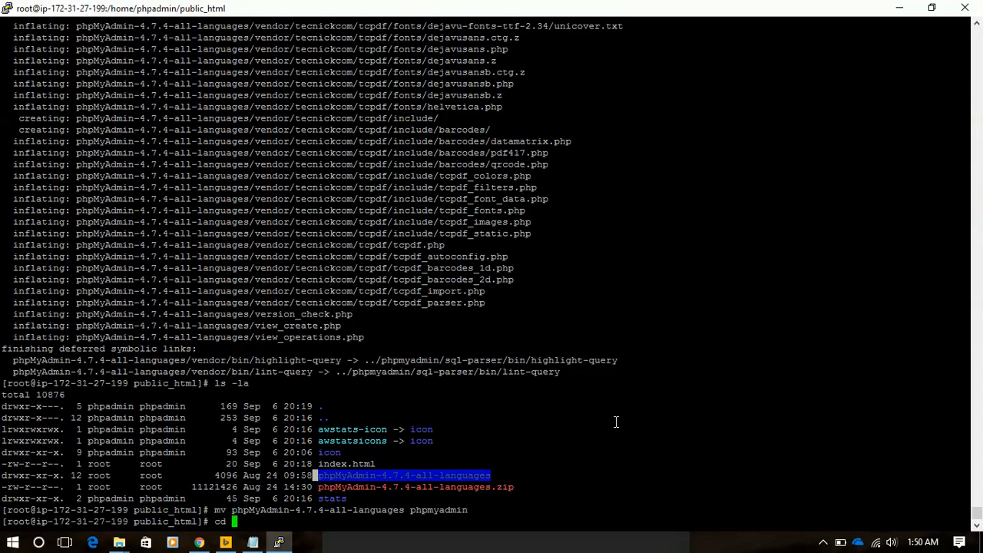
text(phpmyadmin)
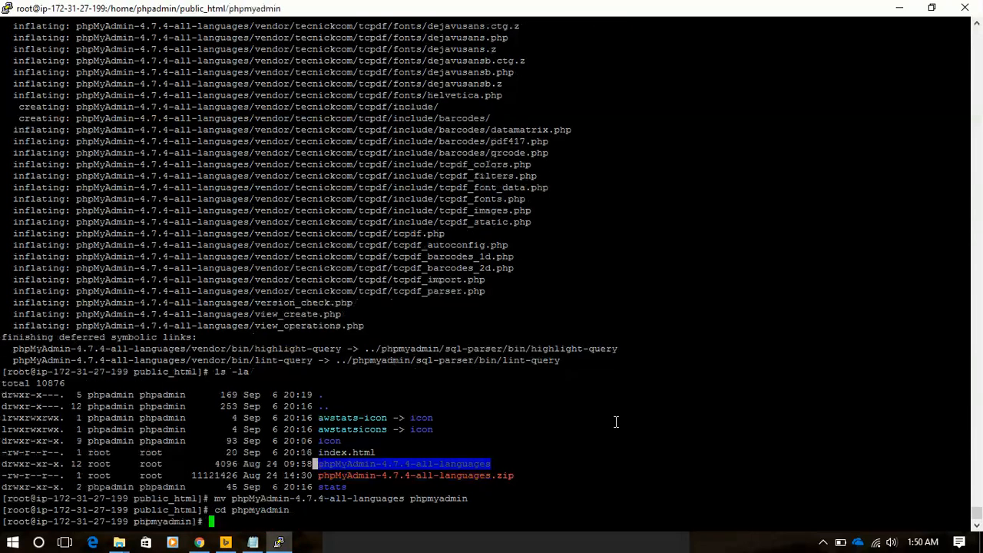
mouse_move(630, 406)
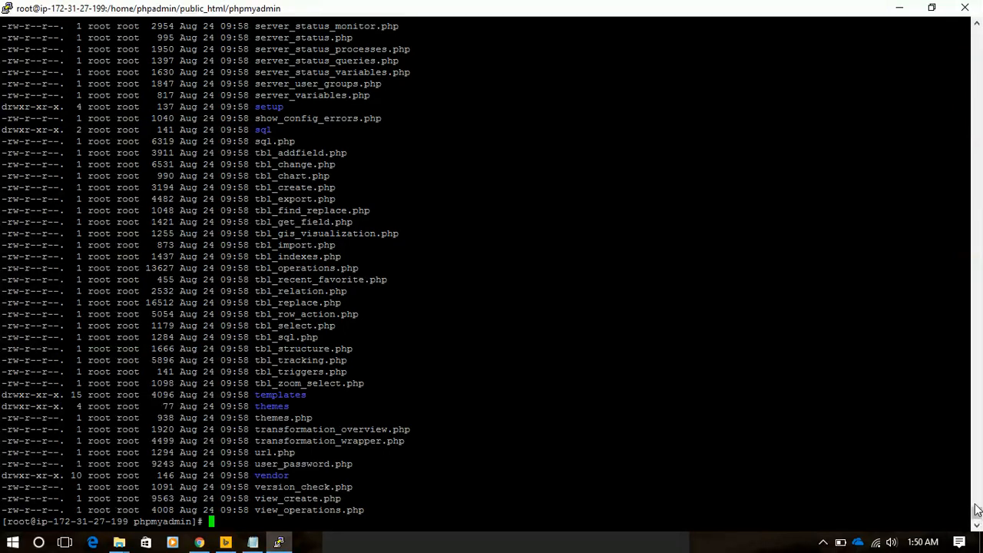
Move config.sample.inc.php to config.inc.php
scroll(up, 3)
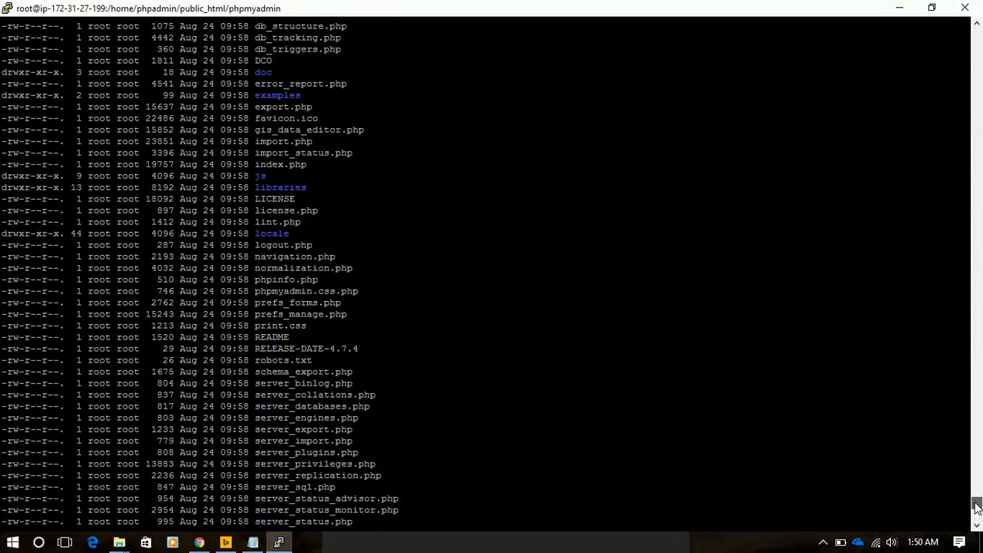
scroll(up, 3)
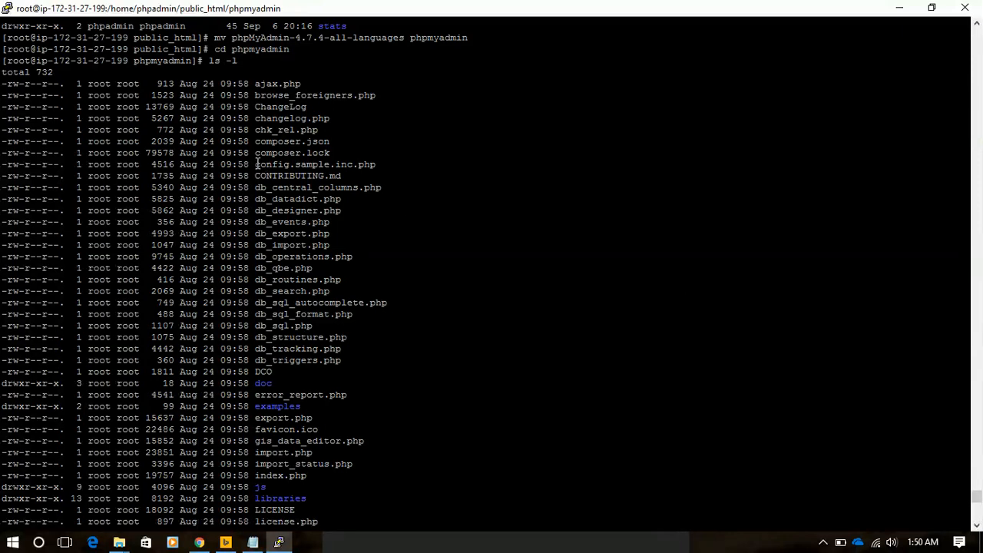
double_click(313, 163)
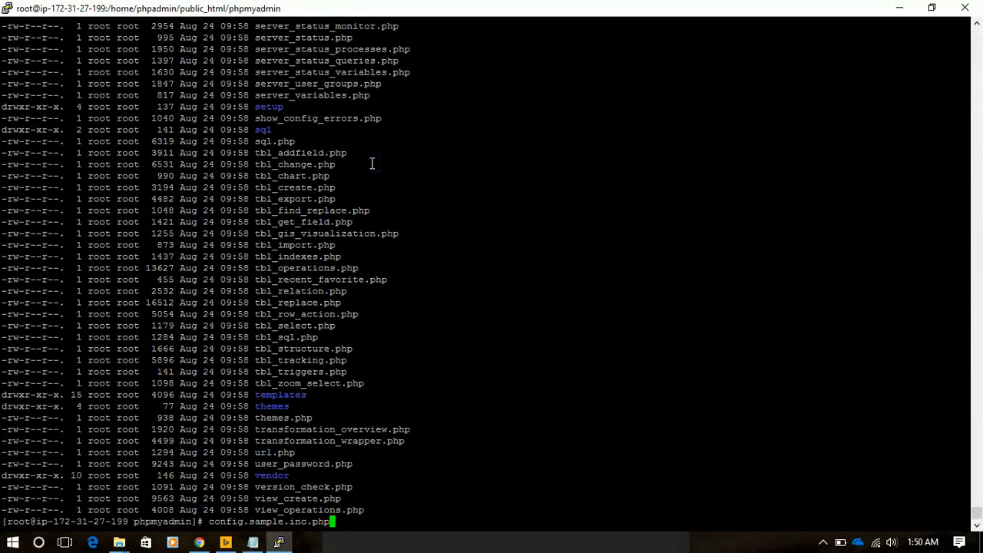
key(Home)
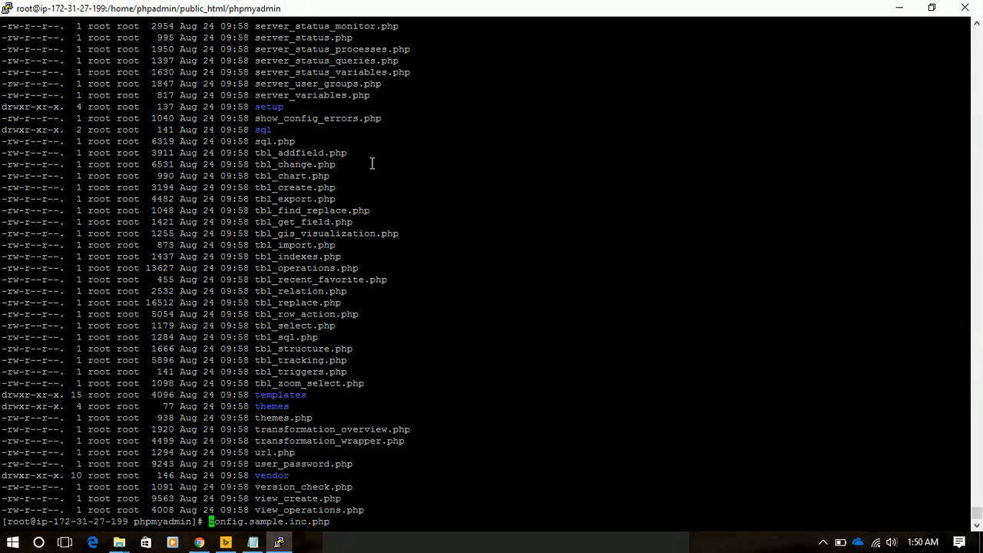
text(mv)
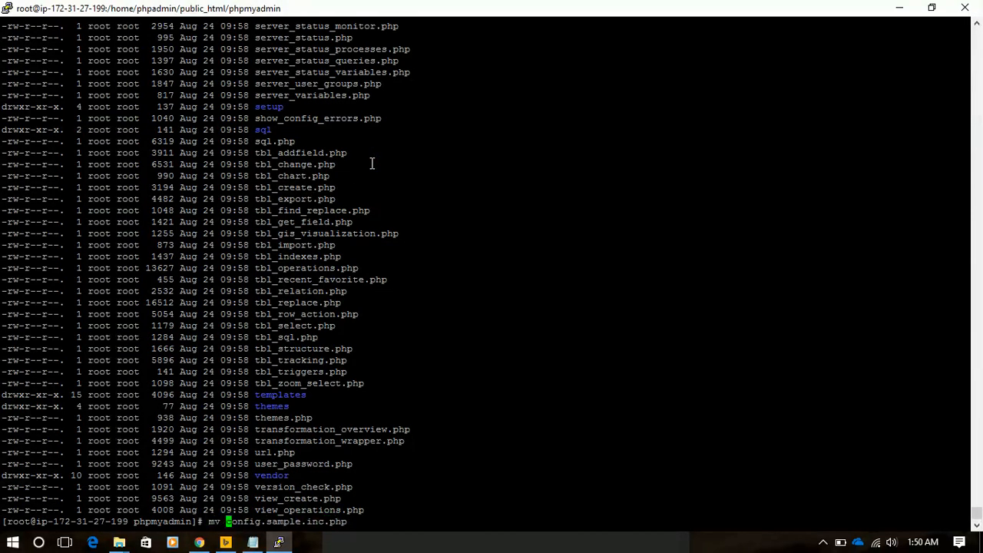
mouse_move(233, 522)
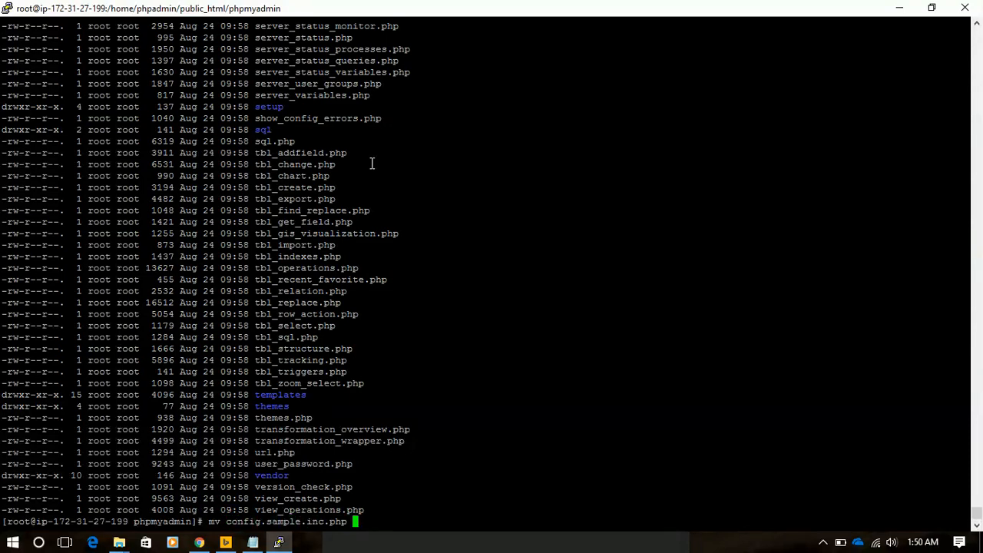
text(config.sample.inc.php)
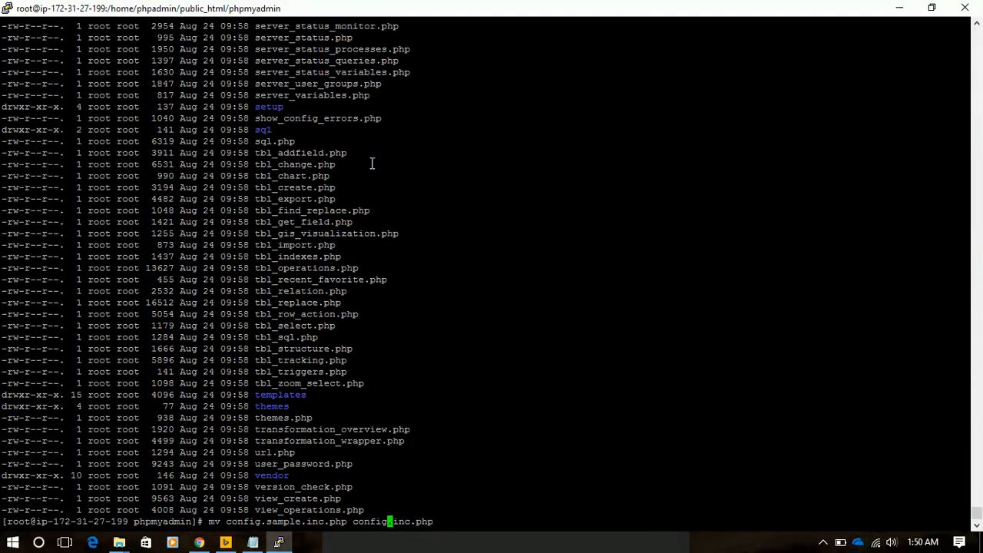
key(Return)
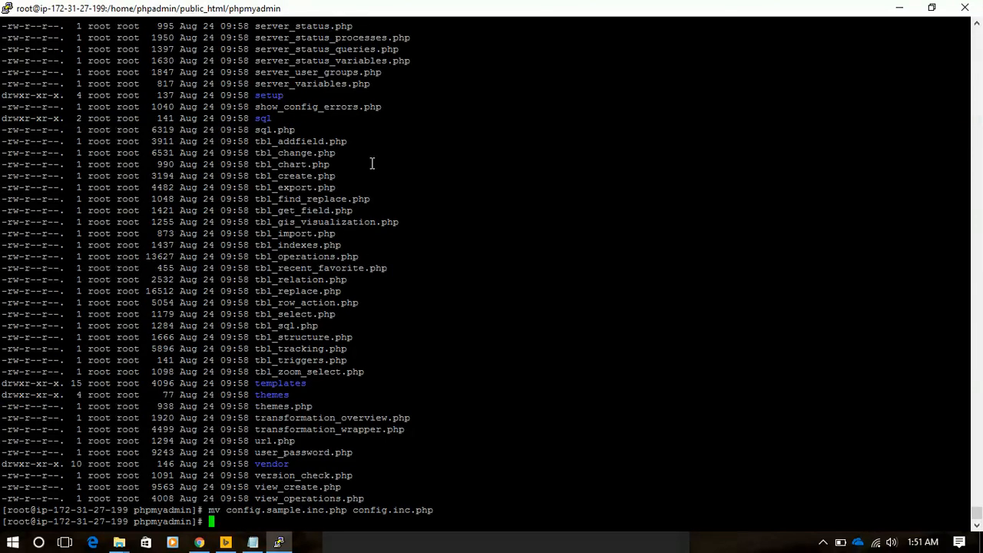
Edit config.inc.php in vi
text(config.sample.inc.php)
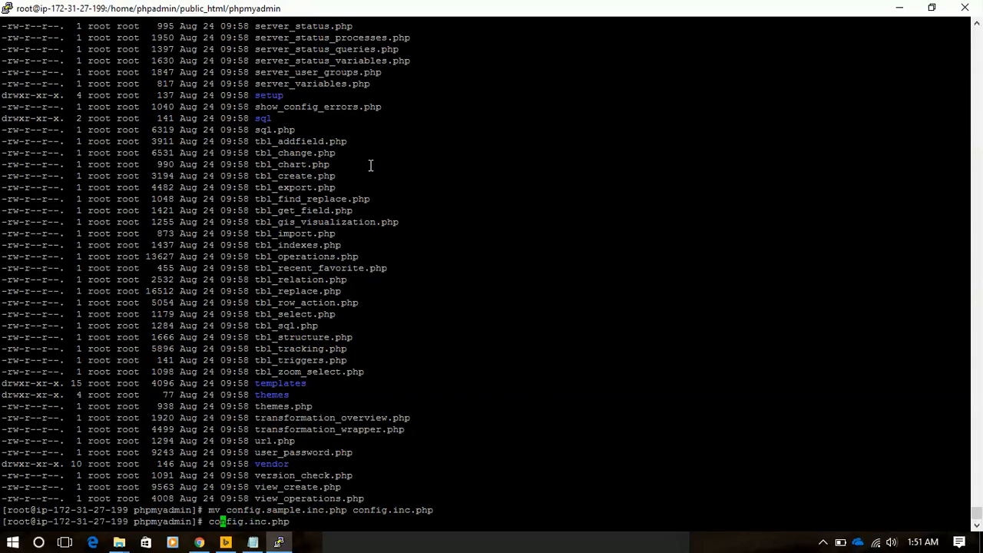
text(vi)
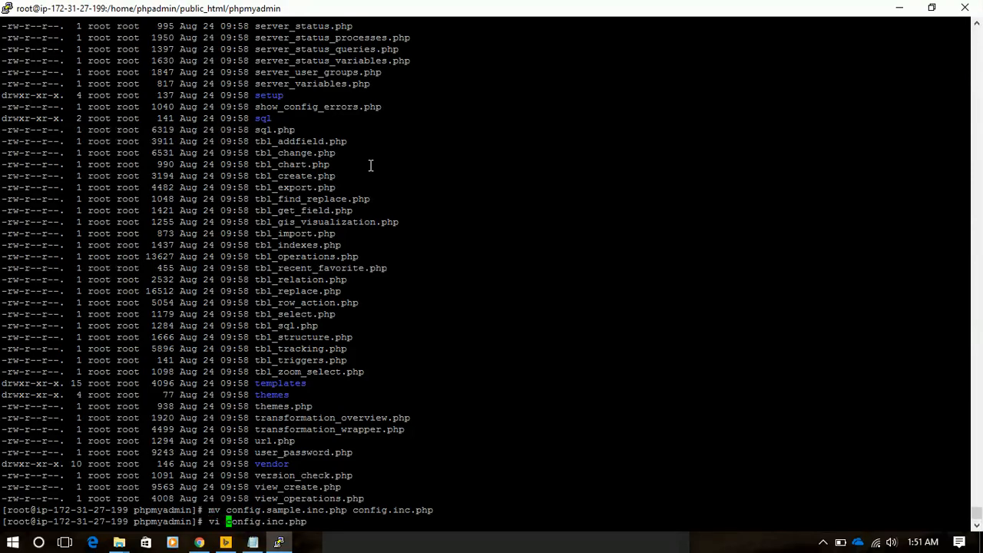
key(Return)
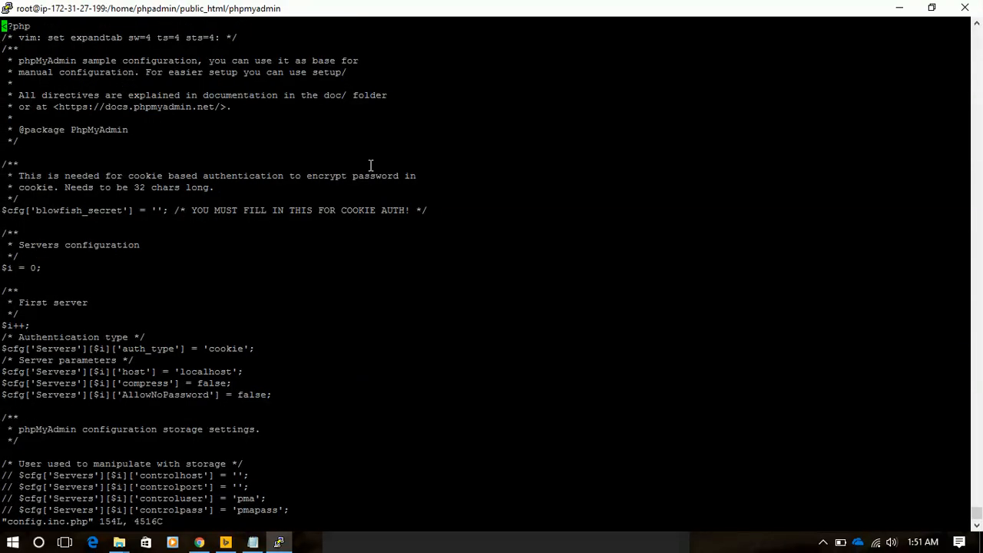
mouse_move(252, 544)
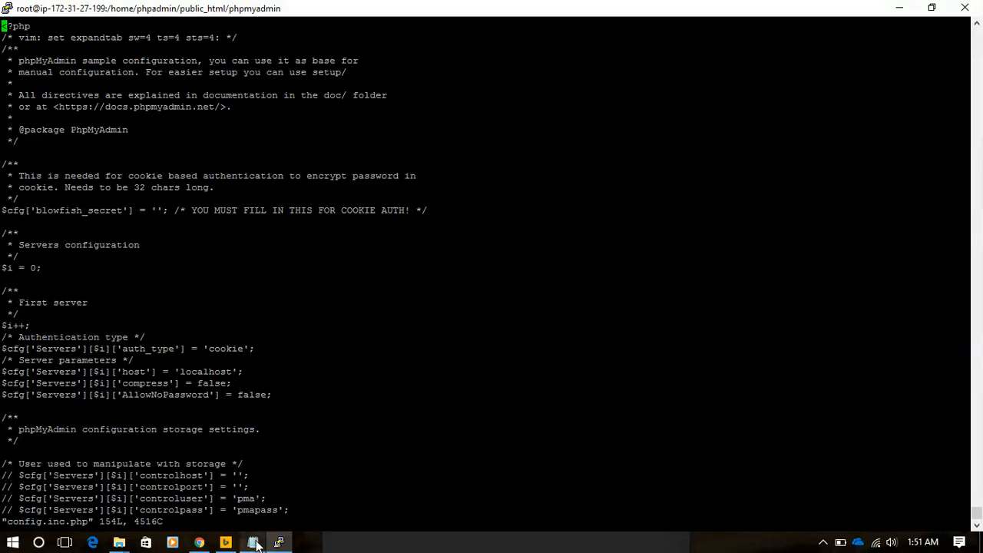
Copy the testdb RDS endpoint line from the Notepad notes
click(252, 543)
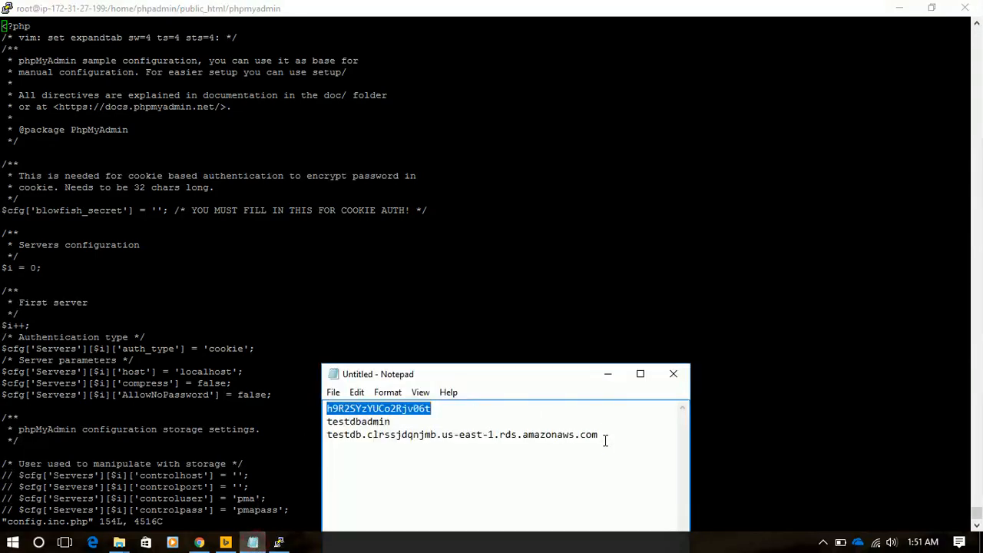
click(600, 435)
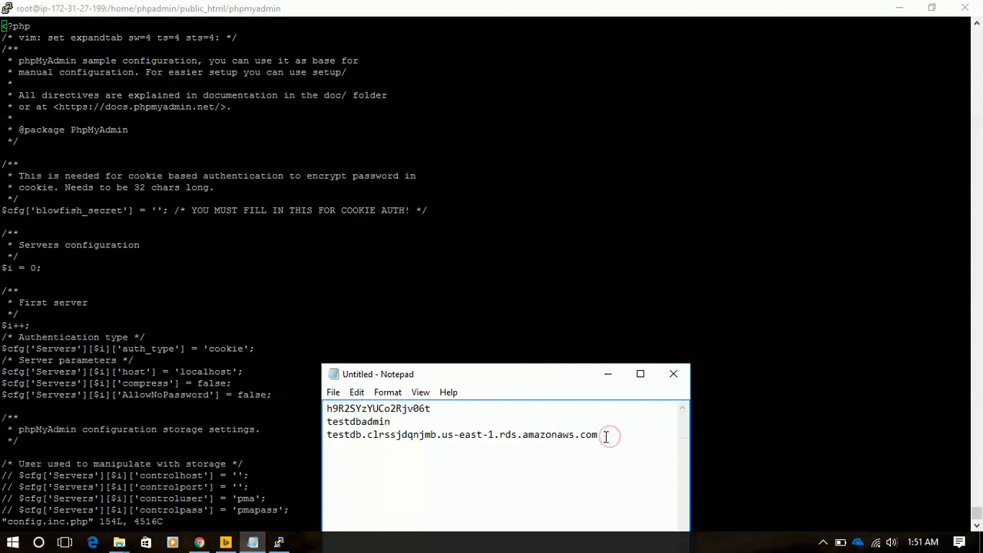
triple_click(461, 434)
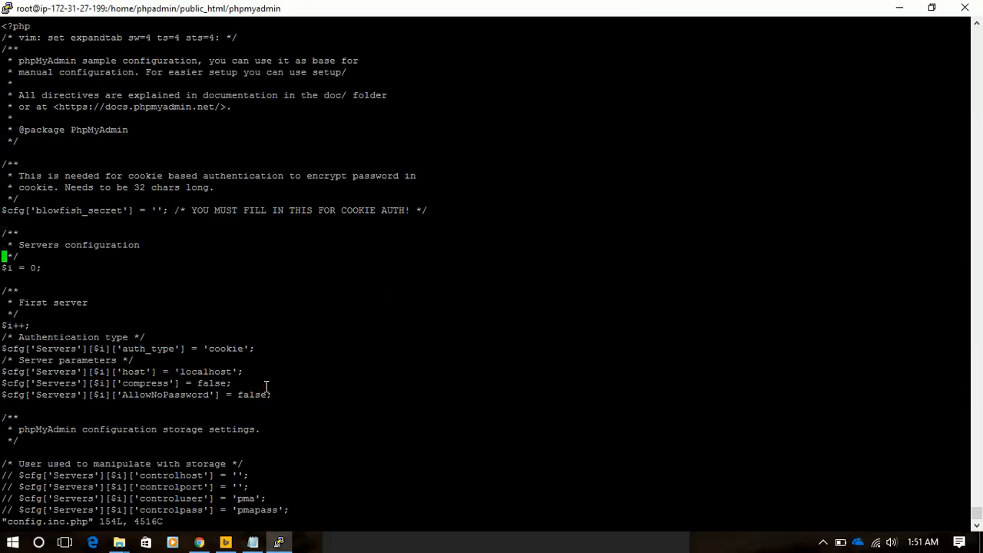
Replace localhost in the host line with testdb.clrssjdqnjmb.us-east-1.rds.amazonaws.com and save with :wq
key(Down)
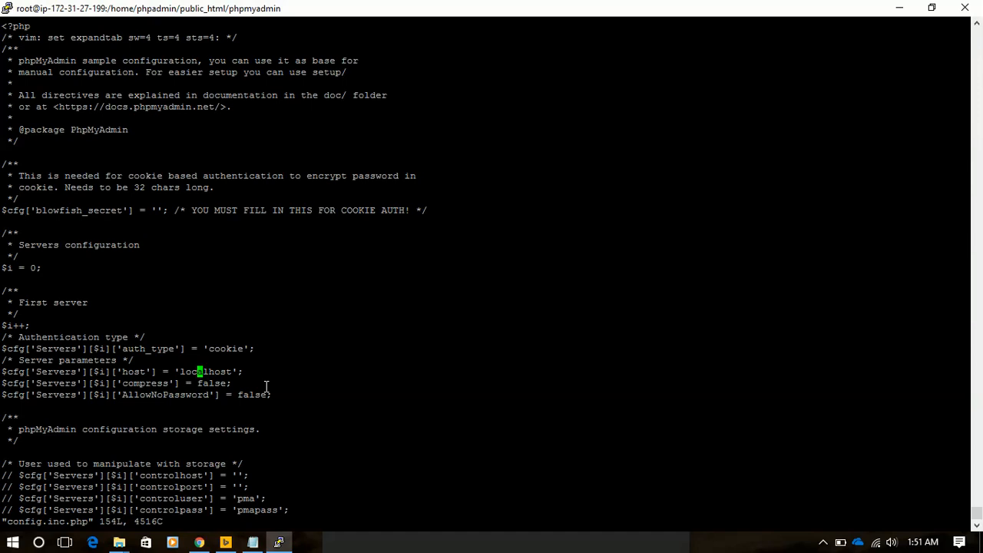
key(i)
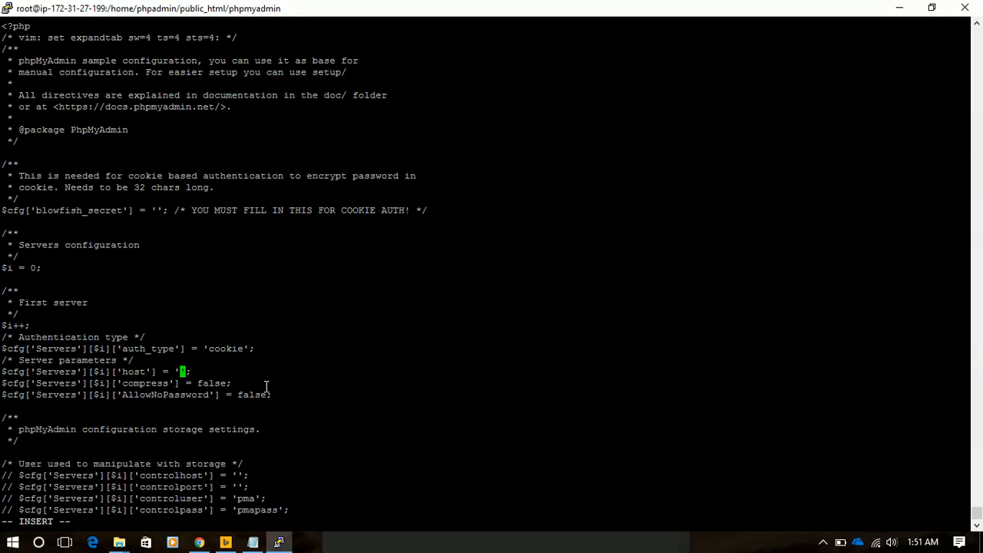
text(testdb.clrssjdqnjmb.us-east-1.rds.amazonaws.com)
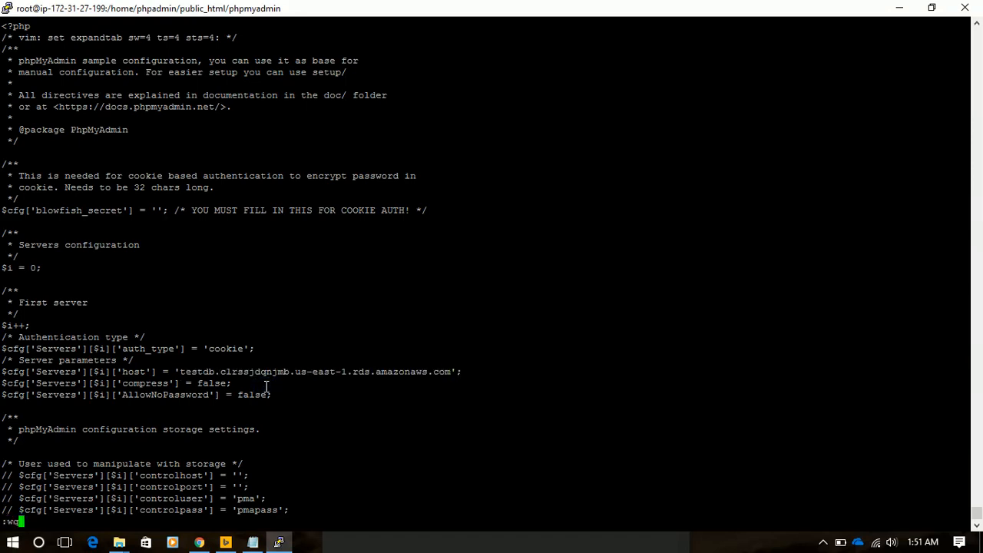
key(Return)
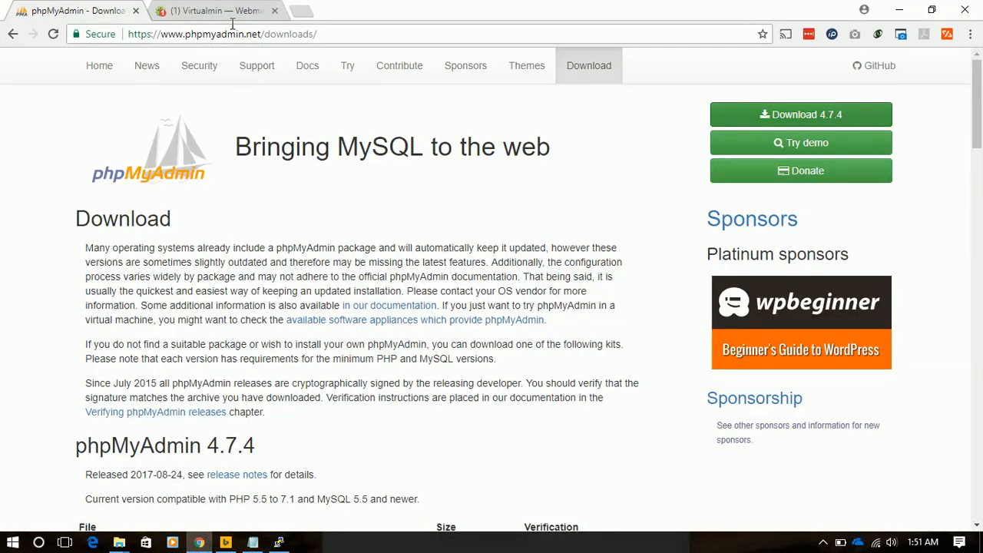
Copy the EC2 host name from the Virtualmin tab's address
click(215, 9)
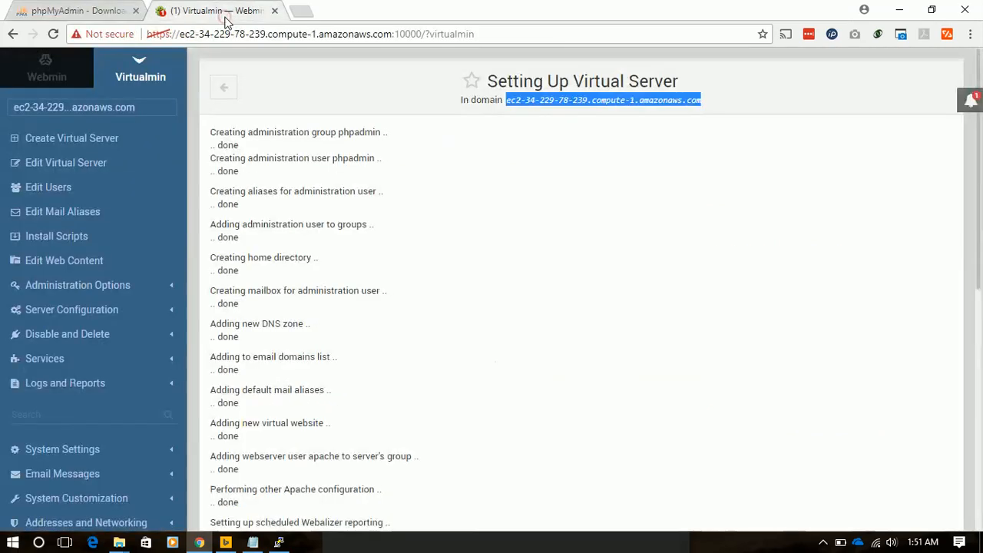
click(307, 34)
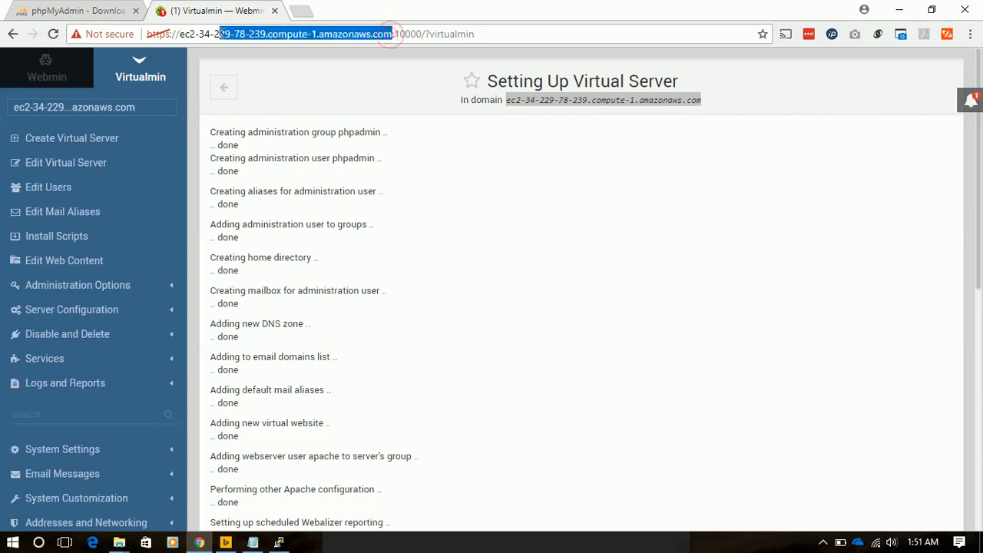
right_click(203, 34)
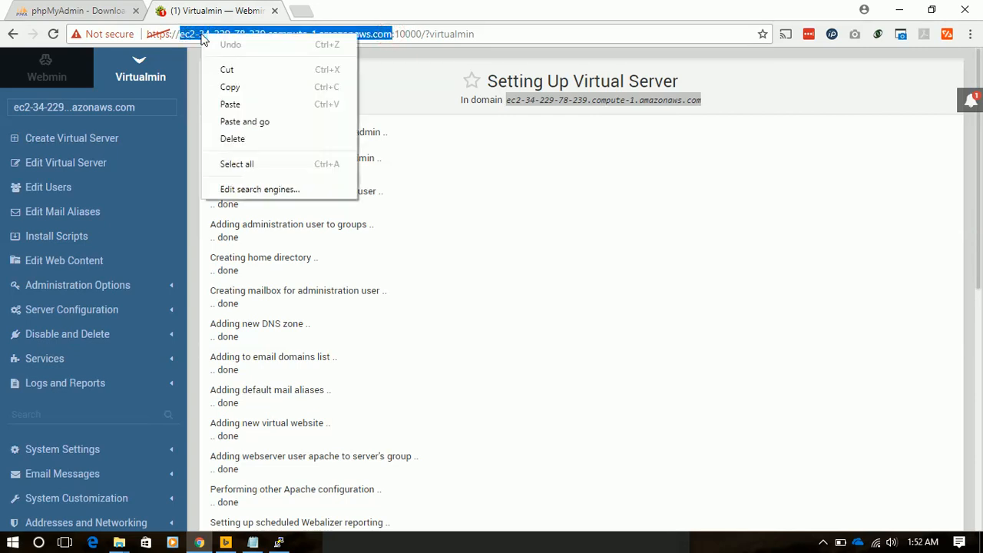
click(69, 9)
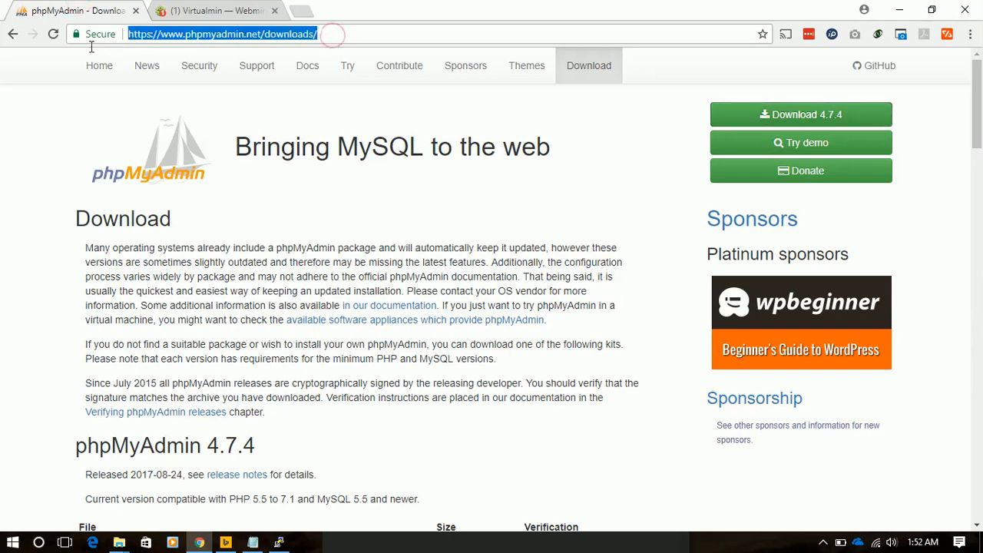
Browse to ec2-34-229-78-239.compute-1.amazonaws.com/phpmyadmin
text(ec2-34-229-78-239.compute-1.amazonaws.com)
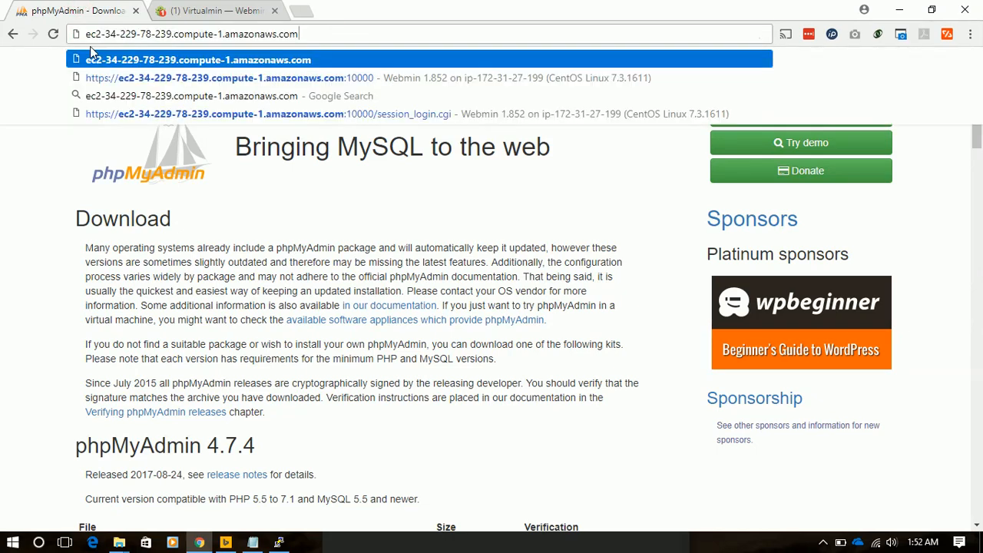
text(/)
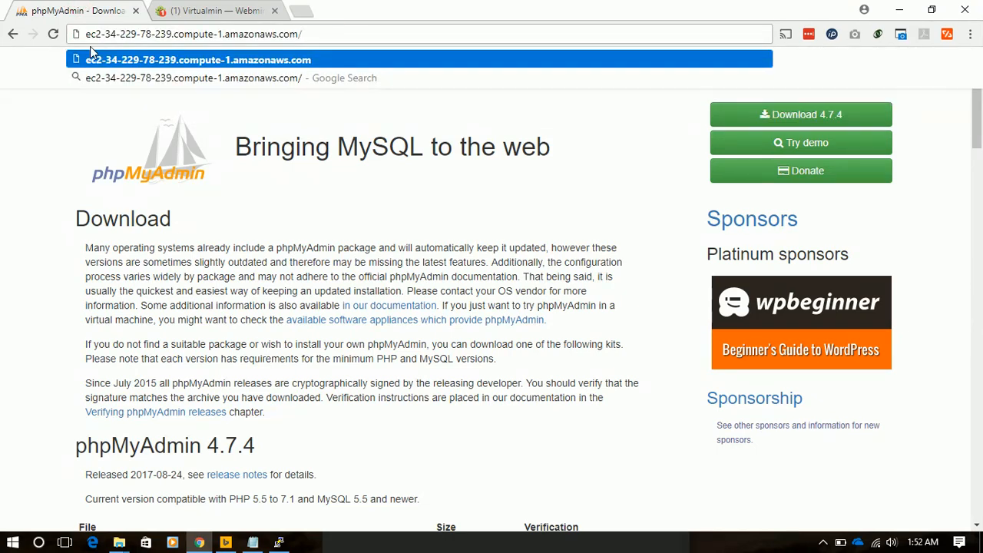
text(/phpmy)
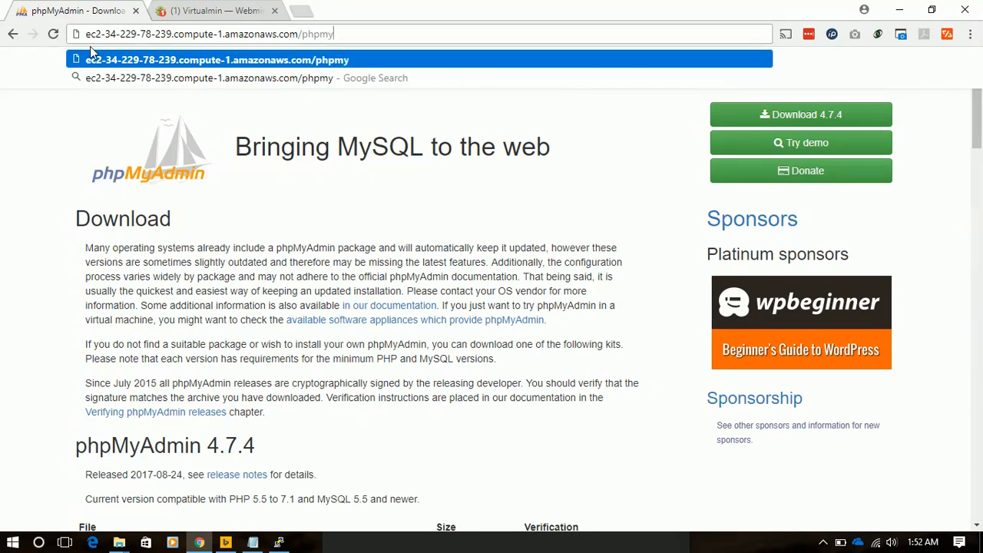
text(admin/)
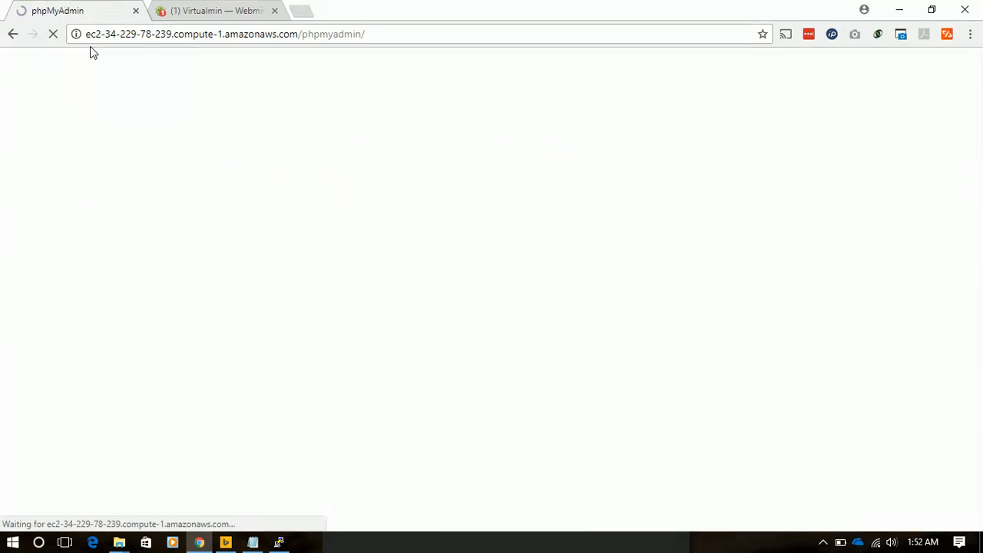
mouse_move(252, 174)
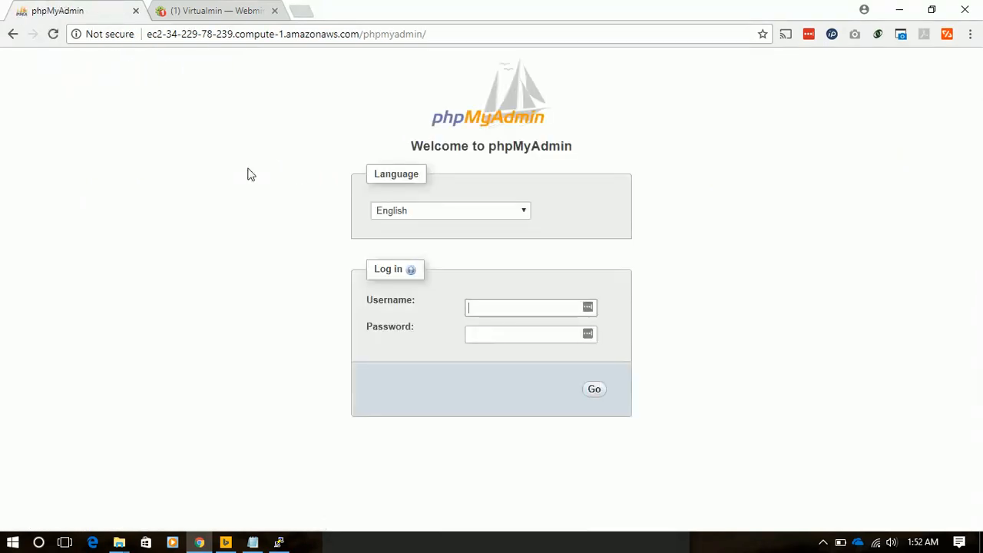
mouse_move(314, 436)
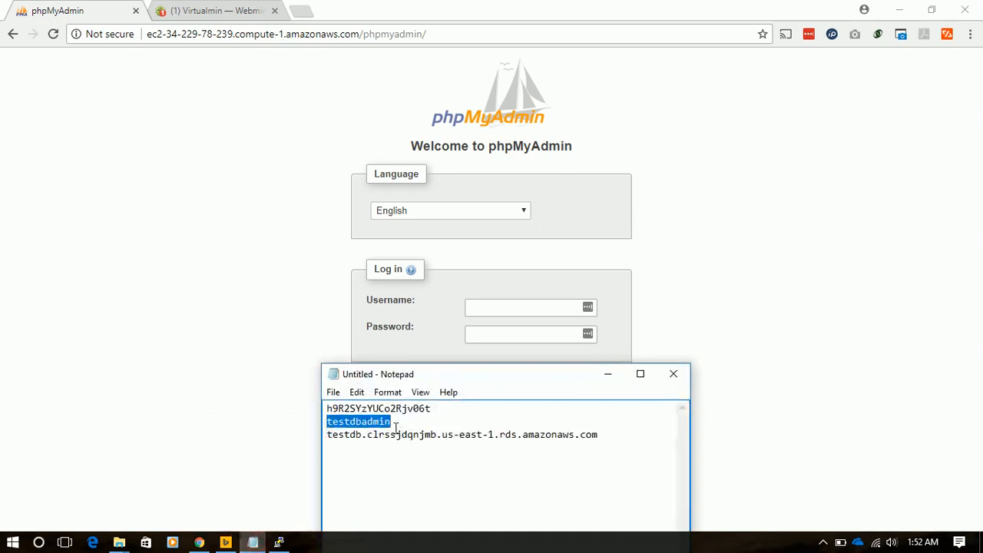
Log in to phpMyAdmin as testdbadmin with its password
right_click(357, 421)
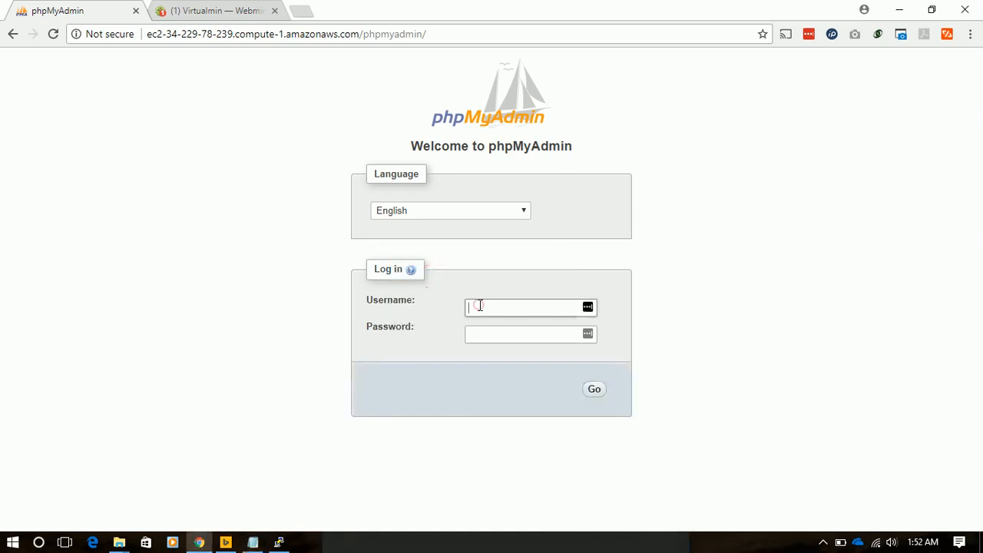
text(testdbadmin)
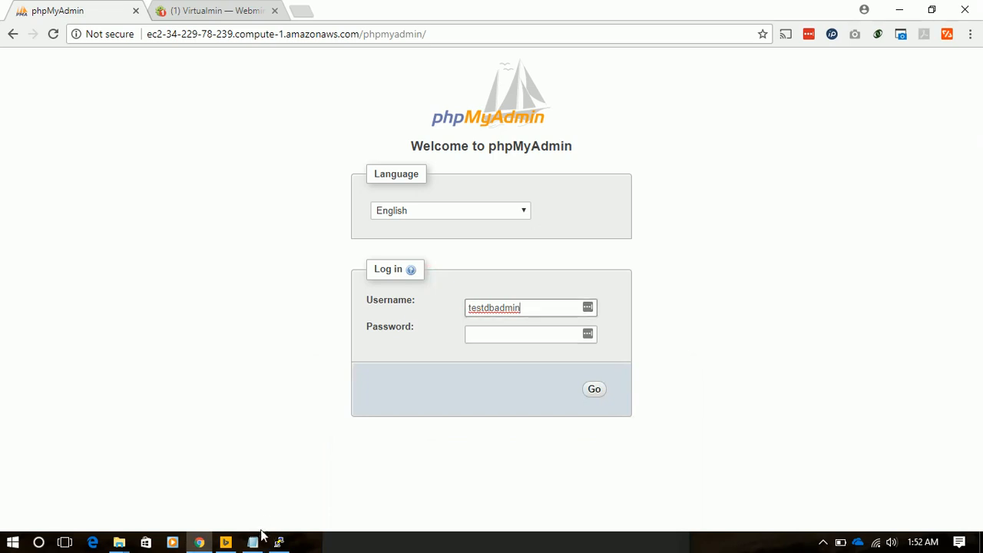
click(252, 542)
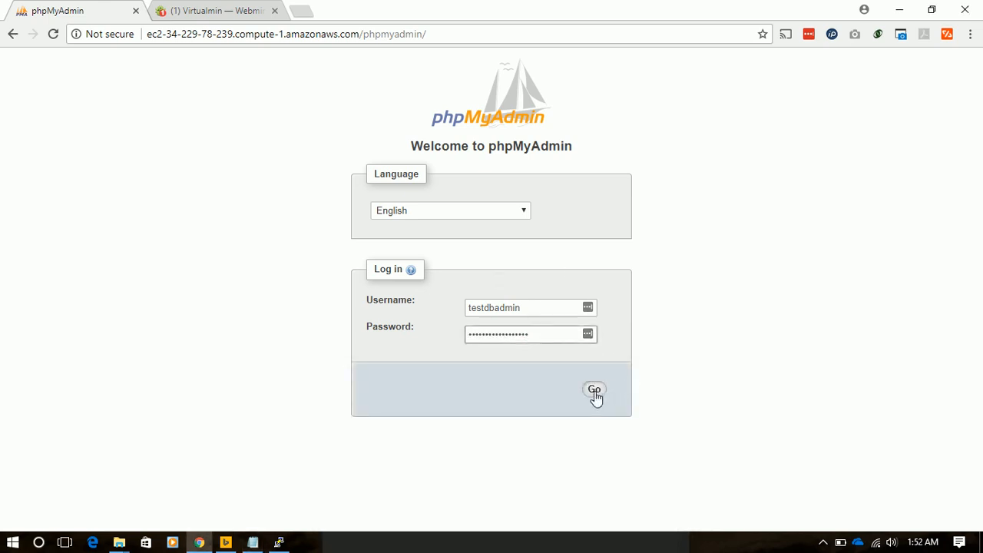
click(595, 391)
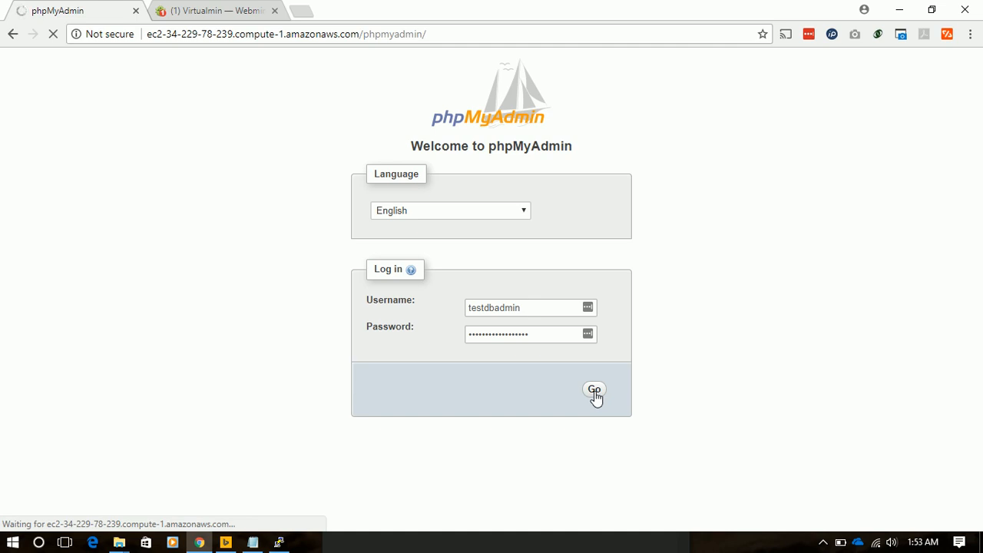
Resubmit the login until the RDS MariaDB server overview appears
click(594, 390)
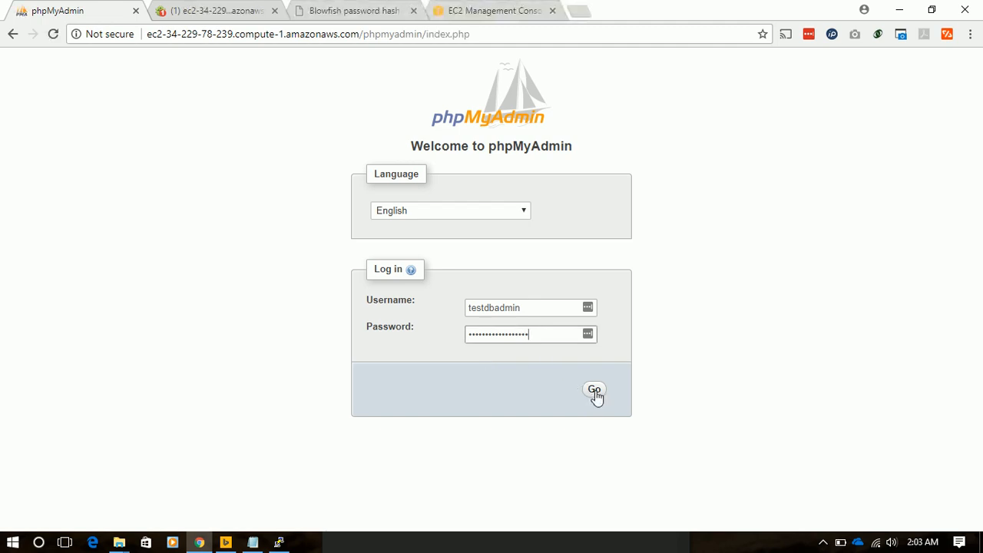
click(595, 390)
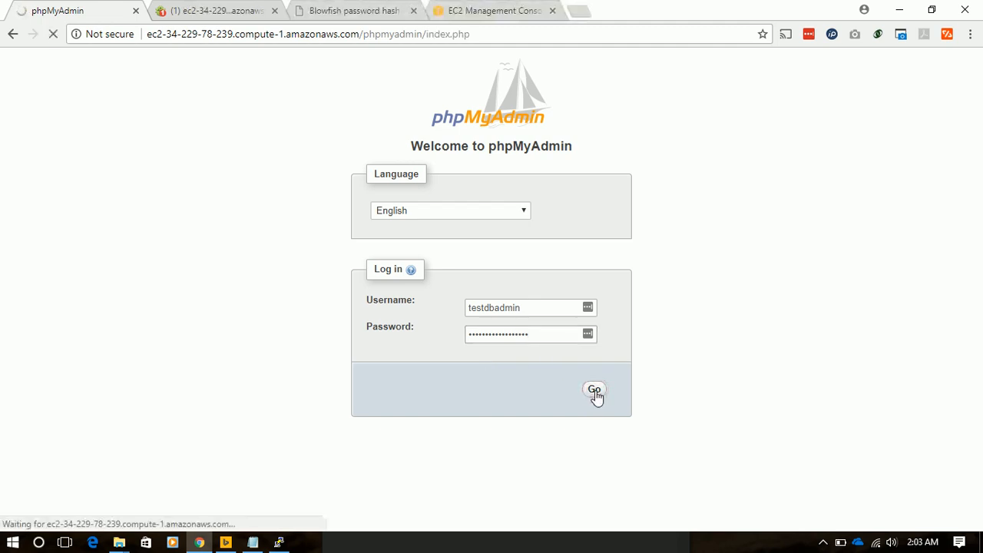
click(594, 391)
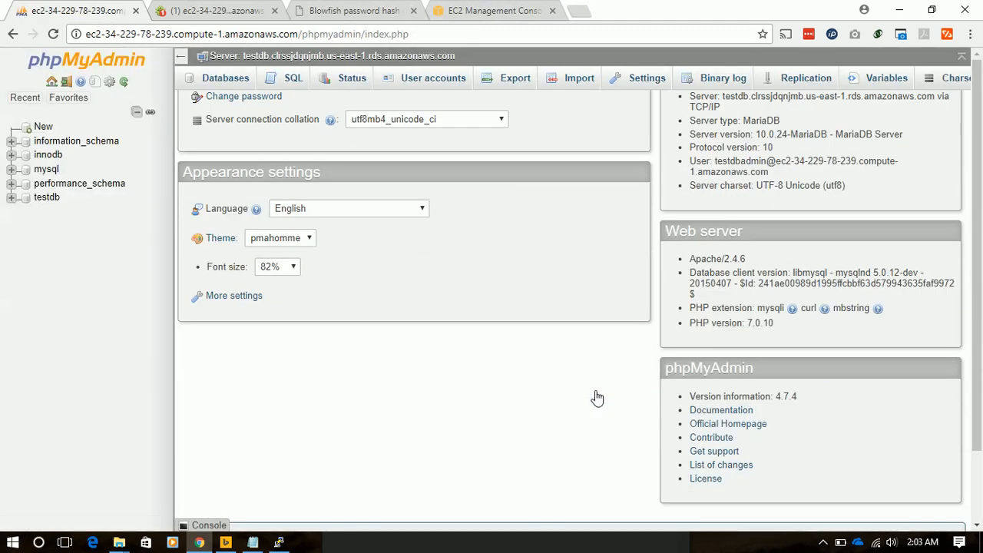
scroll(up, 3)
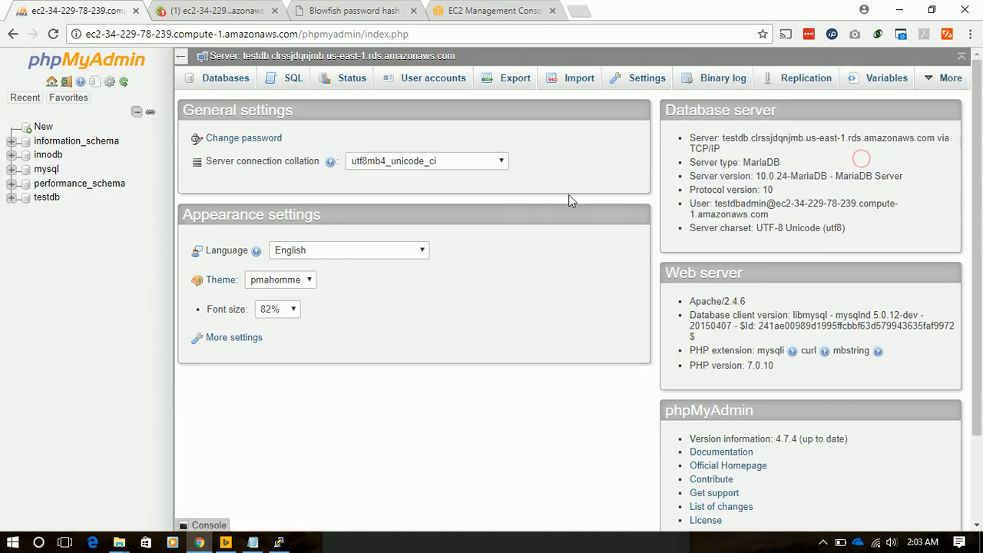
mouse_move(644, 306)
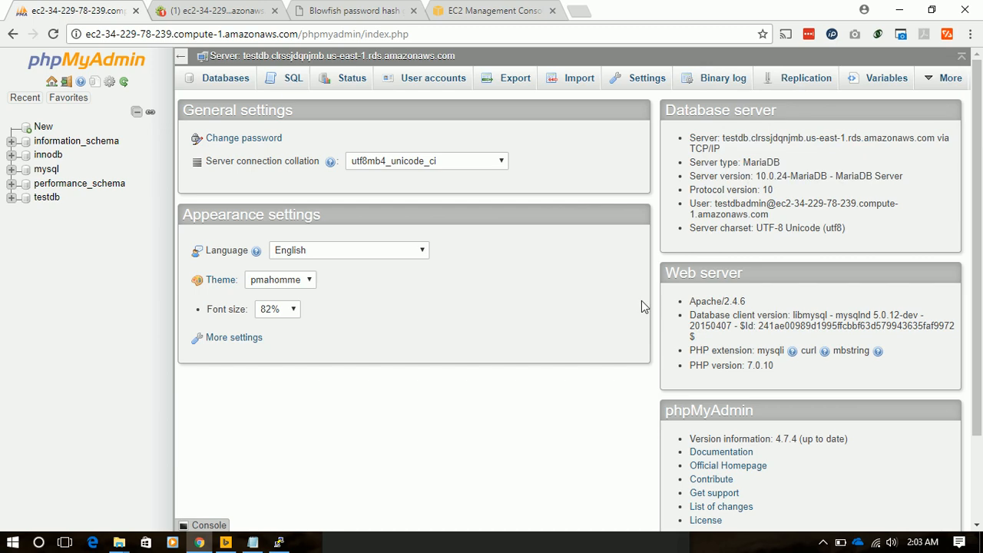
scroll(down, 3)
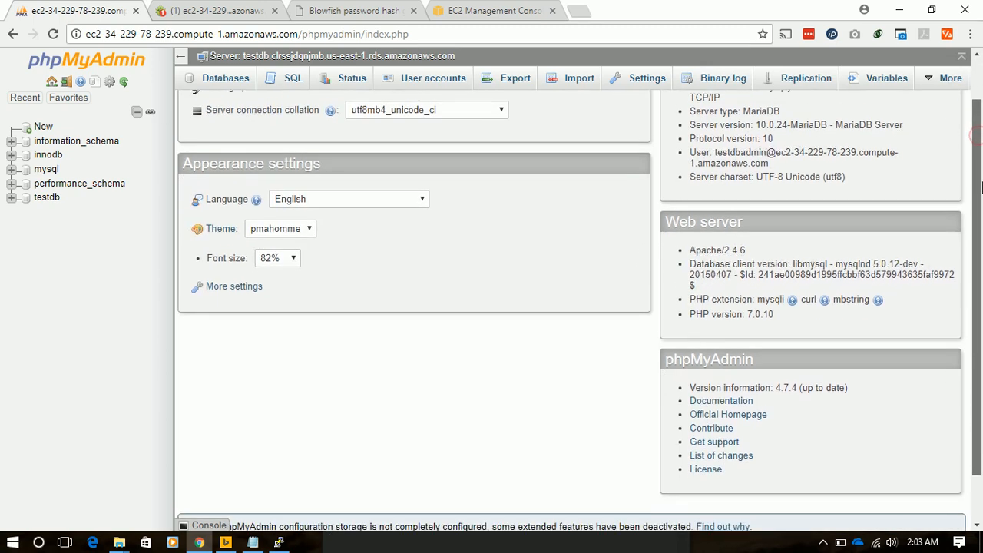
scroll(down, 3)
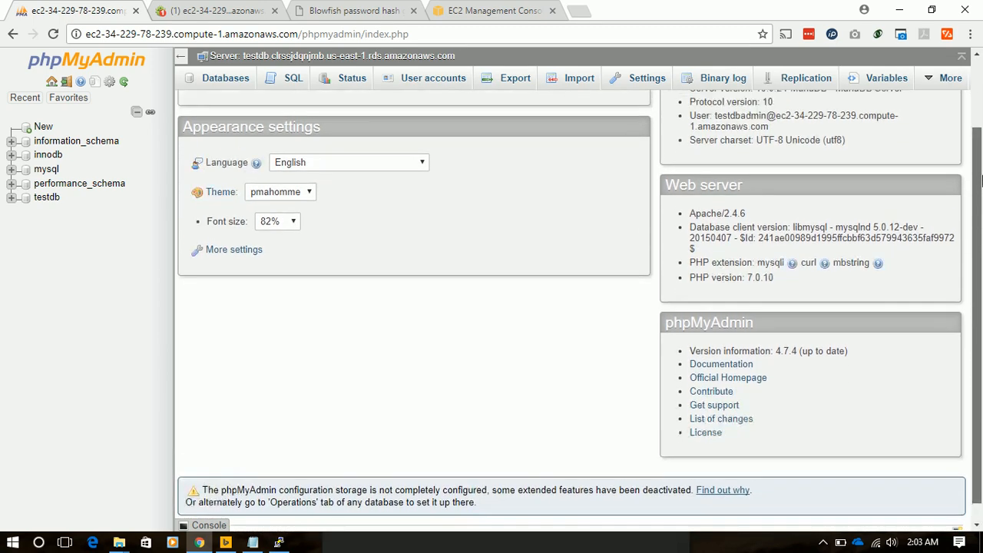
scroll(up, 3)
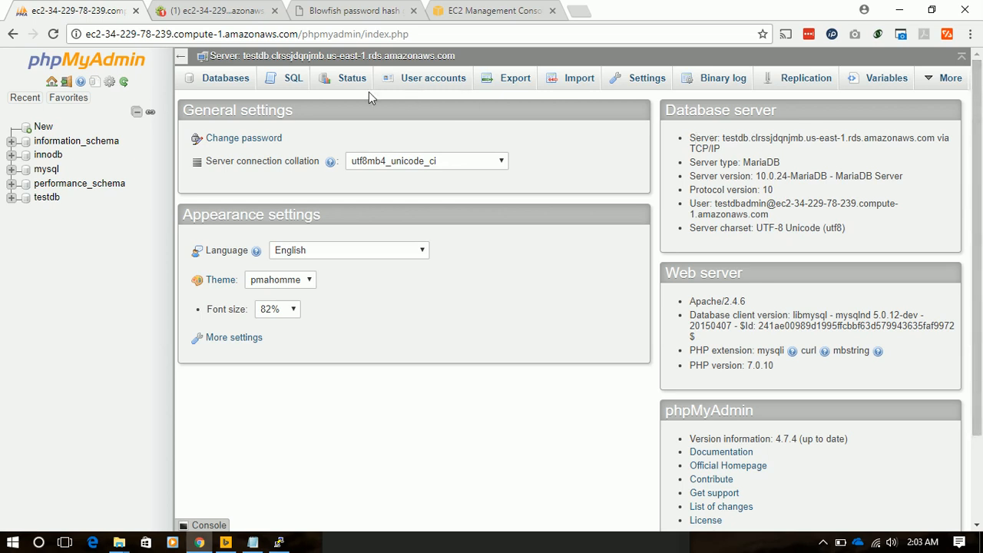
mouse_move(480, 61)
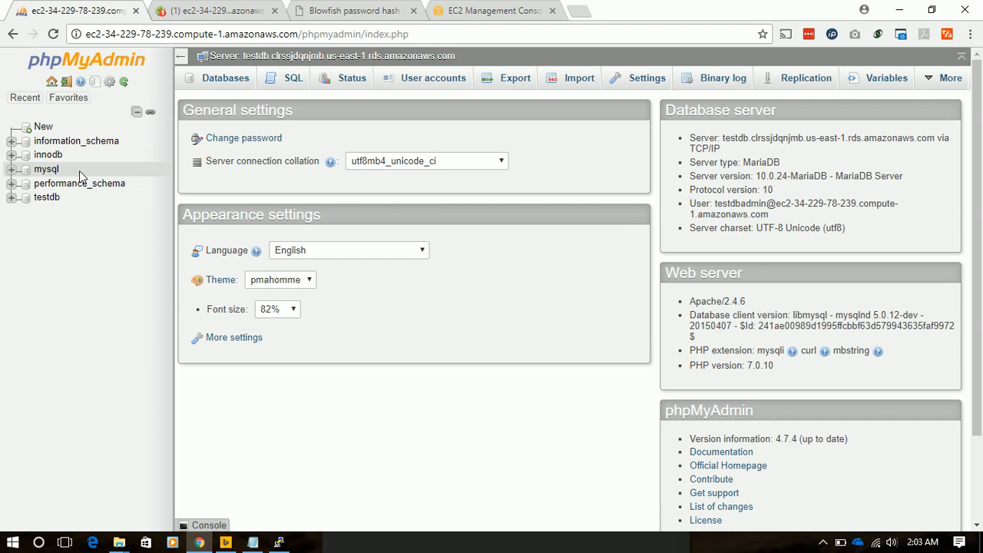
mouse_move(399, 186)
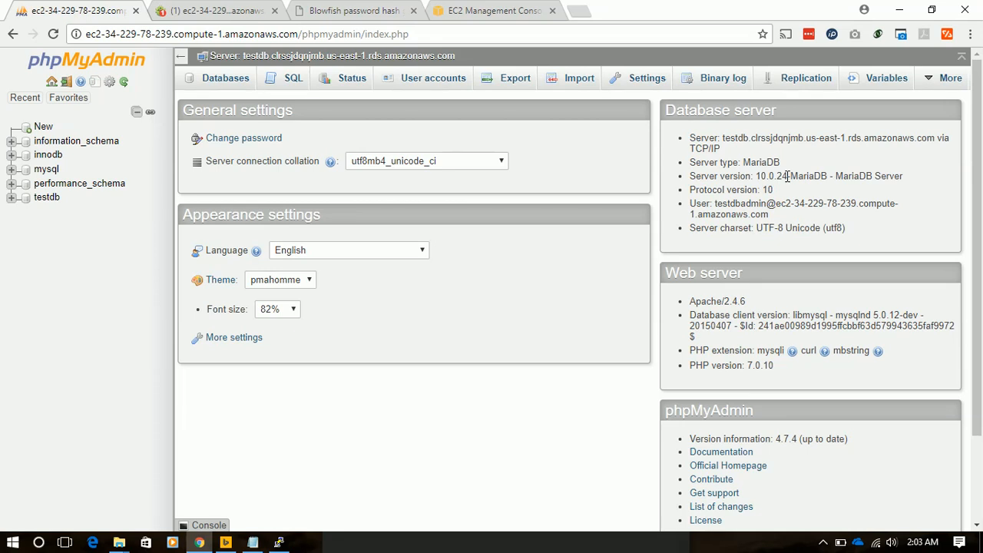
mouse_move(776, 394)
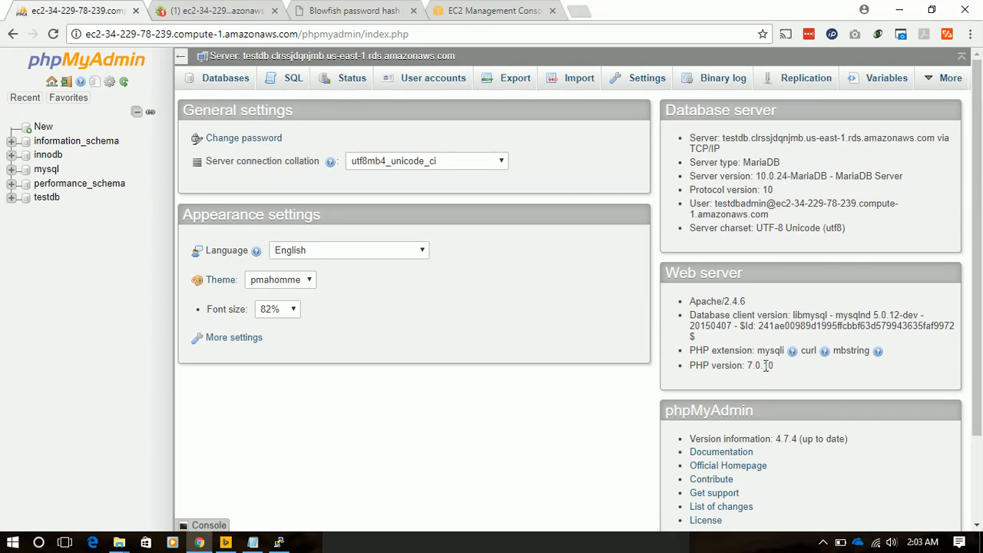
mouse_move(774, 366)
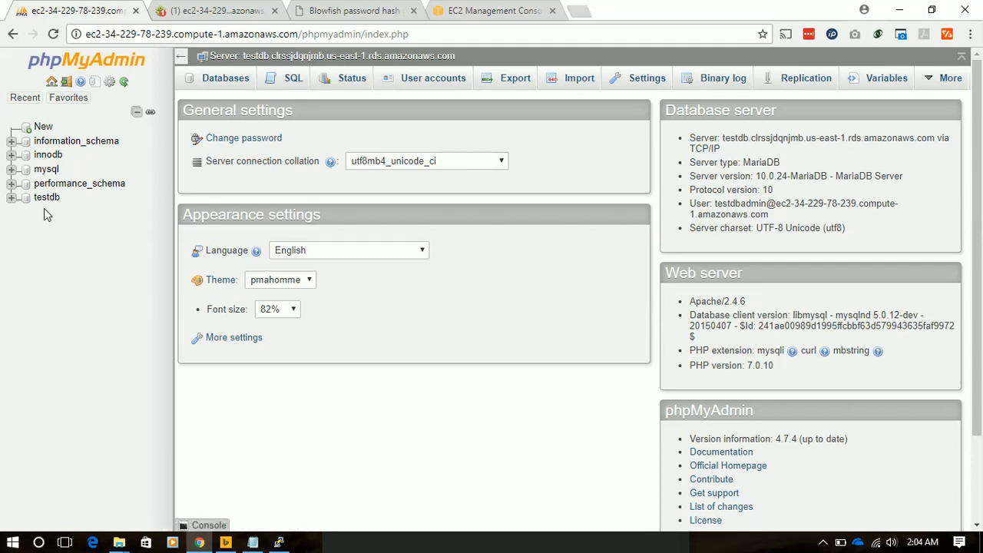
mouse_move(73, 249)
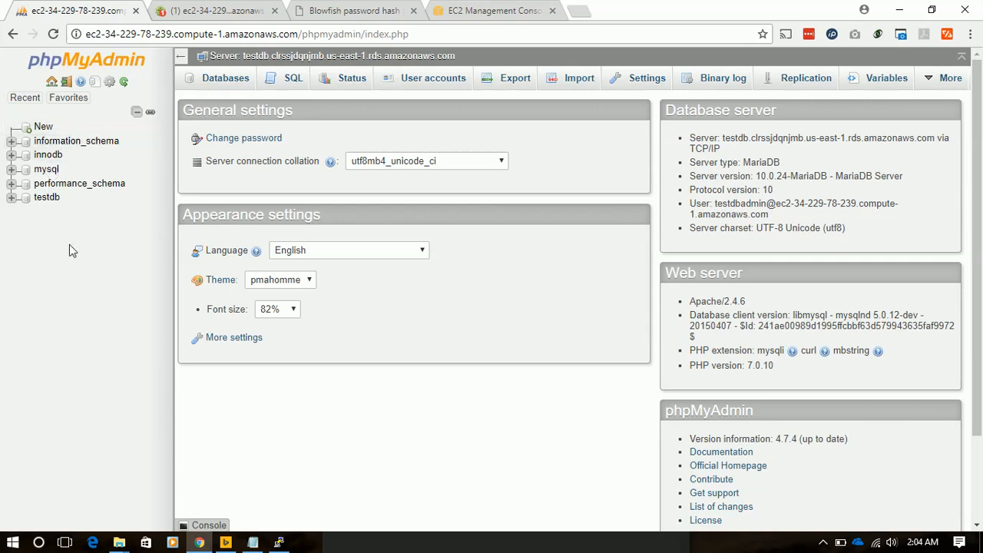
mouse_move(60, 342)
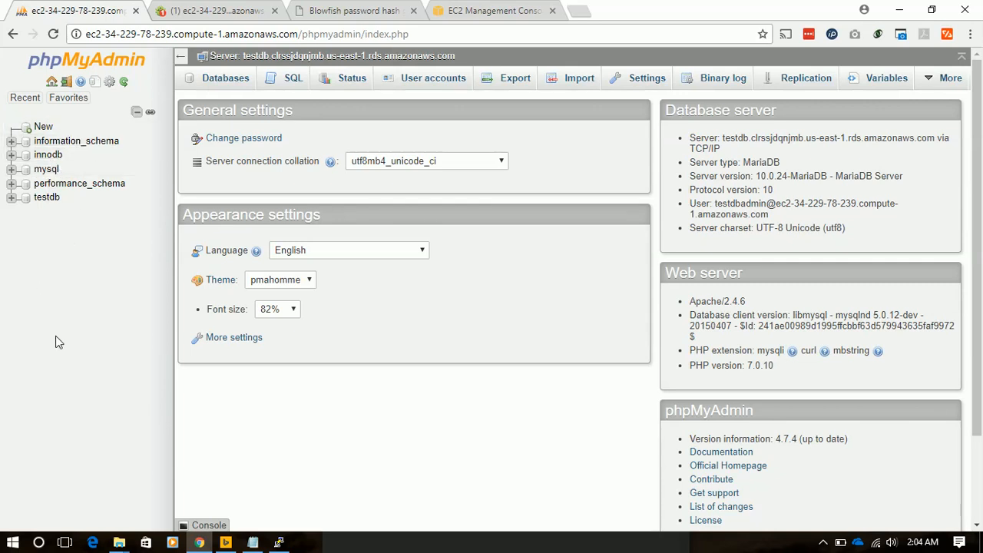
mouse_move(70, 292)
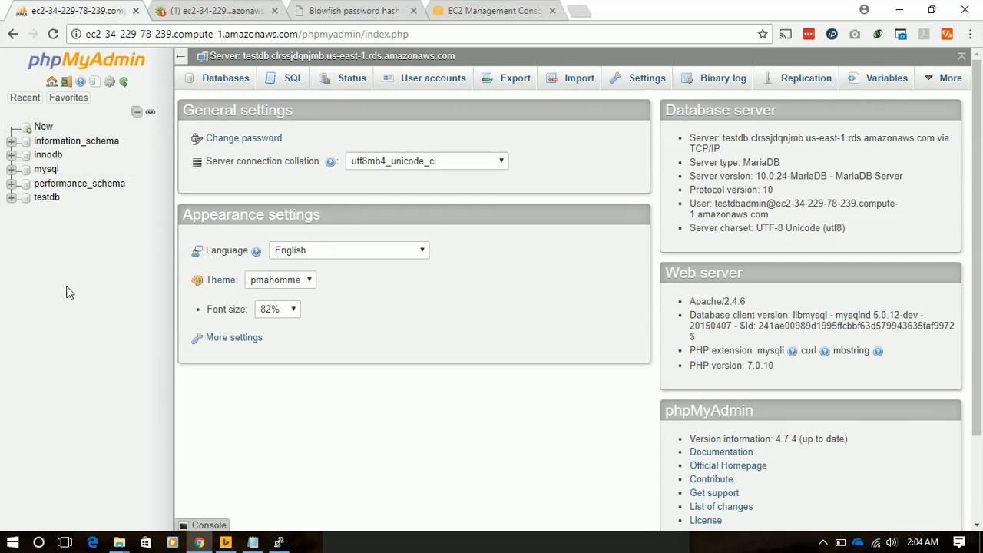
View the empty testdb database, then the mysql database's tables in the navigation tree
click(46, 197)
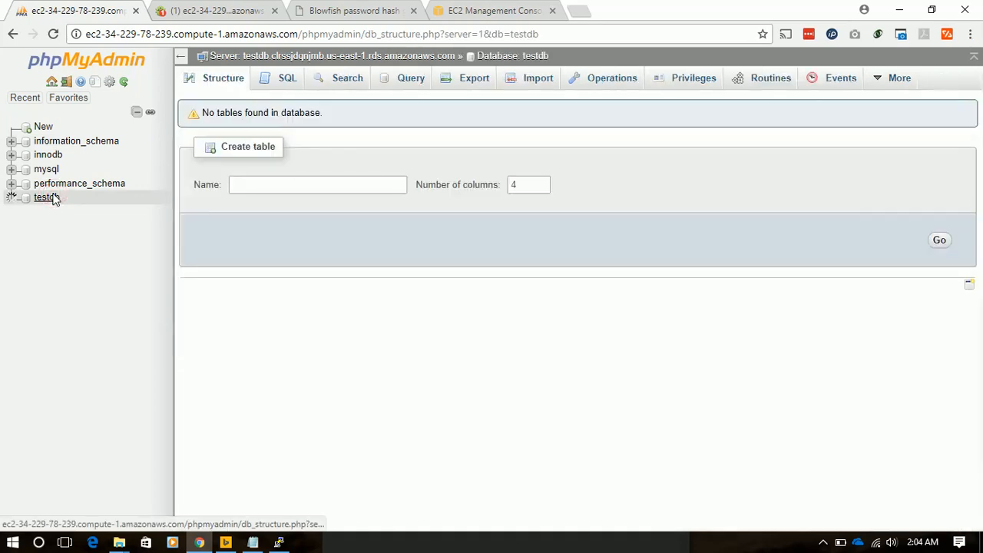
mouse_move(46, 170)
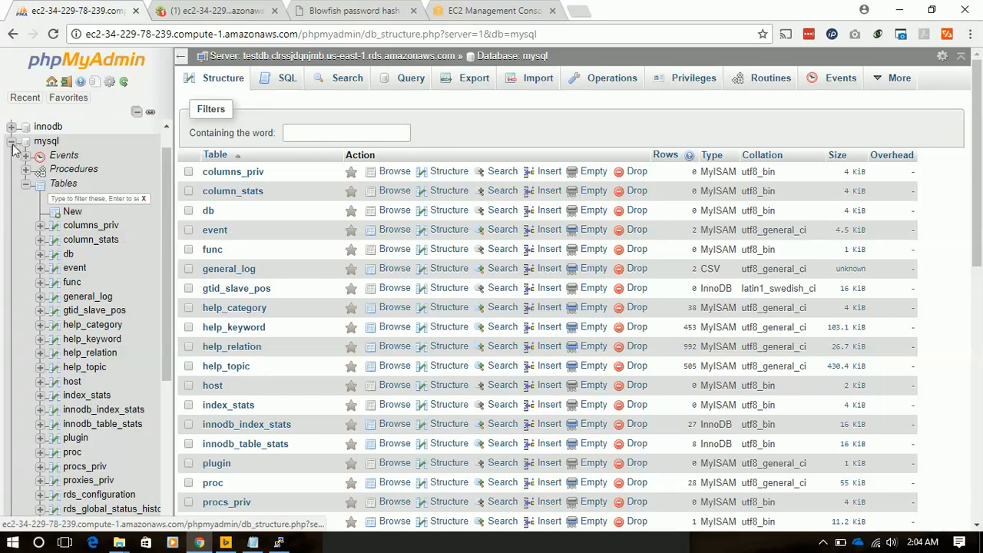
click(12, 141)
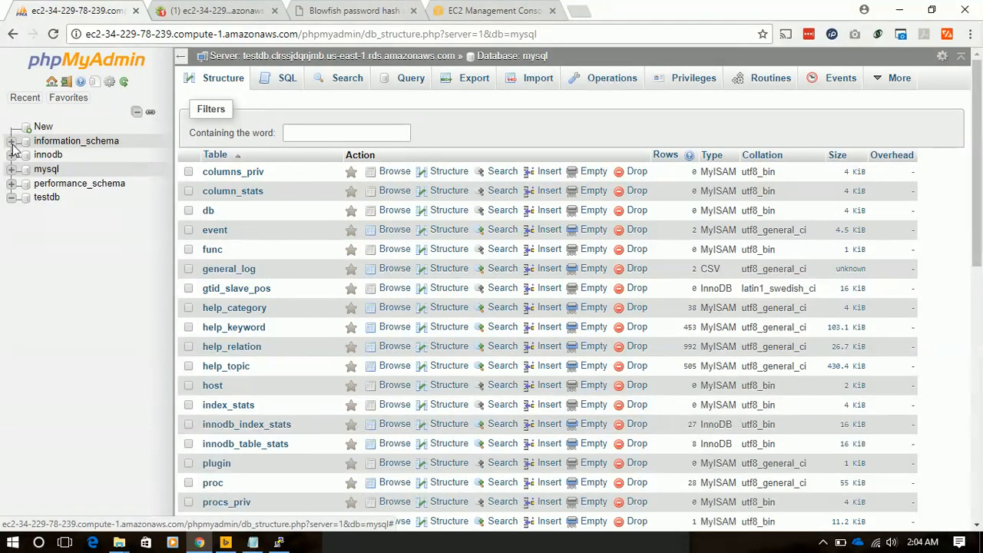
mouse_move(68, 82)
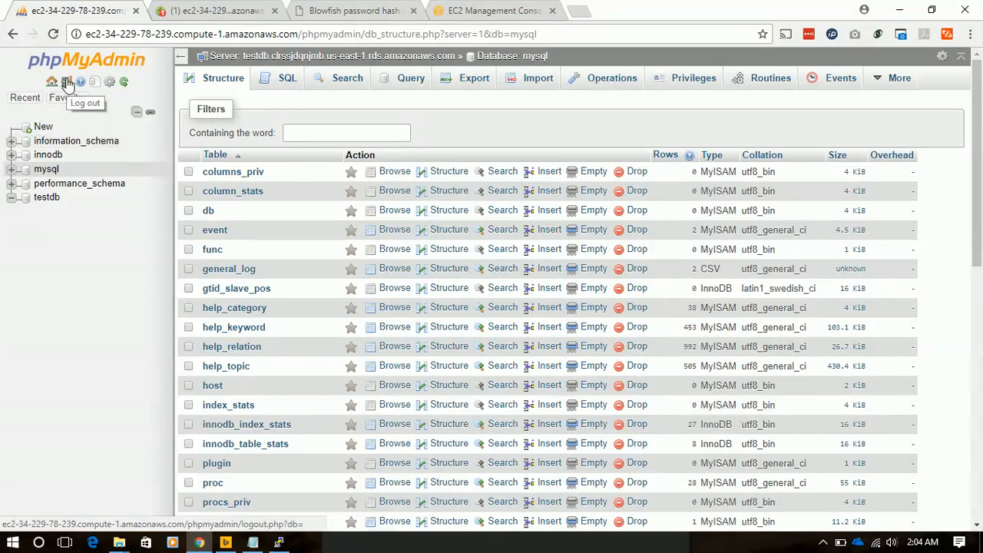